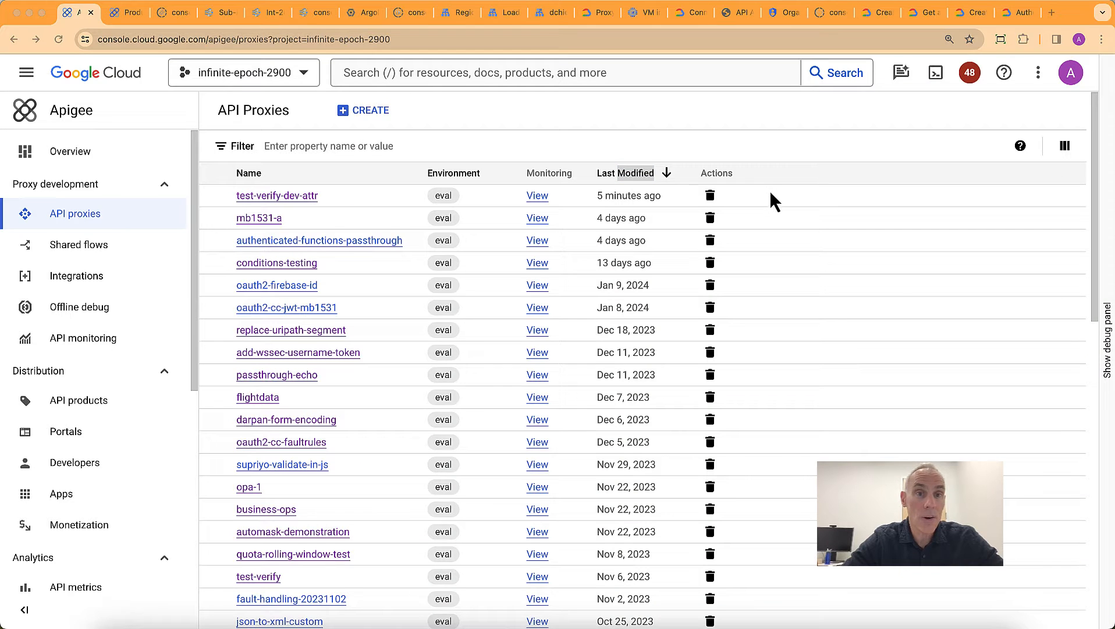
mouse_move(522, 111)
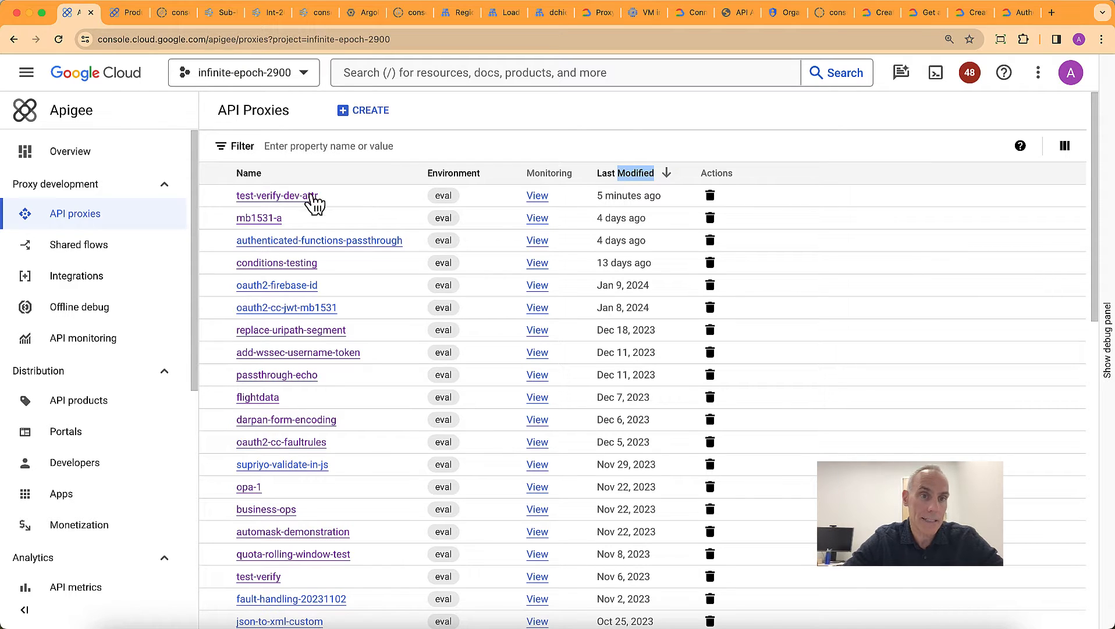
Open the test-verify-dev-attr proxy's Develop view and scroll through its policy tree
left_click(274, 196)
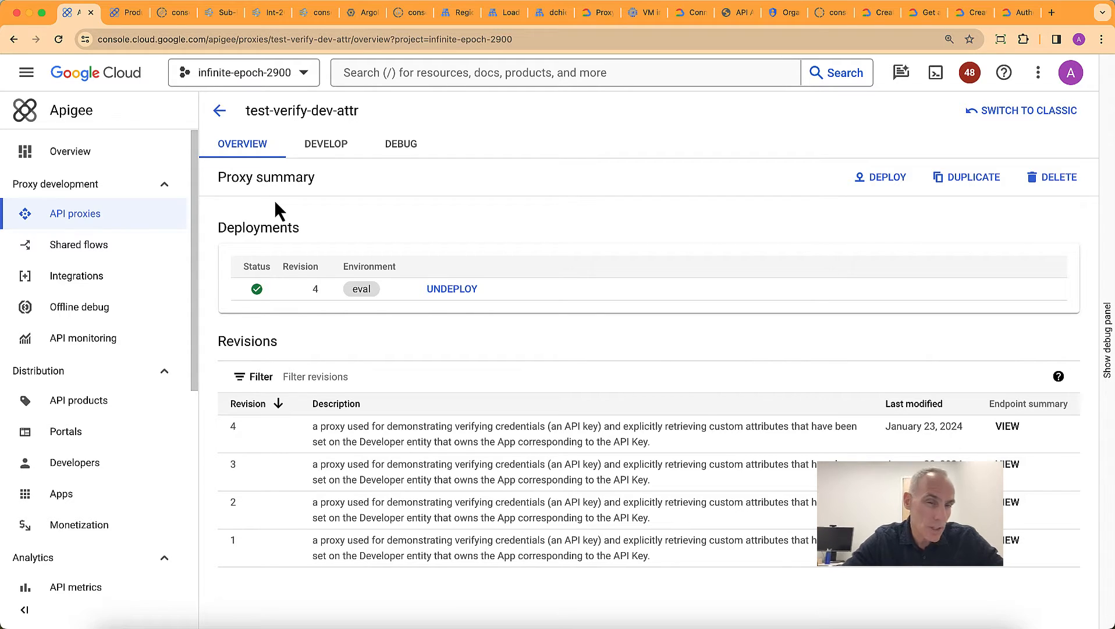
left_click(326, 144)
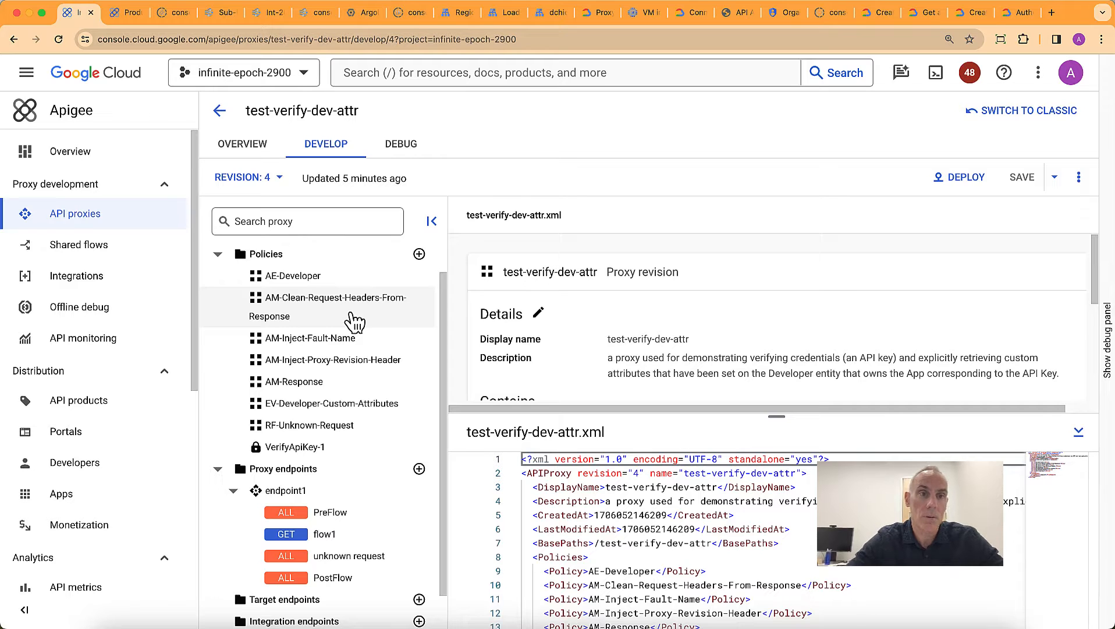
scroll("down", 3)
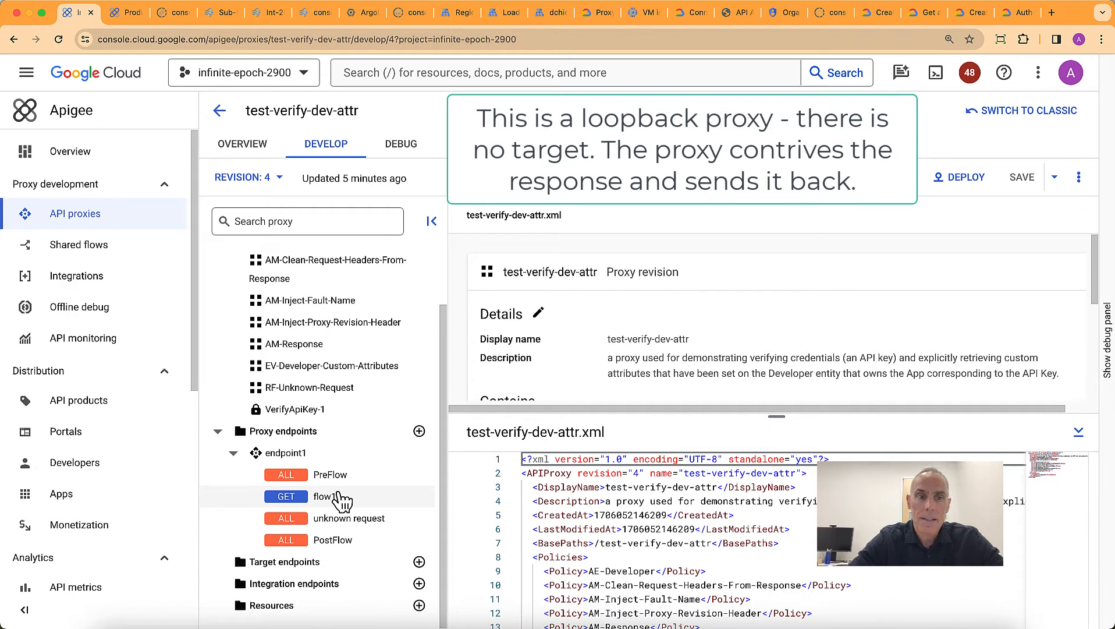
Select flow1 under endpoint1 to show VerifyApiKey-1, AE-Developer and EV-Developer-Custom-Attributes
left_click(324, 496)
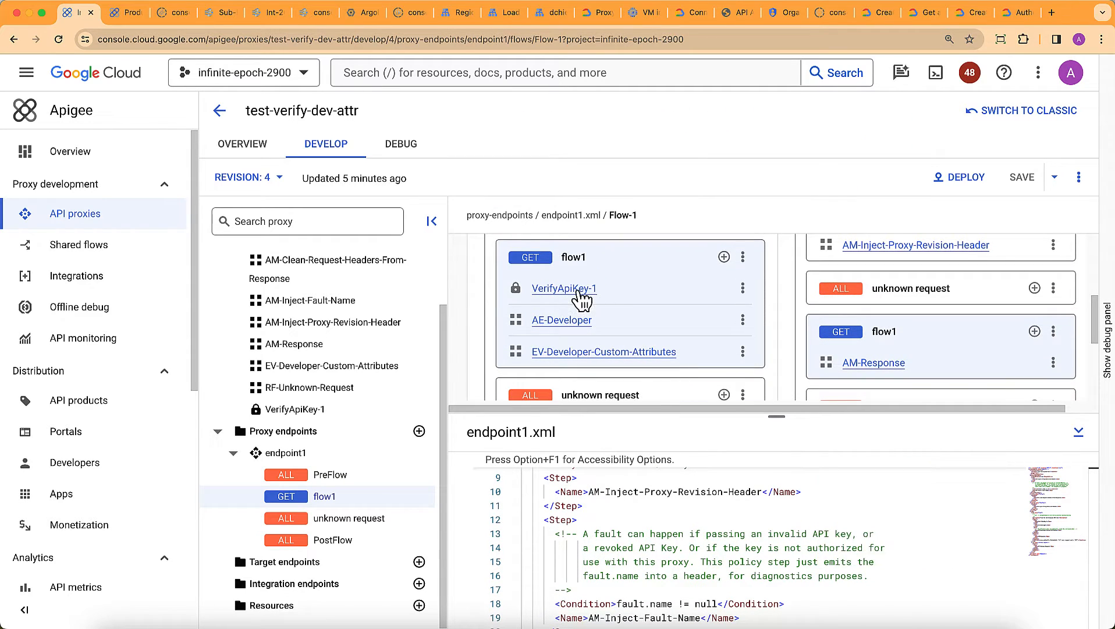
mouse_move(563, 289)
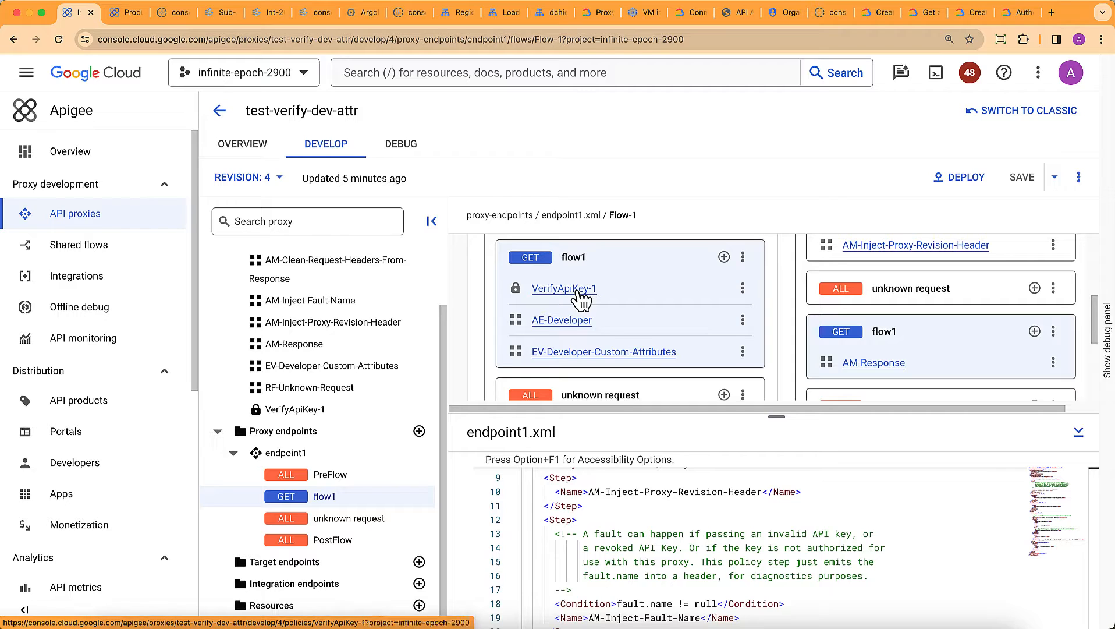
mouse_move(573, 302)
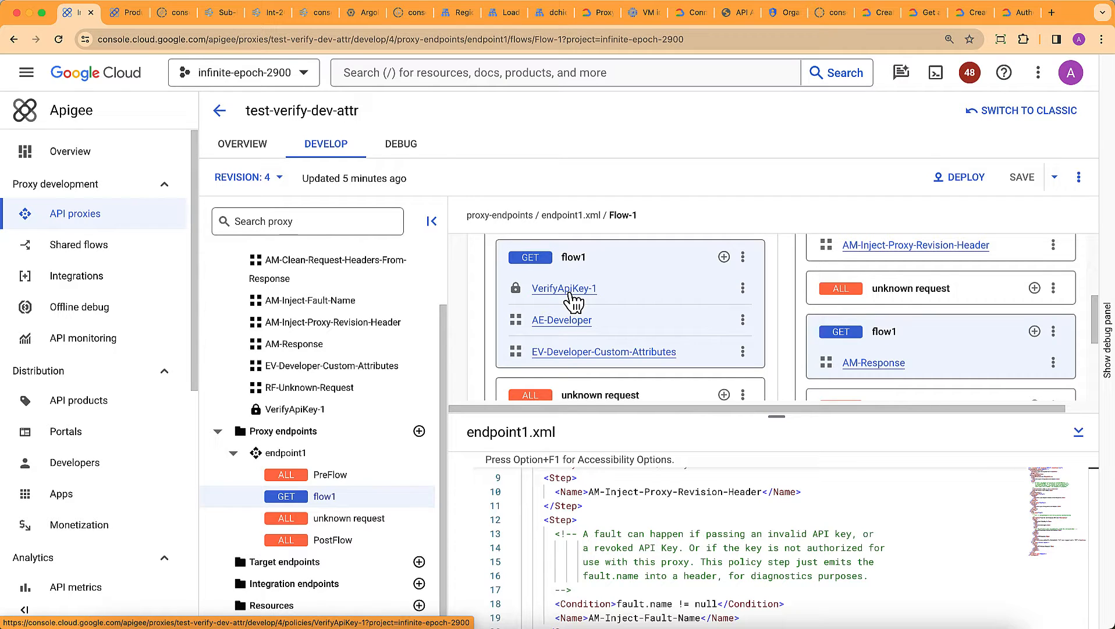
mouse_move(576, 302)
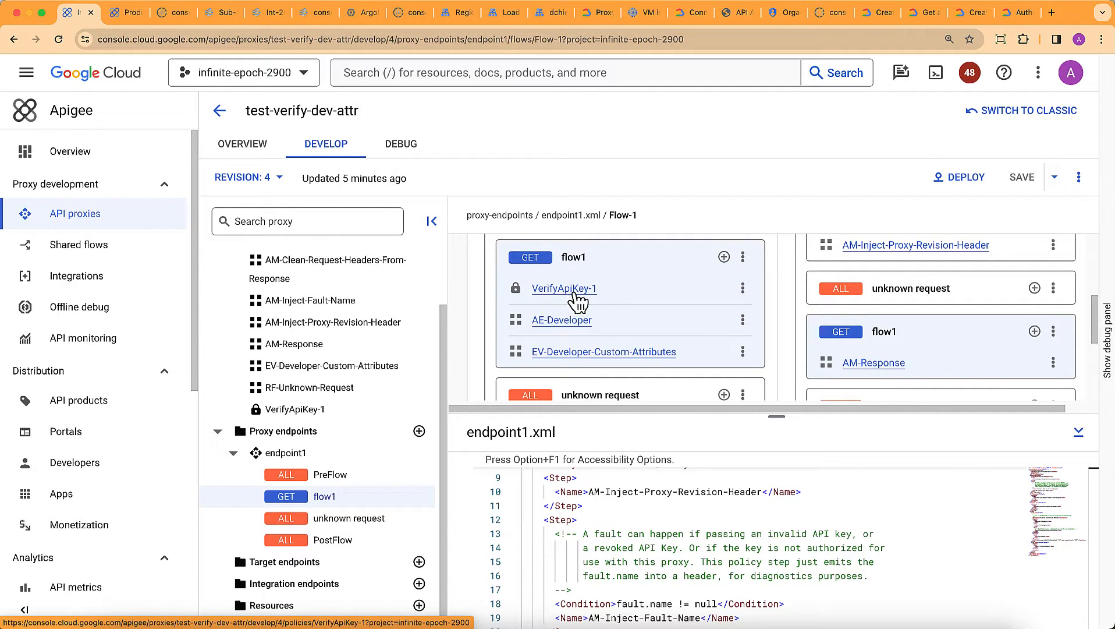
mouse_move(580, 324)
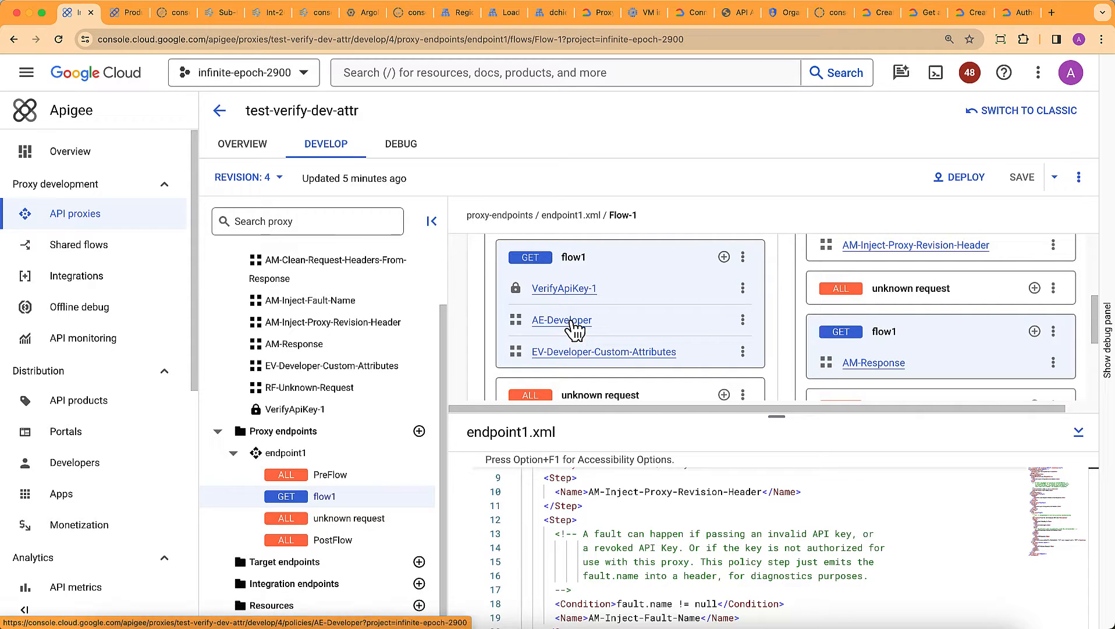
Open AE-Developer and highlight its 'developer' entity type and 'client_id' reference
left_click(561, 320)
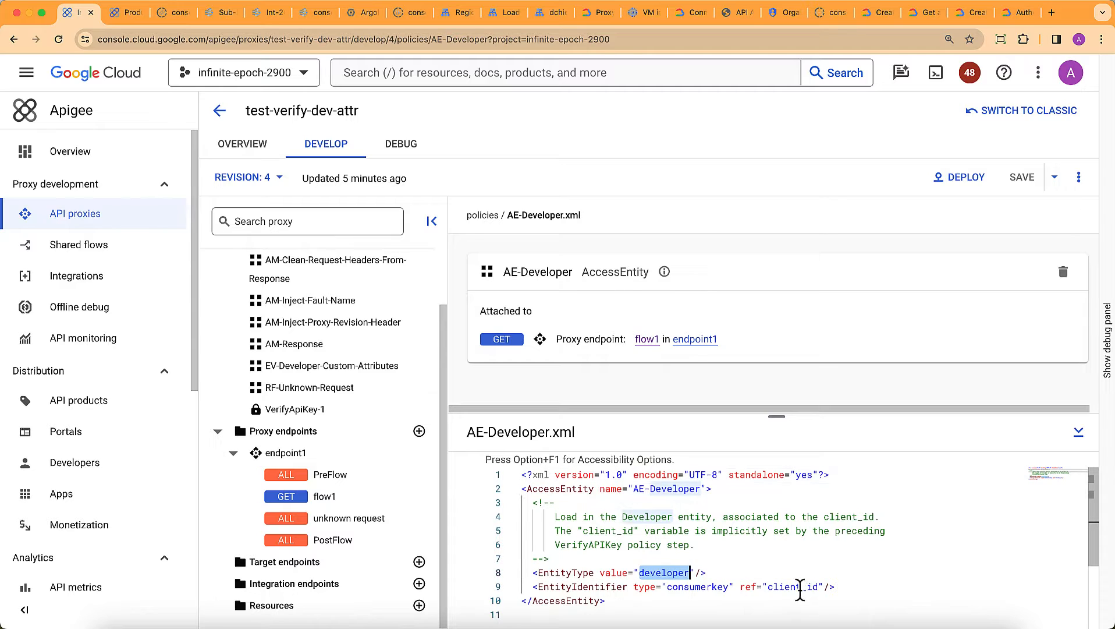
double_click(789, 587)
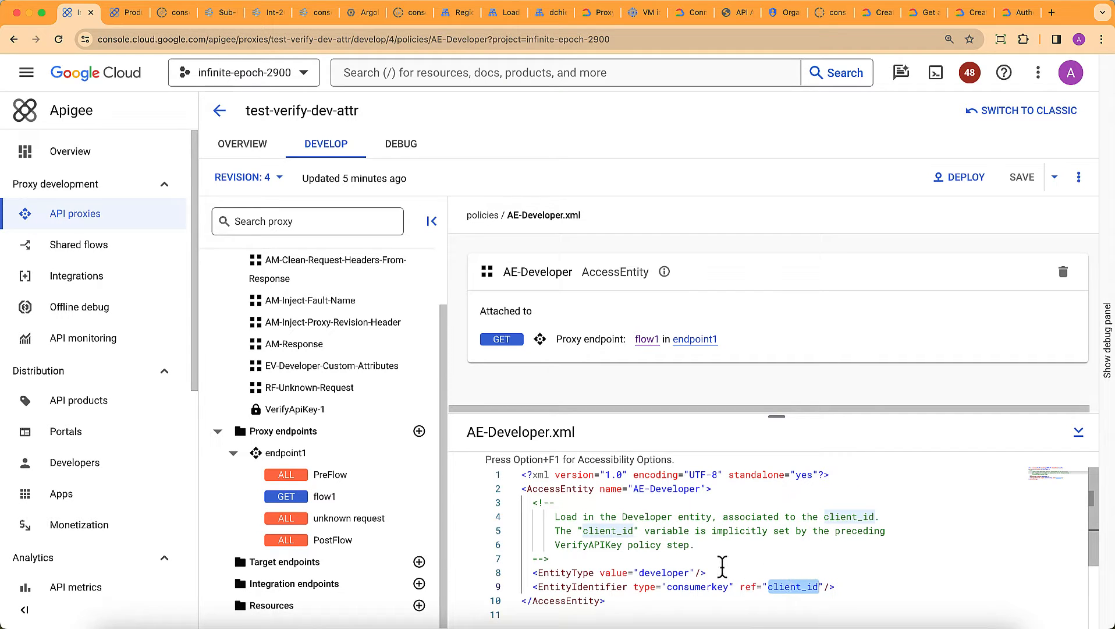
mouse_move(675, 562)
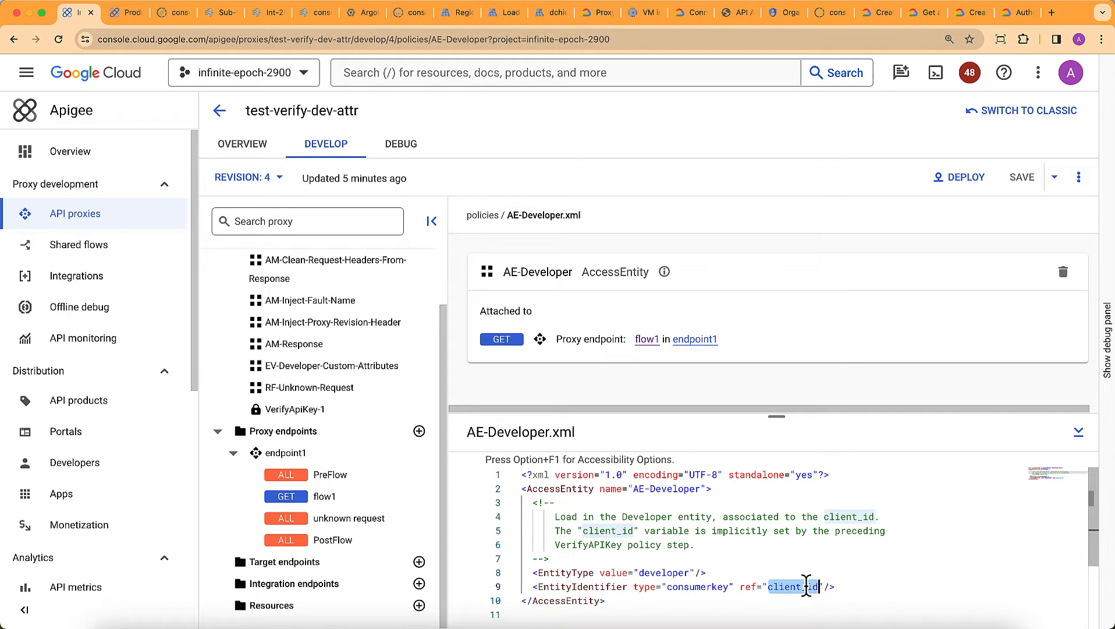
double_click(662, 572)
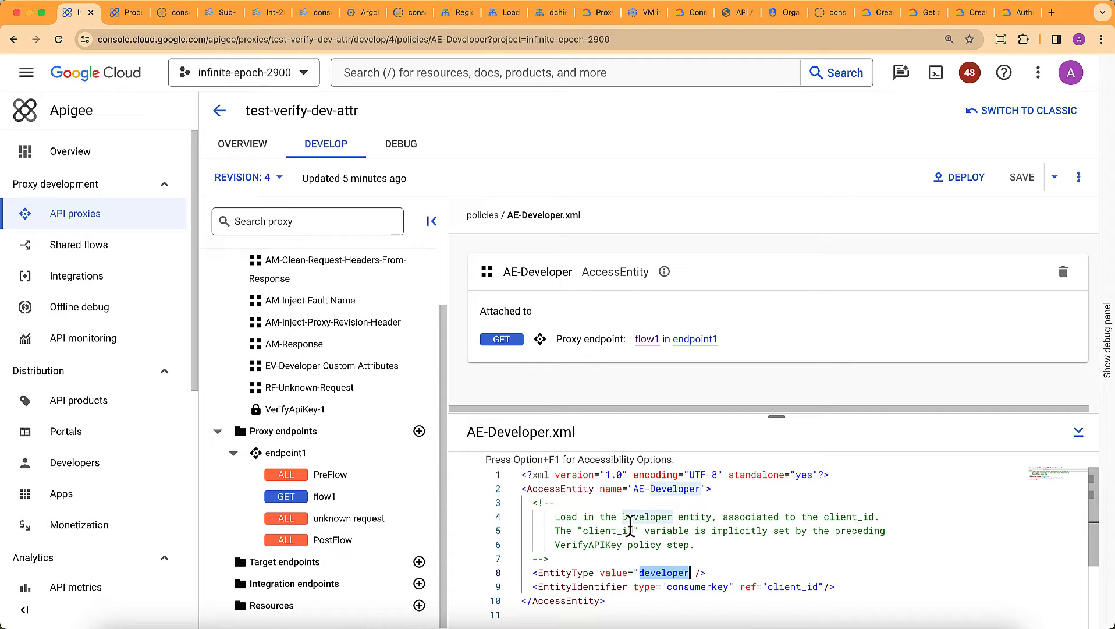
mouse_move(638, 504)
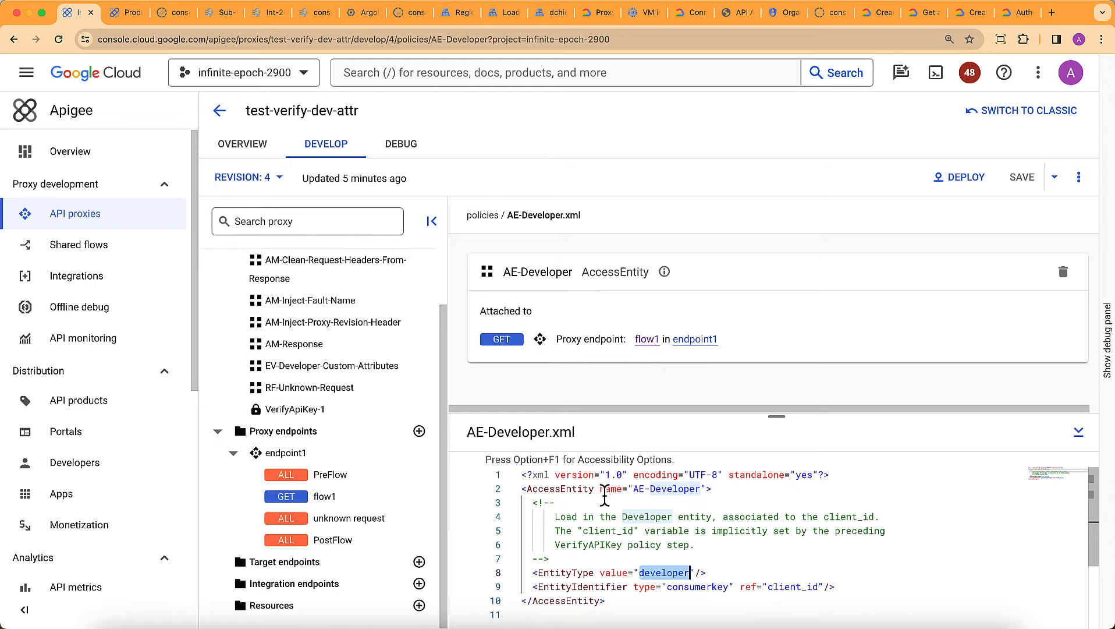
mouse_move(557, 488)
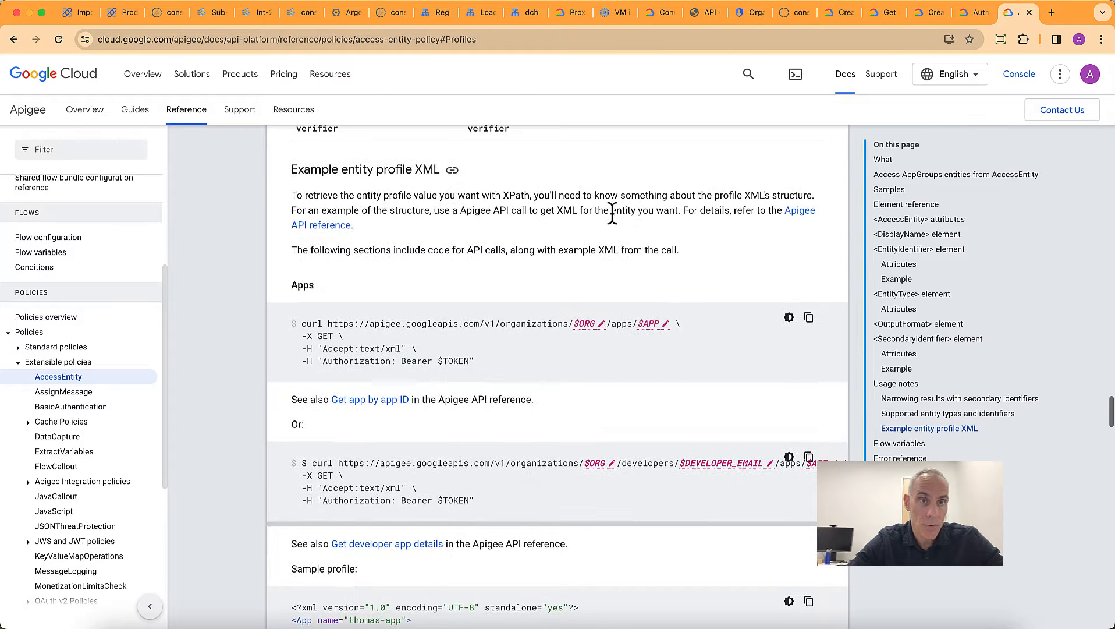
Review the AccessEntity docs' sample developer profile, highlighting weatherappx and the project_type attribute
scroll("down", 3)
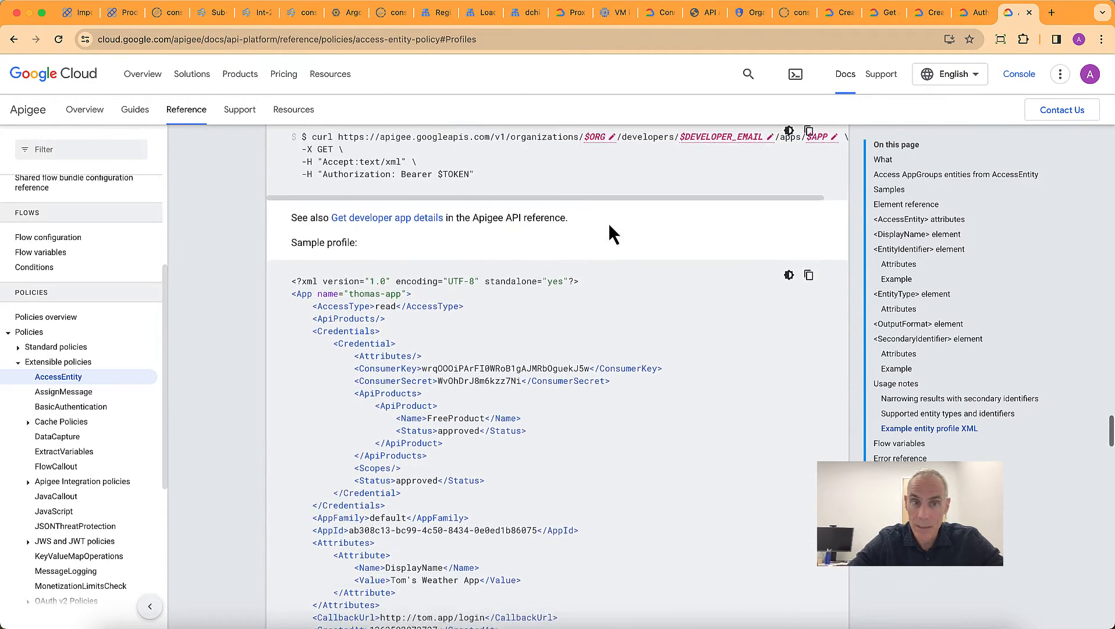
scroll("down", 3)
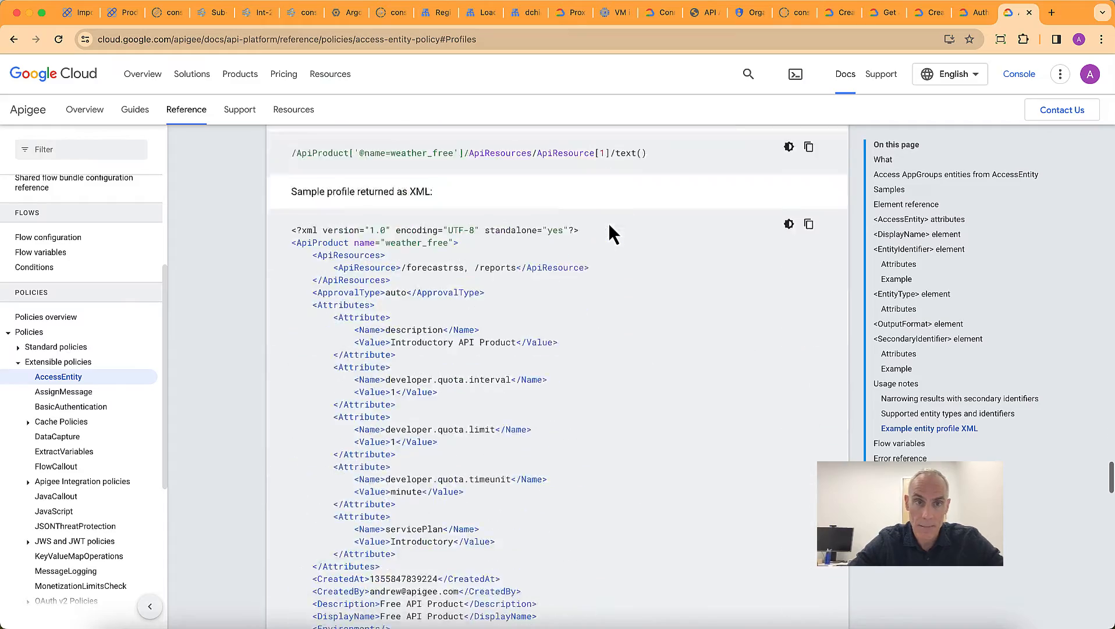
scroll("down", 3)
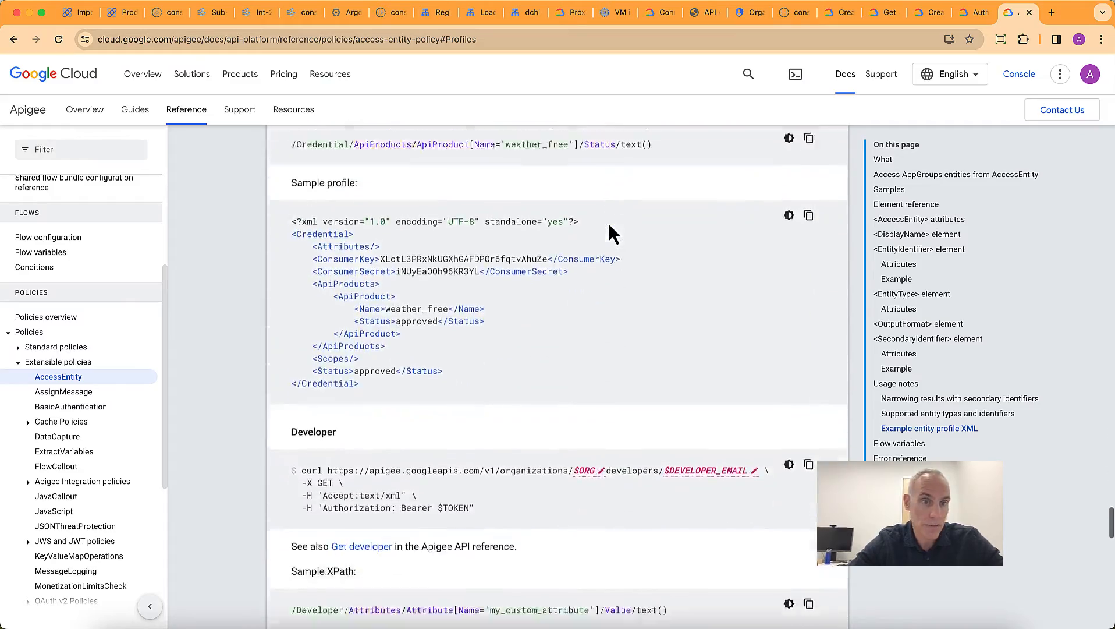
scroll("down", 3)
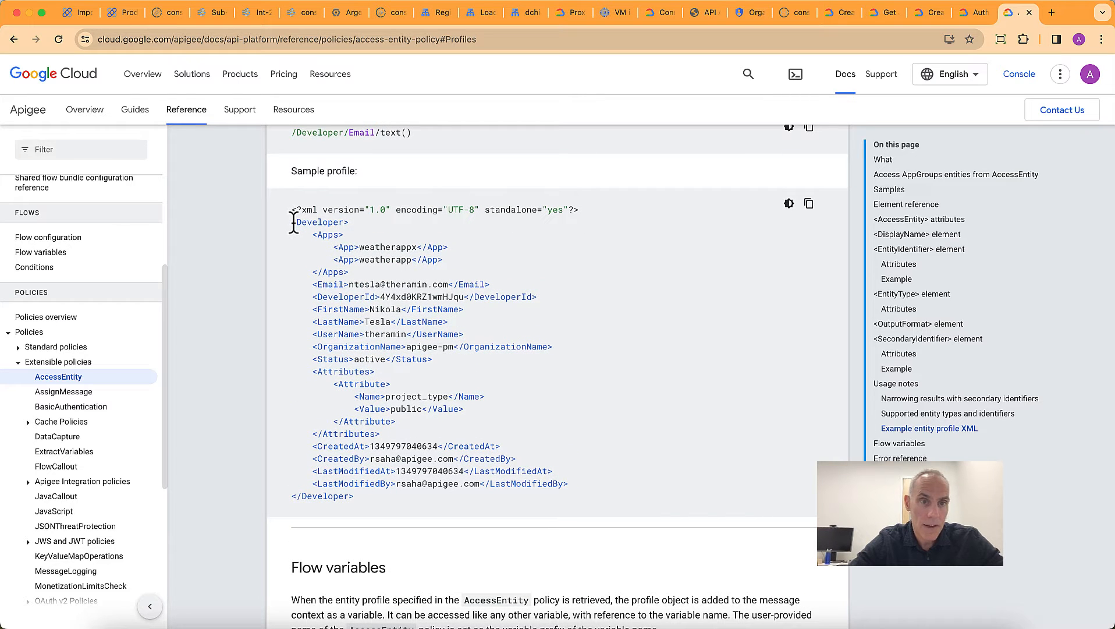
left_click_drag(292, 221, 391, 247)
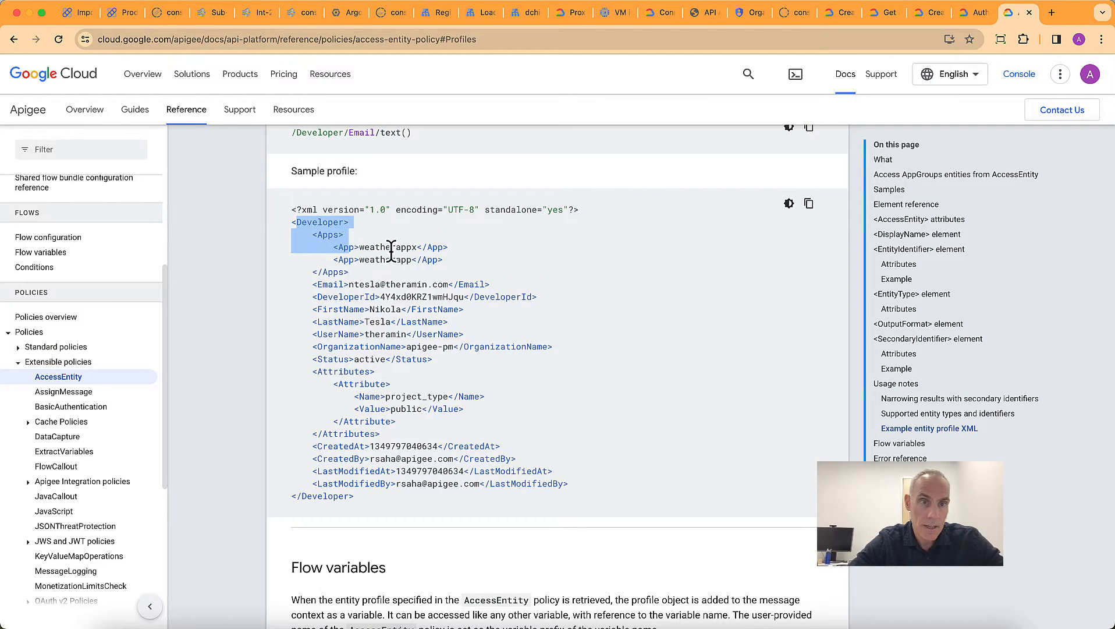
double_click(387, 247)
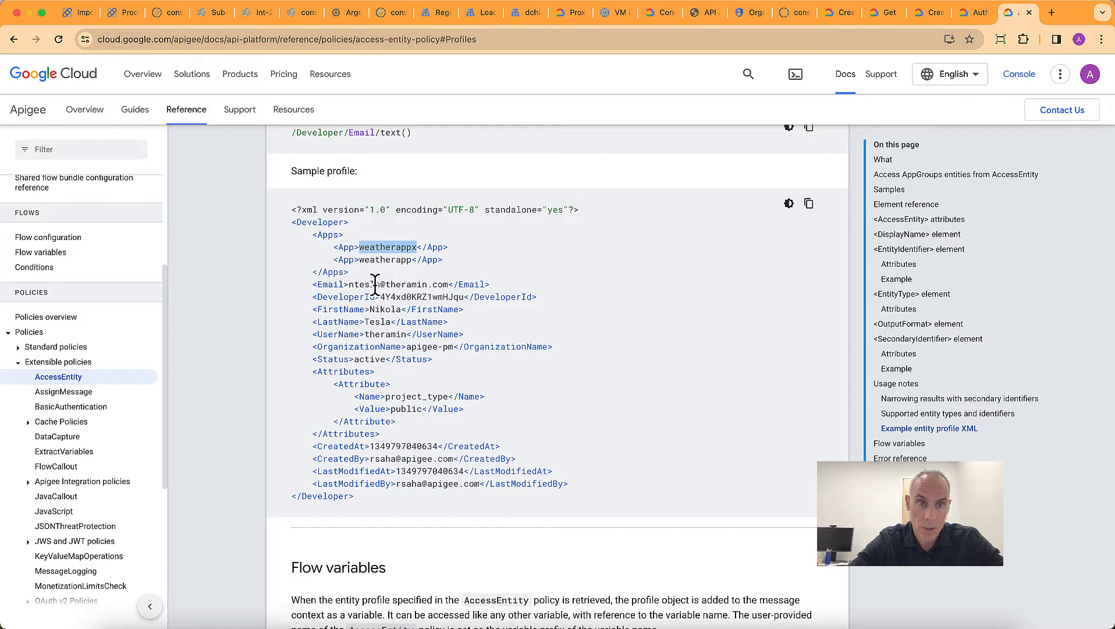
left_click(375, 297)
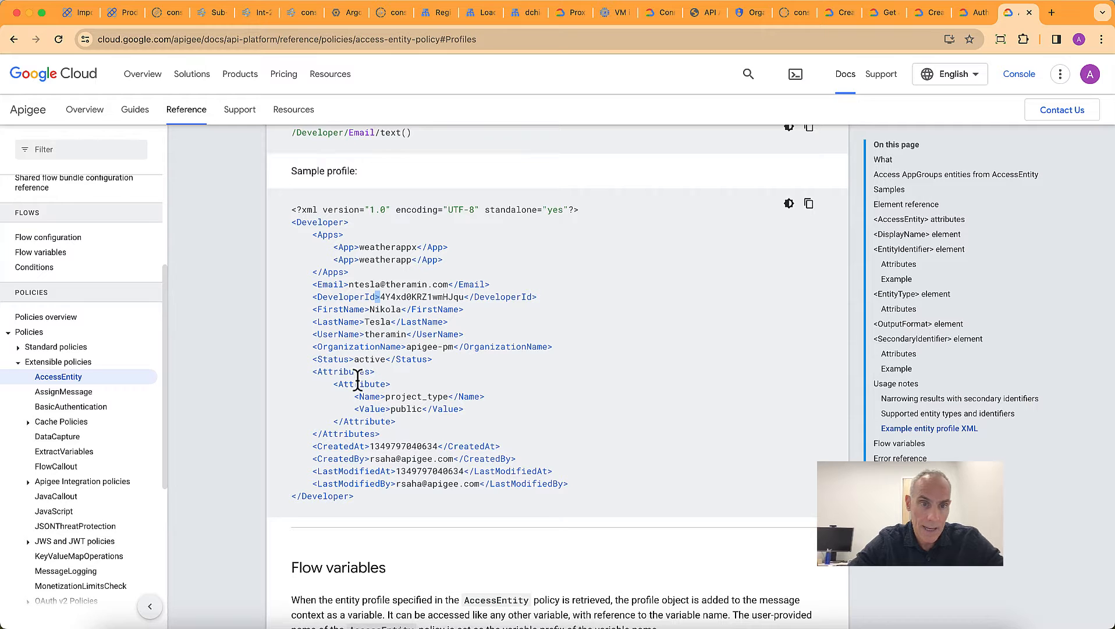
left_click_drag(355, 385, 391, 396)
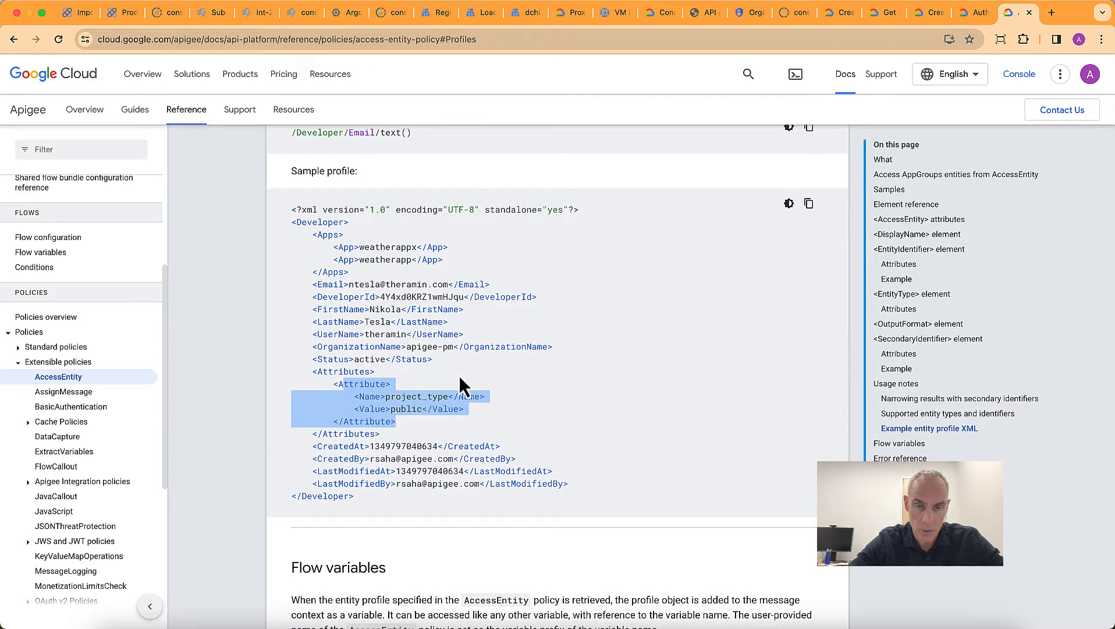
mouse_move(237, 222)
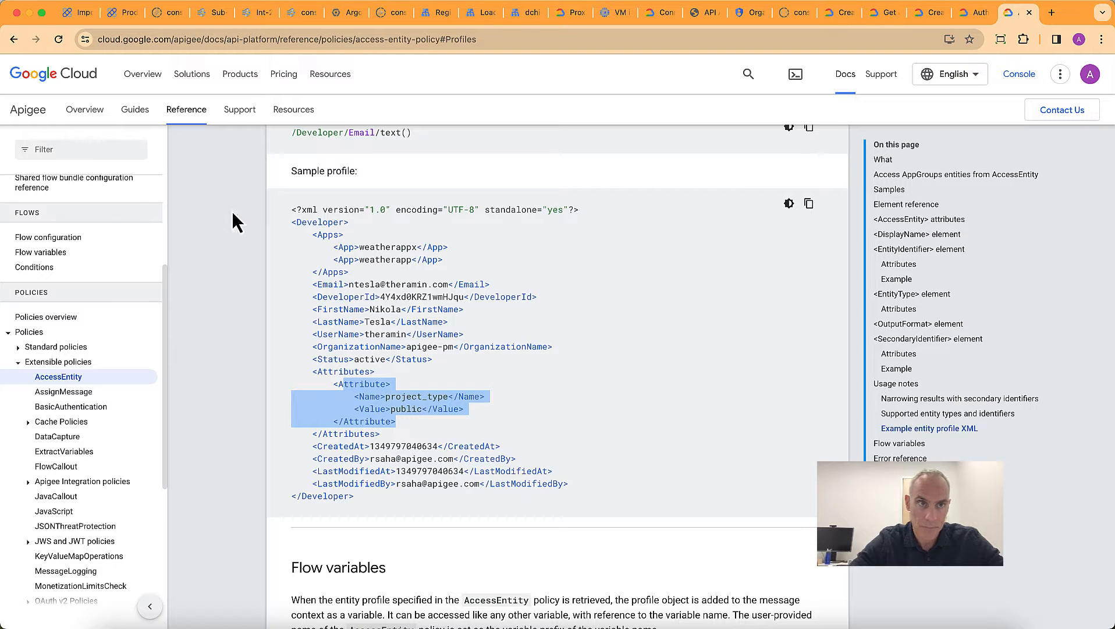
mouse_move(78, 13)
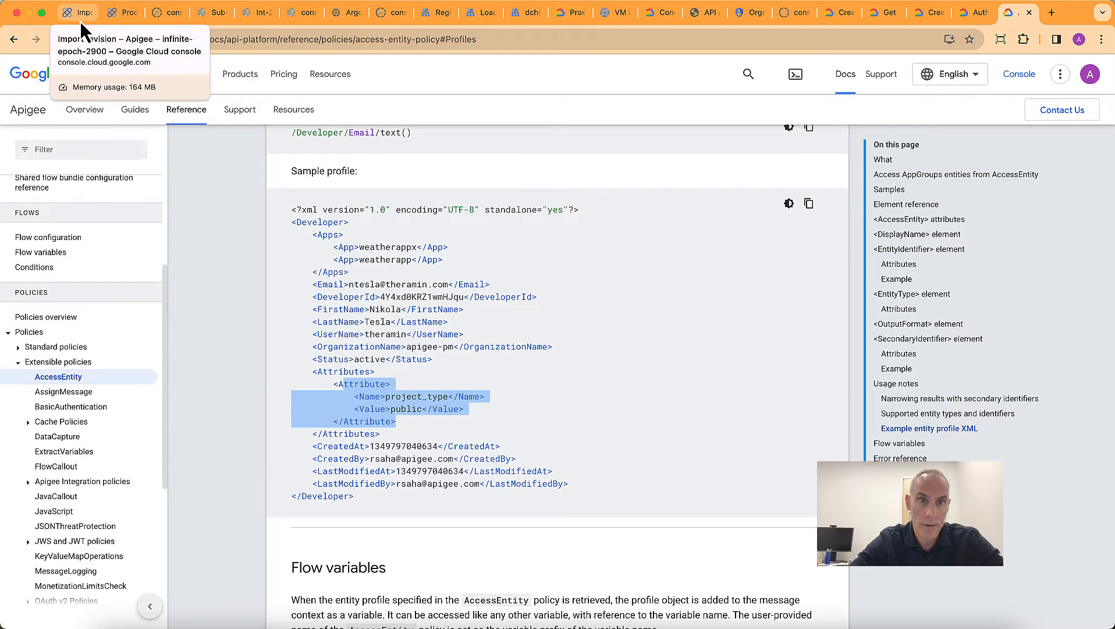
Return to the Apigee proxy editor and redisplay flow1's steps
left_click(77, 12)
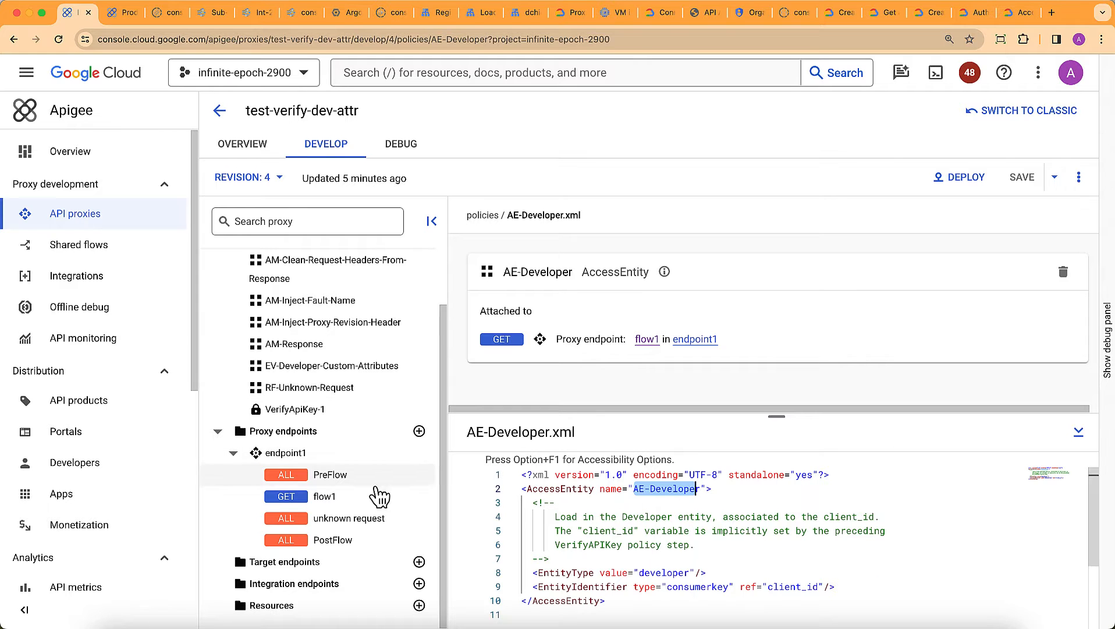
left_click(325, 496)
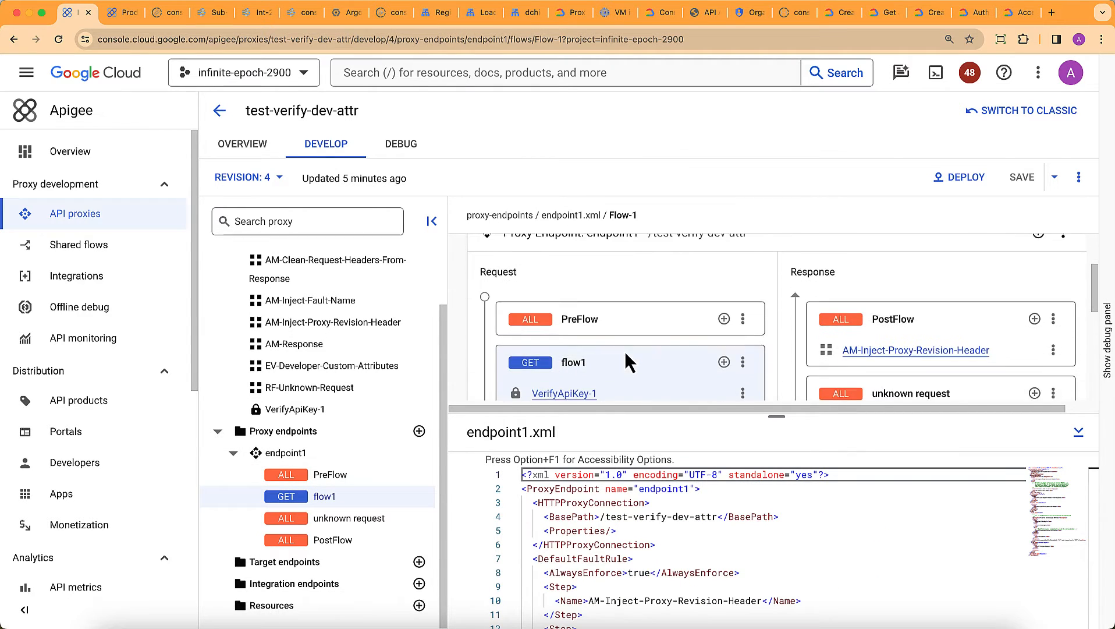
scroll("down", 3)
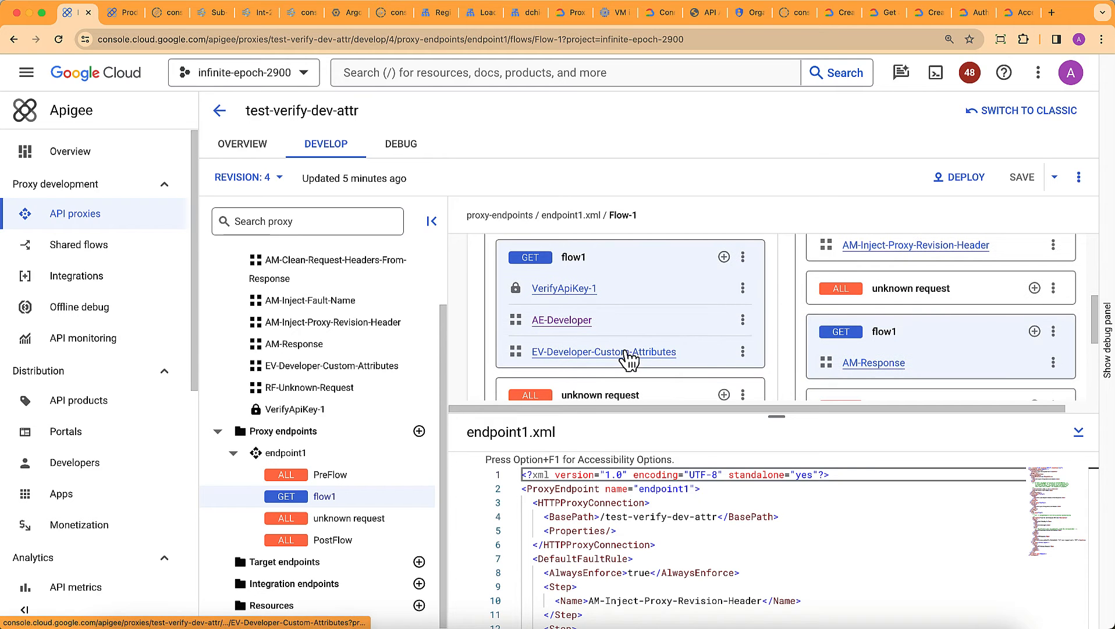
Open EV-Developer-Custom-Attributes and highlight its AE-Developer source, id path, attr1 and attr2 extractions
left_click(603, 352)
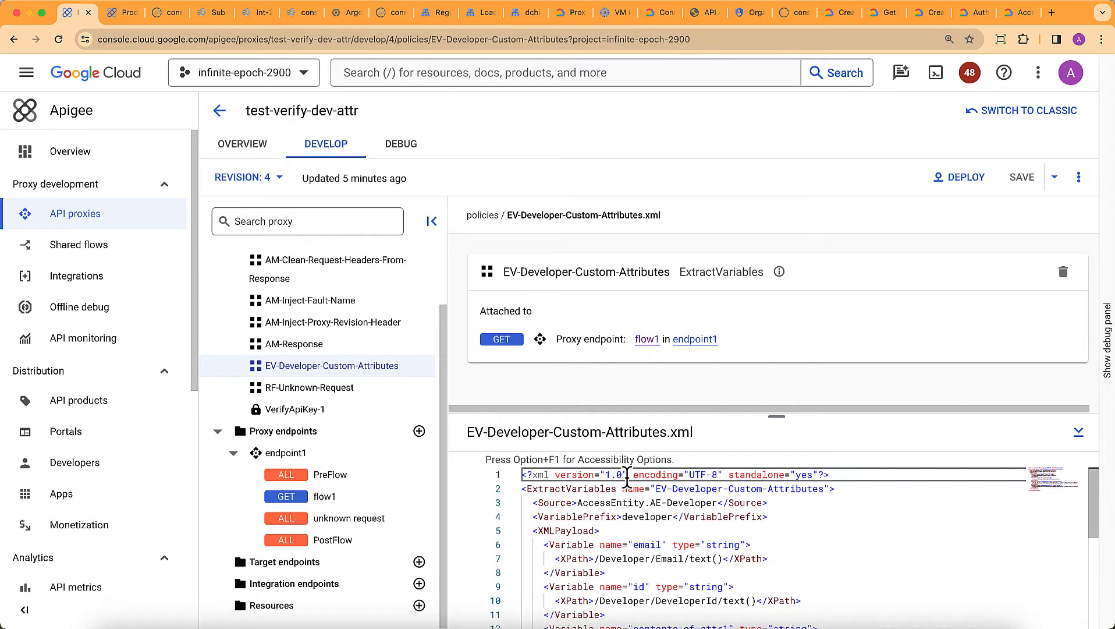
mouse_move(756, 446)
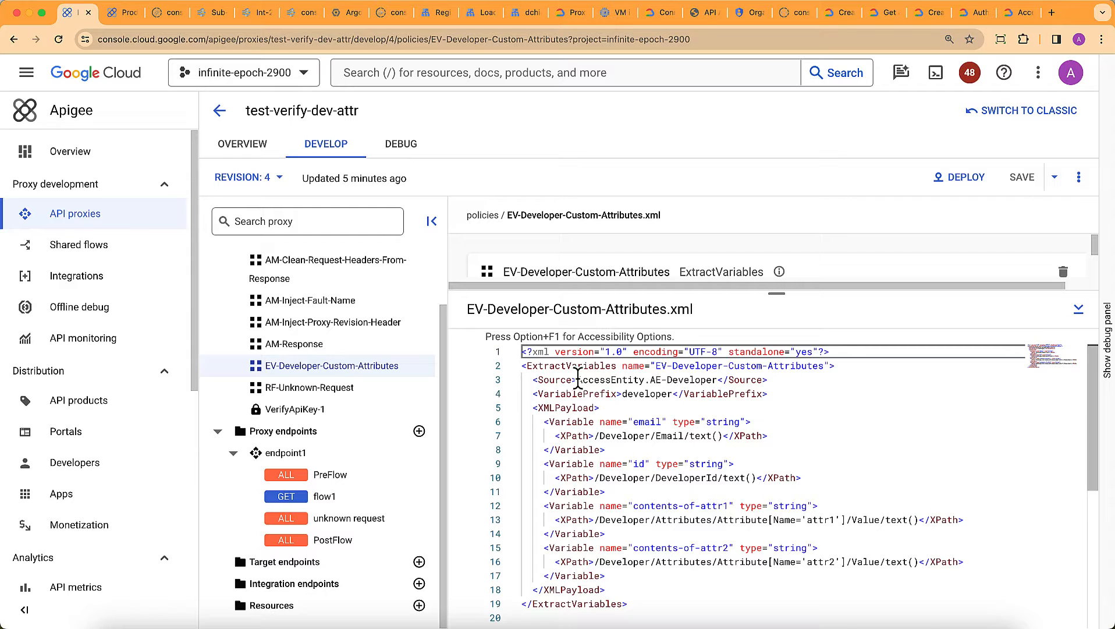
double_click(612, 379)
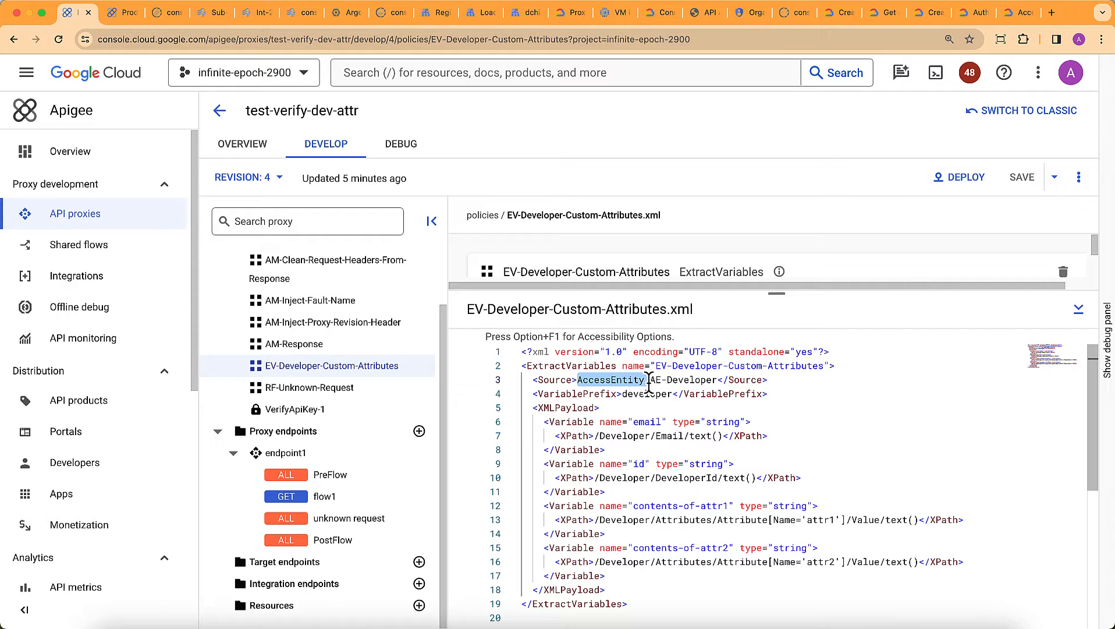
left_click(652, 379)
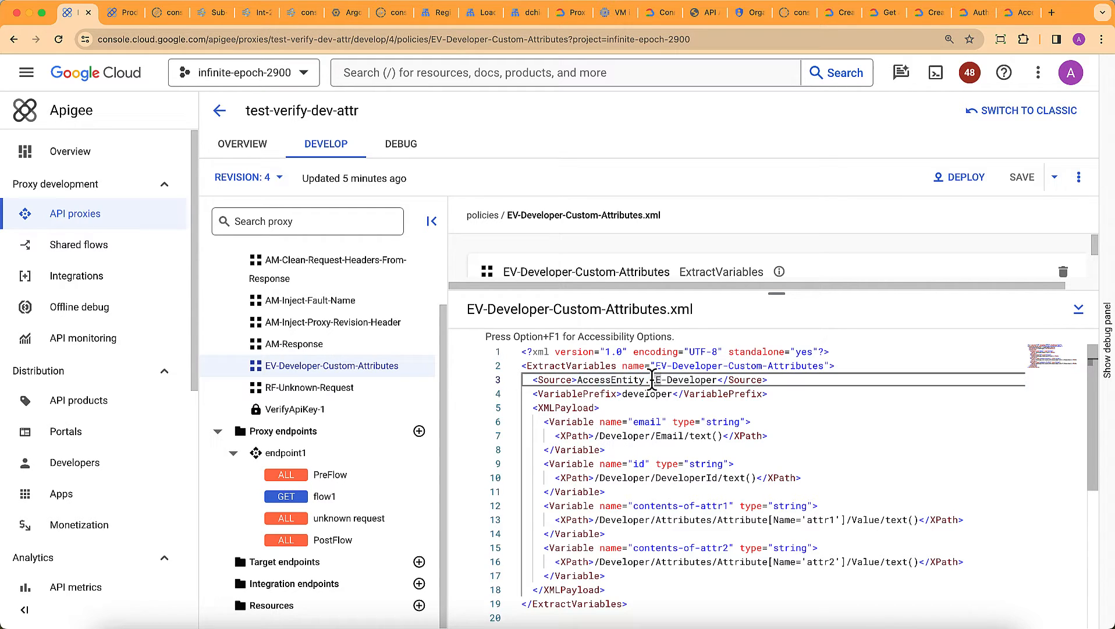
double_click(685, 379)
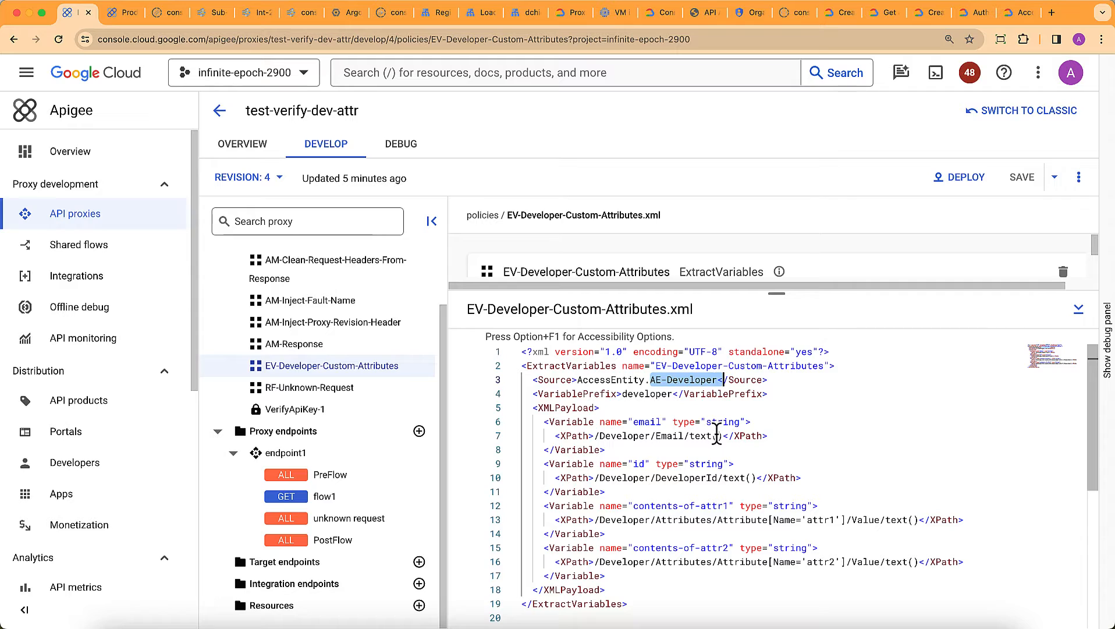
mouse_move(651, 437)
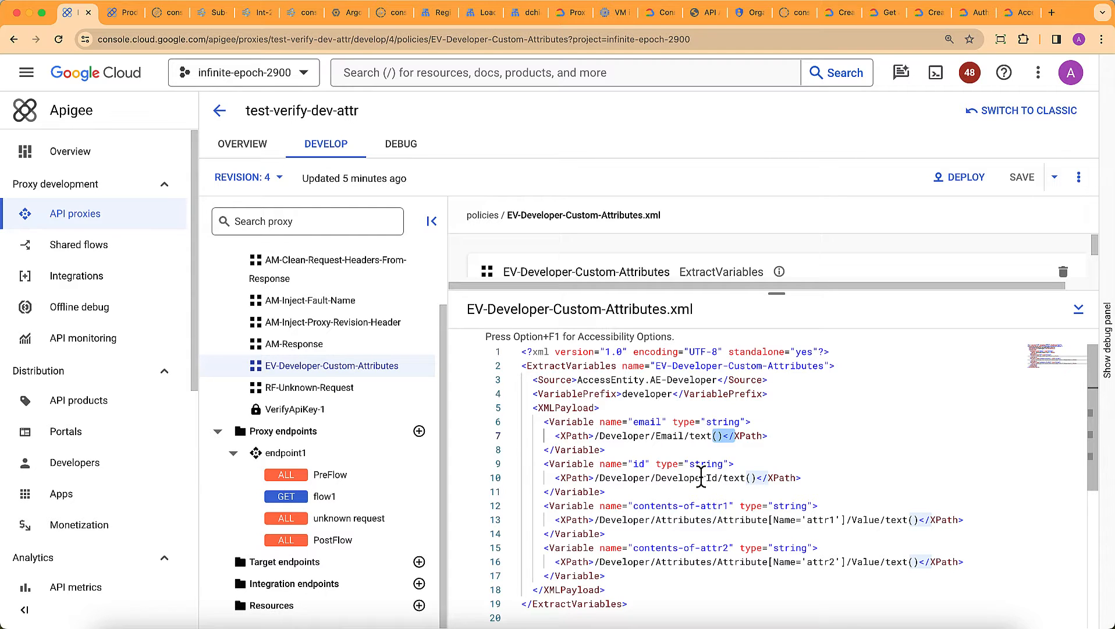
double_click(686, 477)
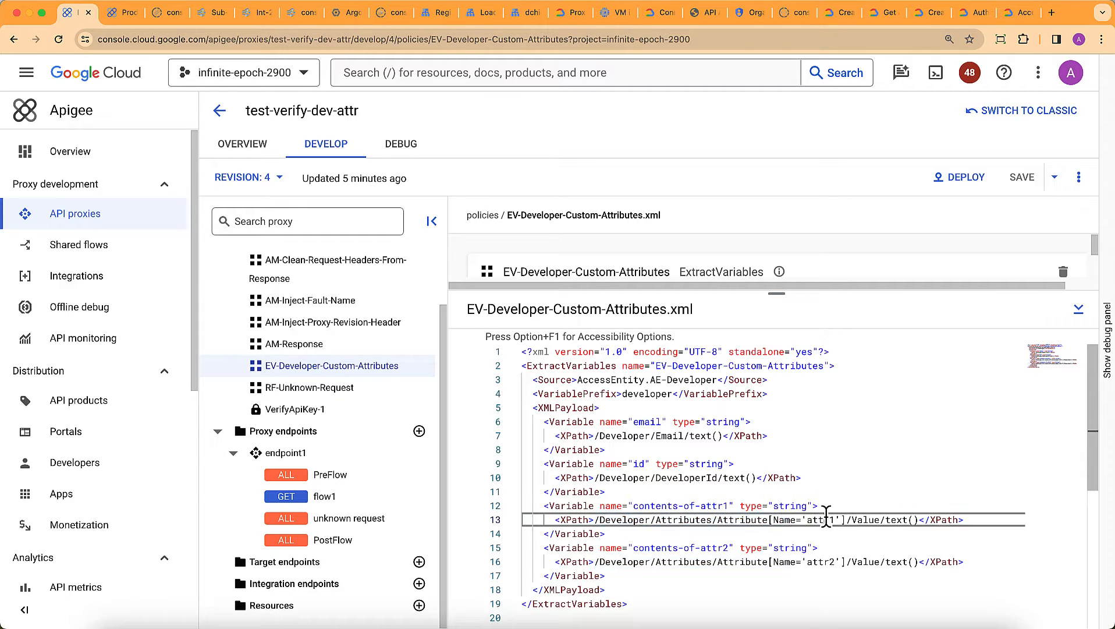
double_click(820, 519)
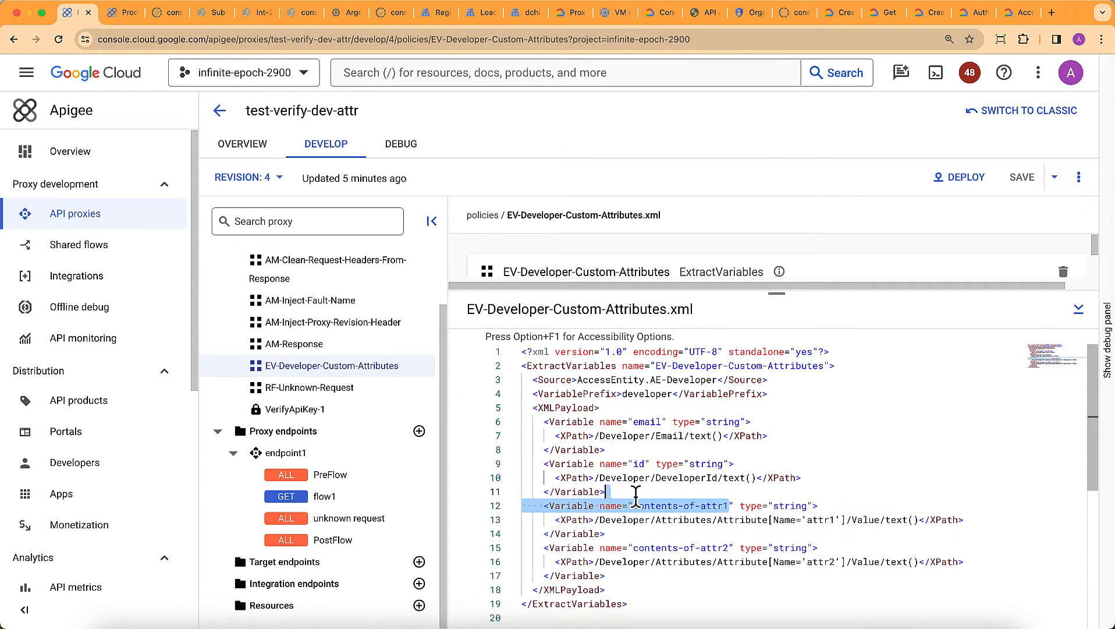
double_click(680, 506)
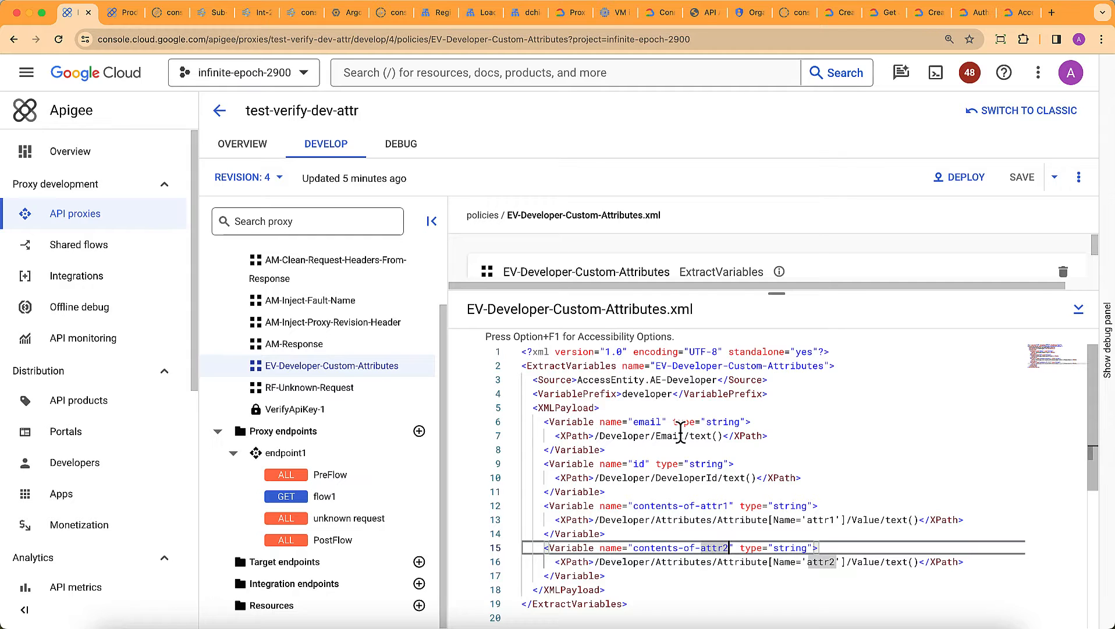
mouse_move(646, 421)
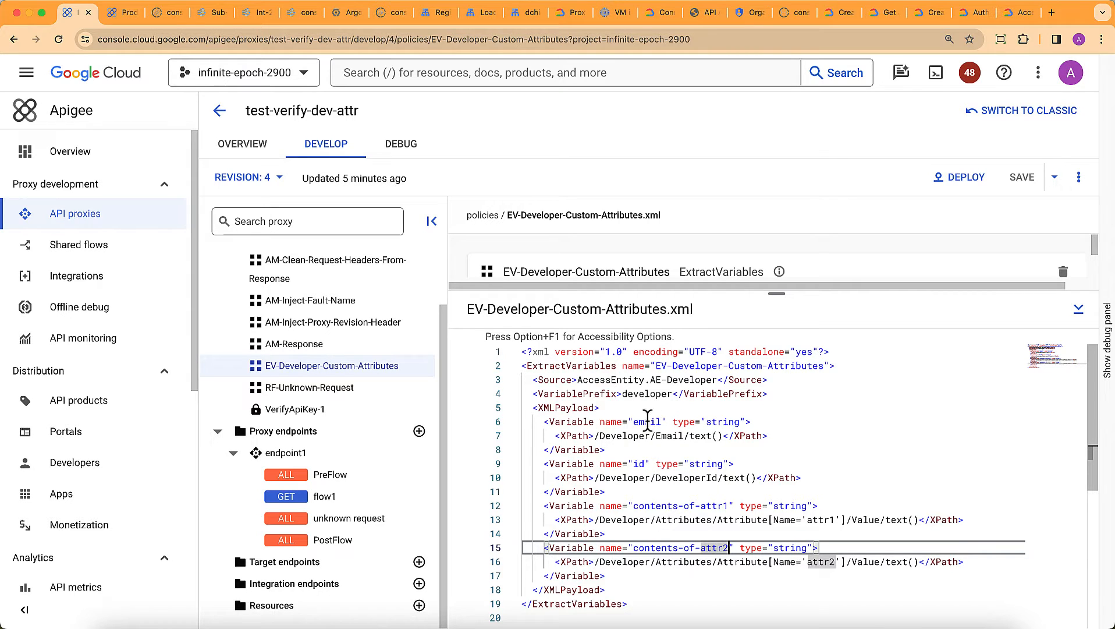
mouse_move(669, 508)
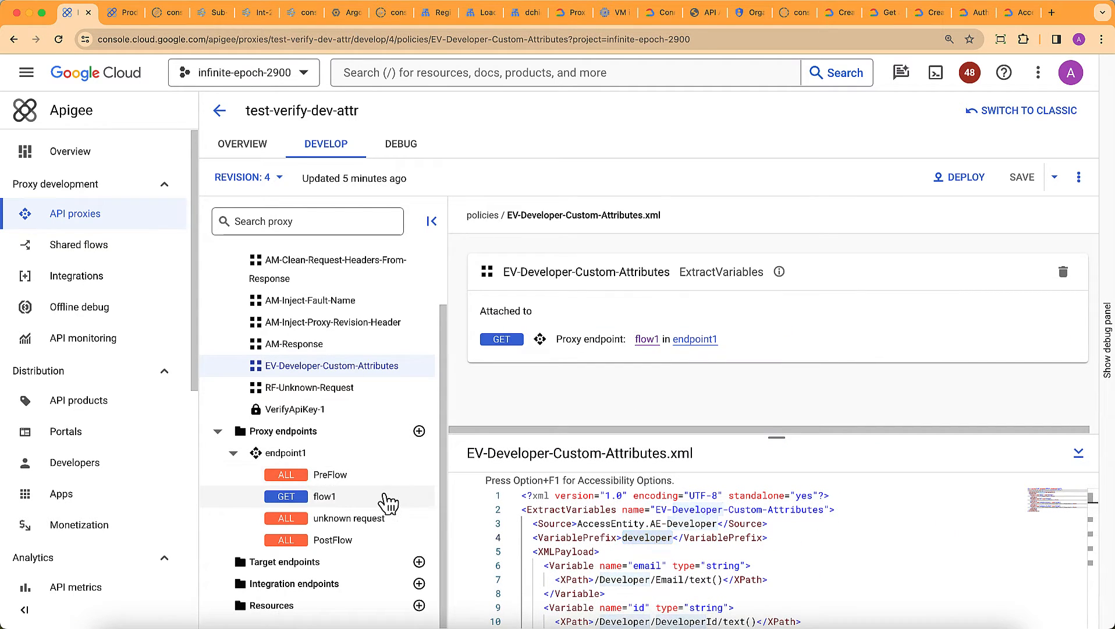
Reselect flow1 under endpoint1 in the proxy tree
left_click(324, 496)
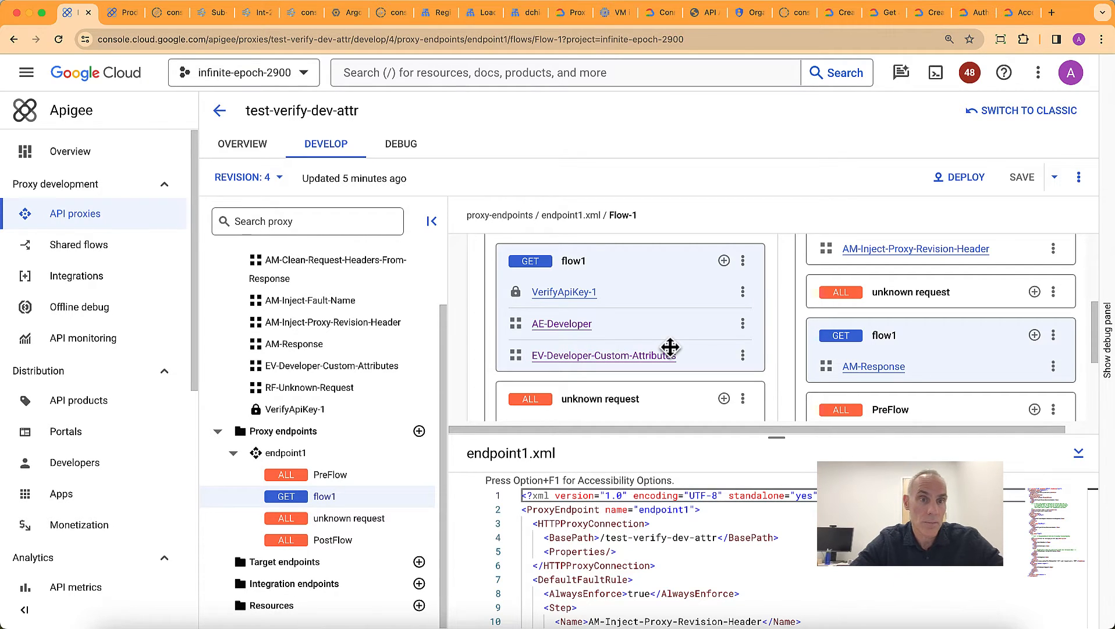
mouse_move(149, 132)
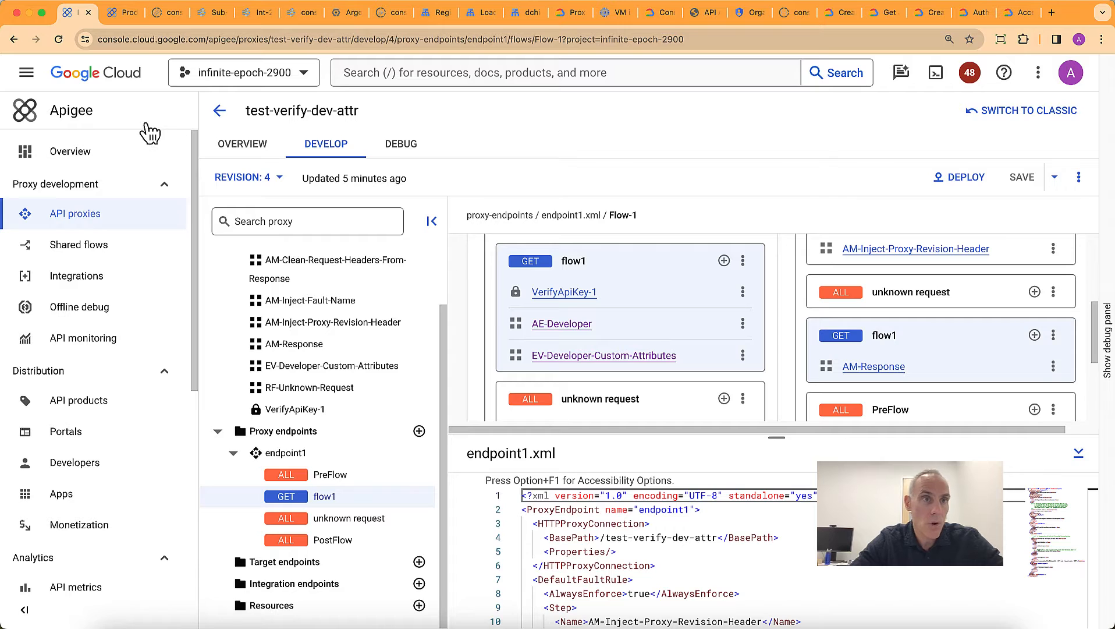
mouse_move(124, 13)
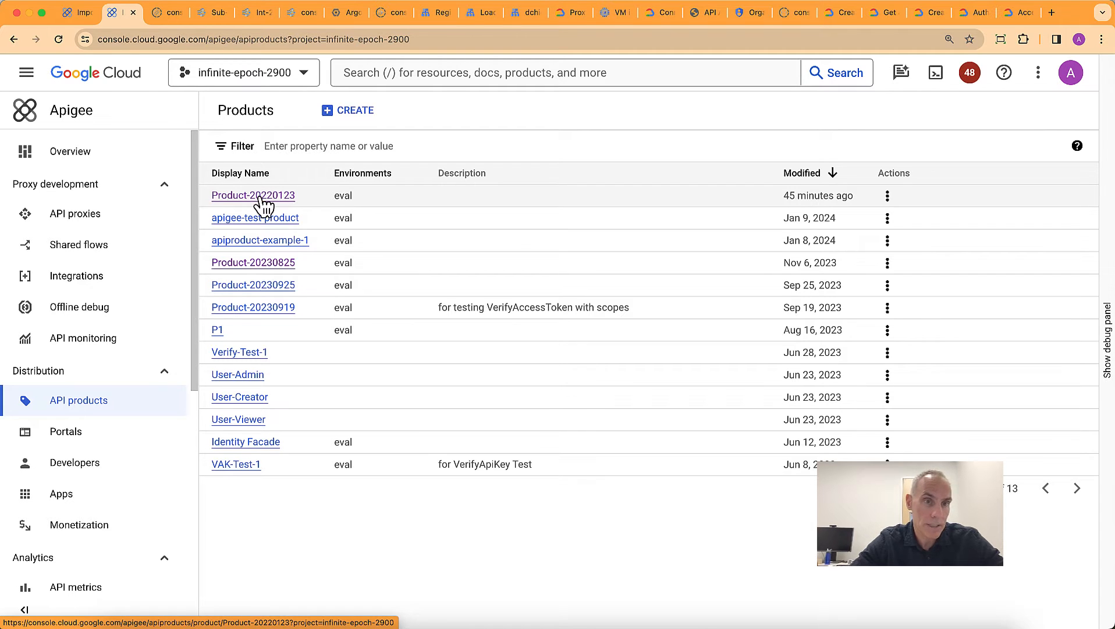
Check Product-20220123's operations for test-verify-dev-attr on /**, then open Developers
left_click(253, 195)
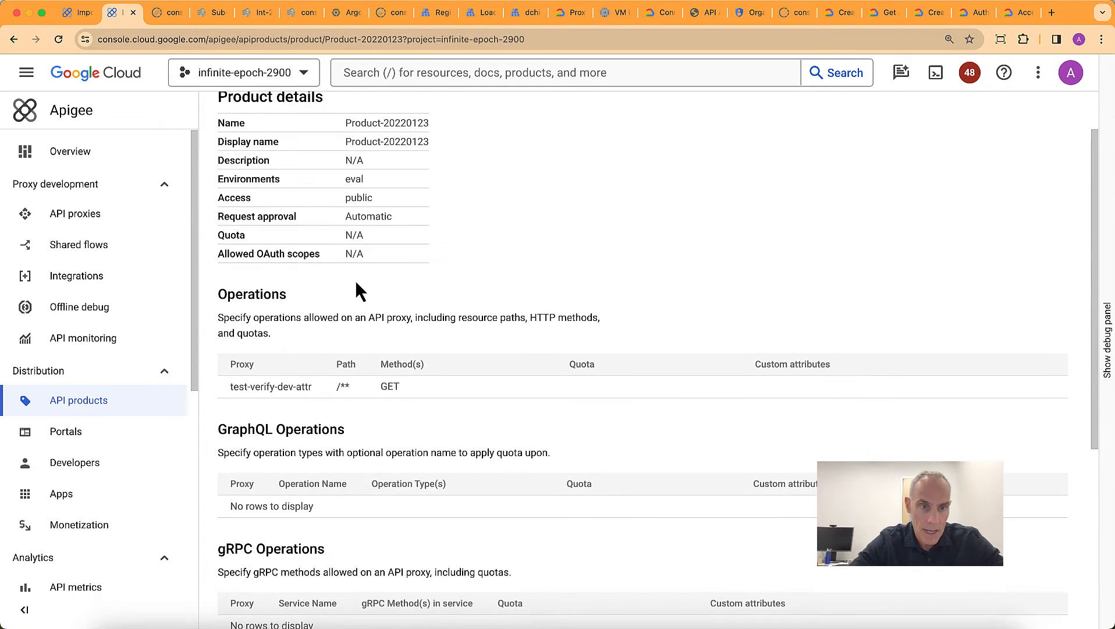
double_click(285, 386)
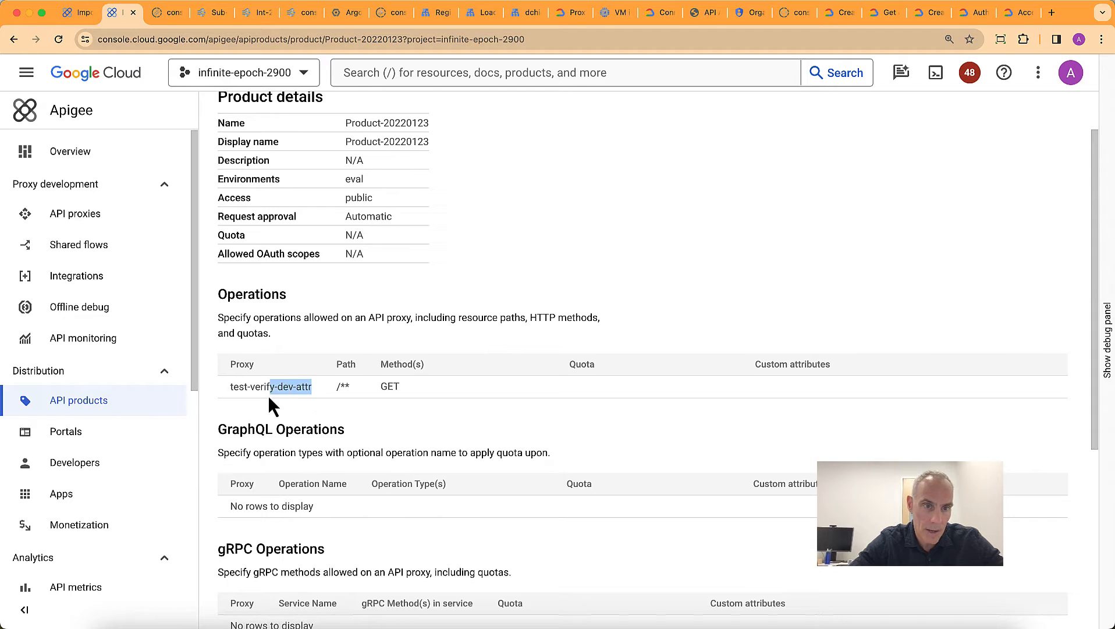
double_click(270, 386)
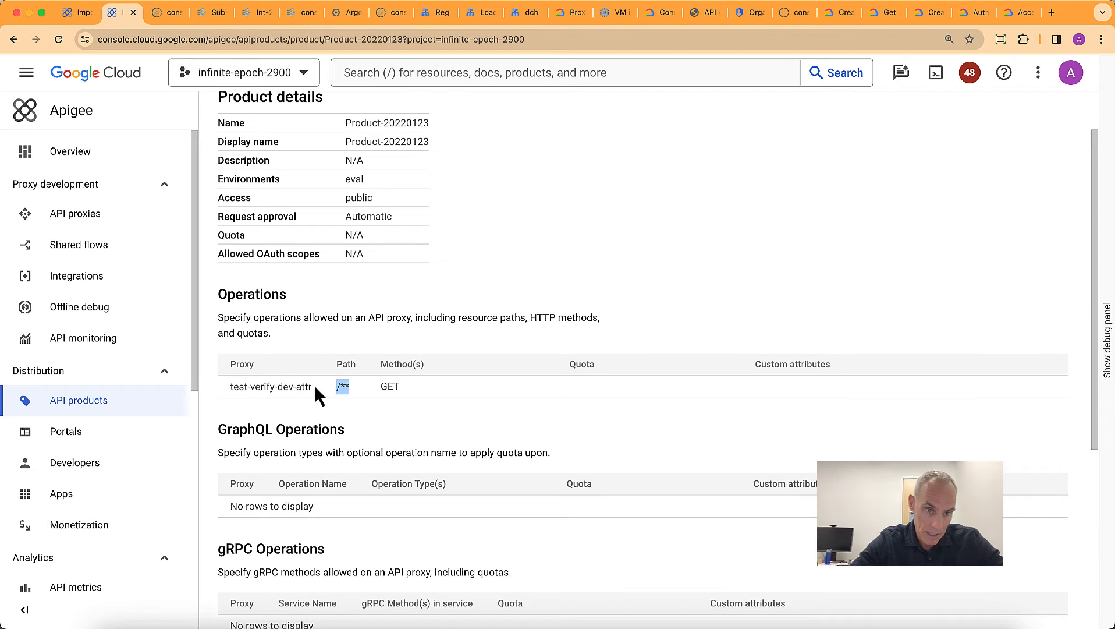
double_click(269, 386)
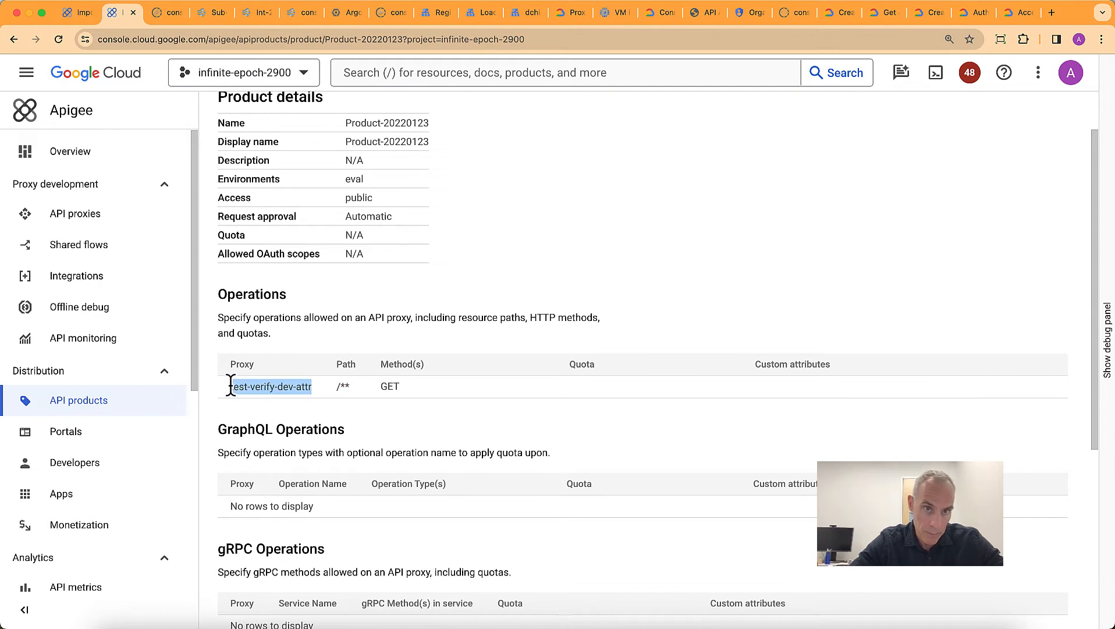
mouse_move(74, 462)
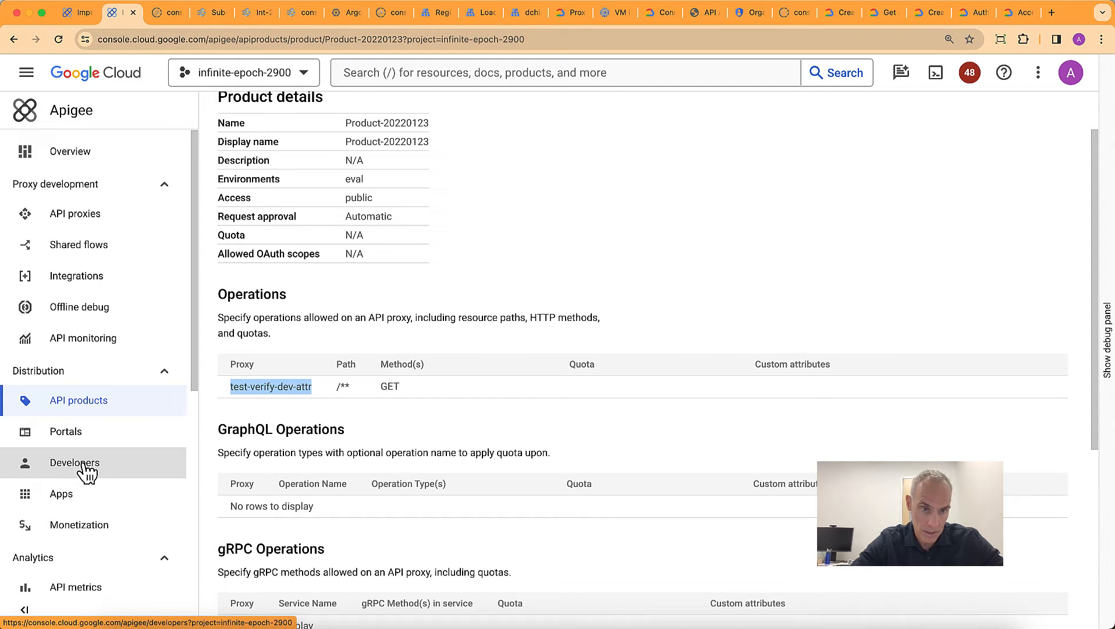
left_click(74, 462)
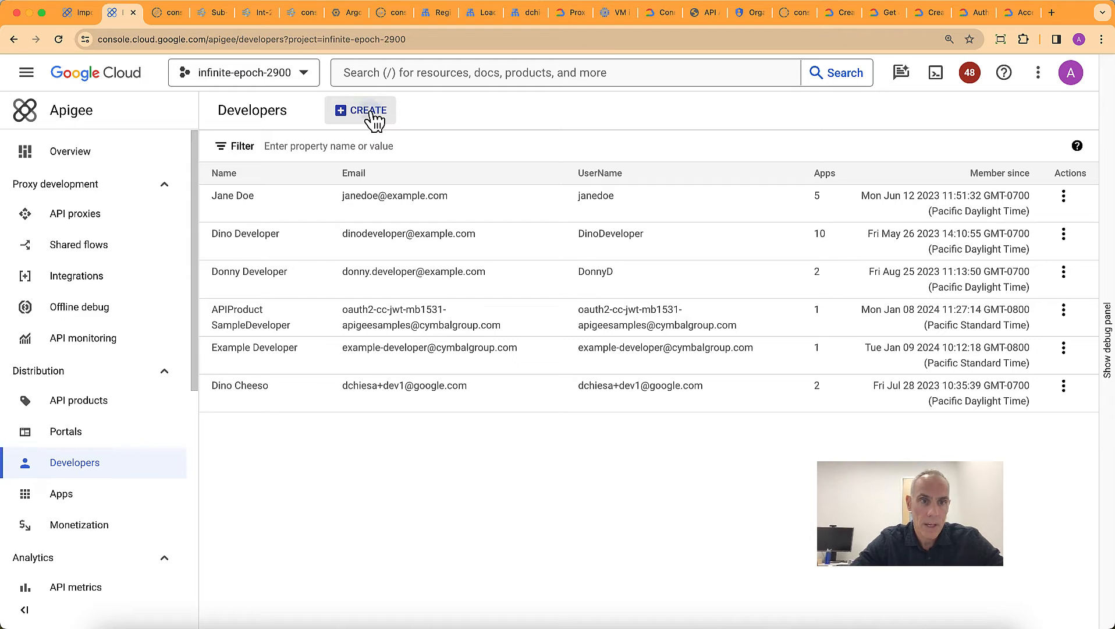
Add developer Januarys Child with an email beginning jchild@ex and username jchild
left_click(360, 110)
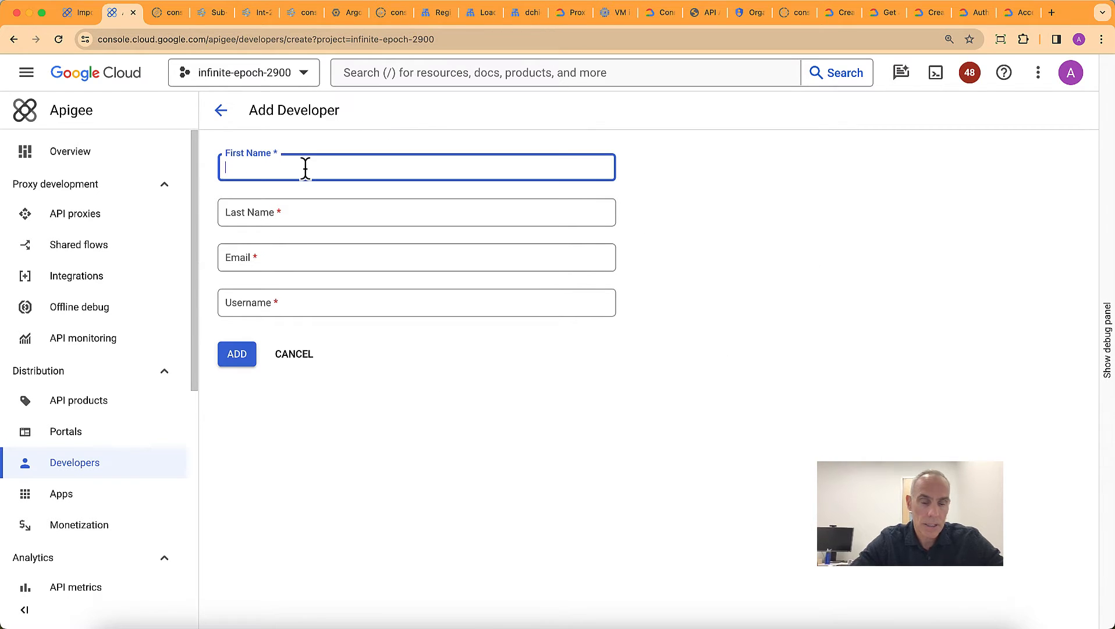
type("Janua")
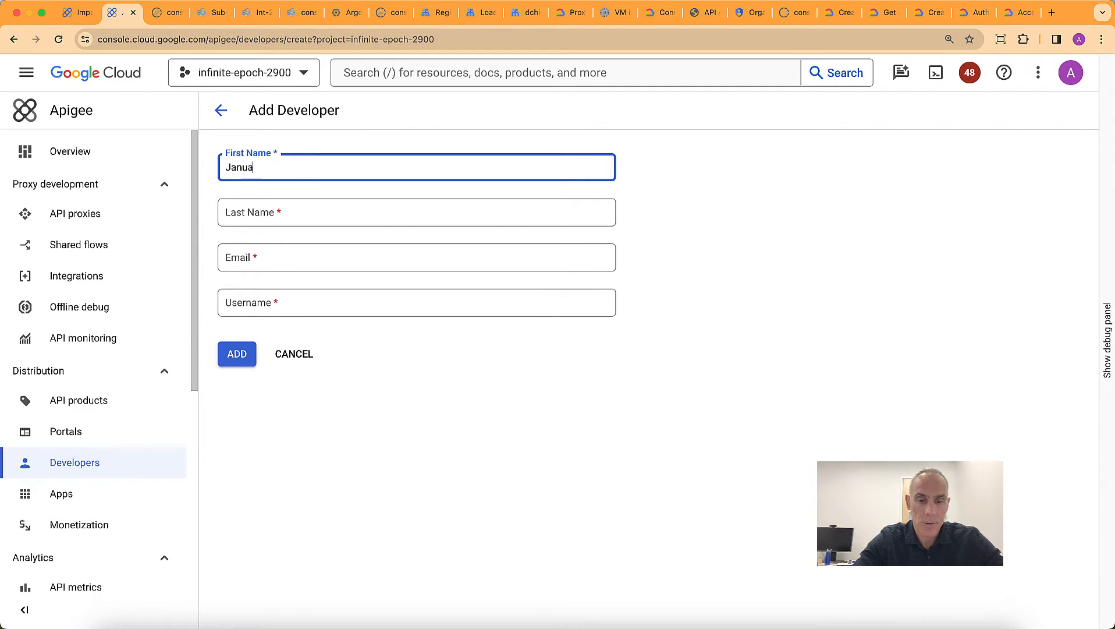
type("rys")
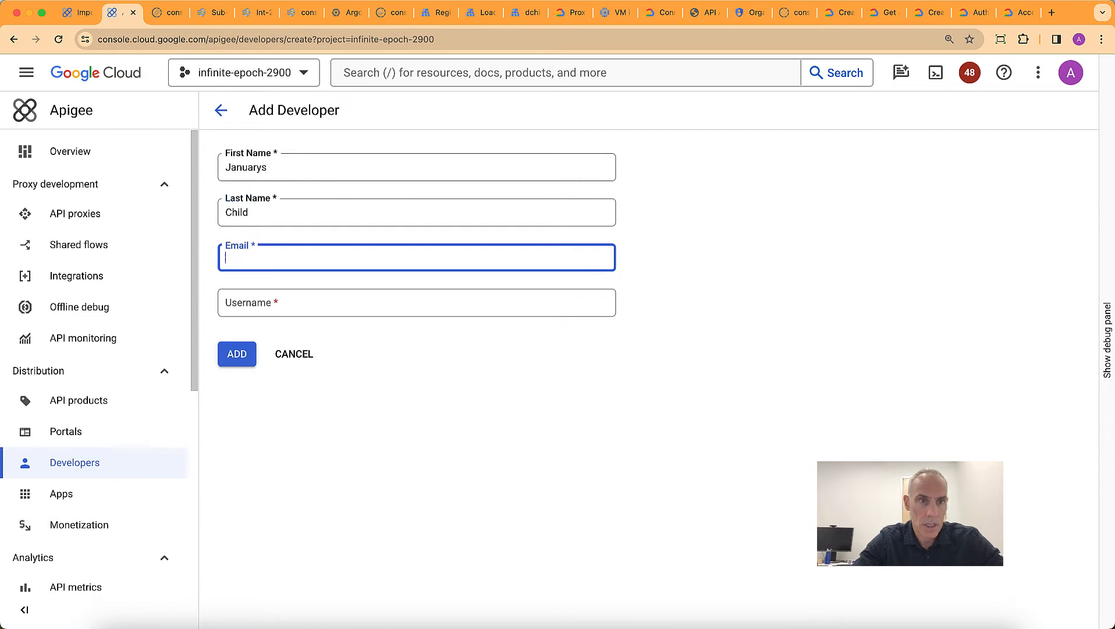
type("jchild")
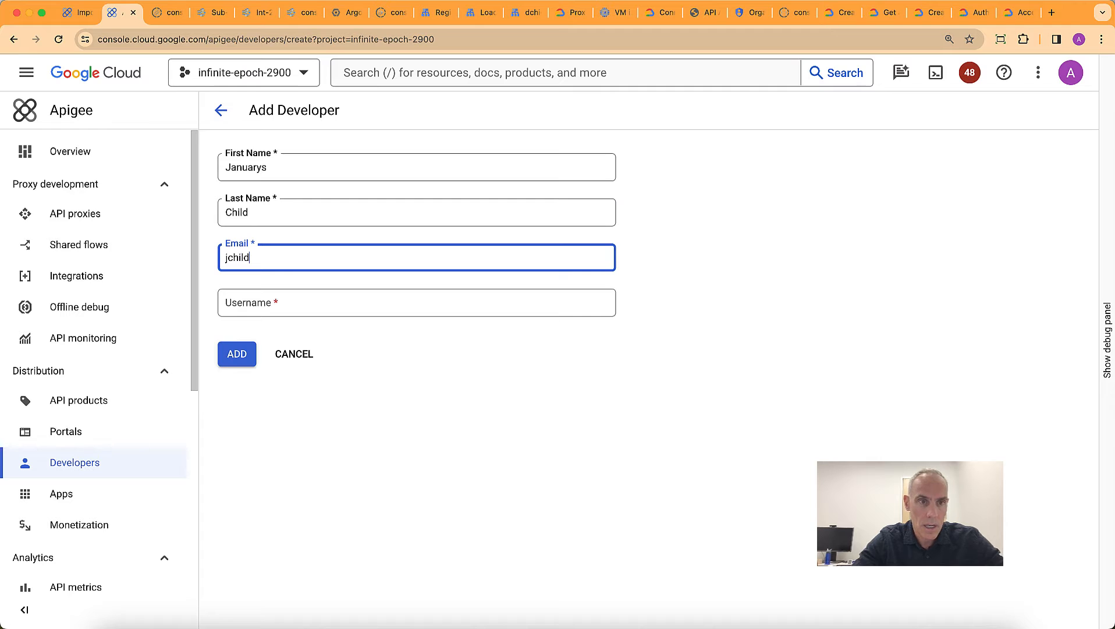
type("@example.com")
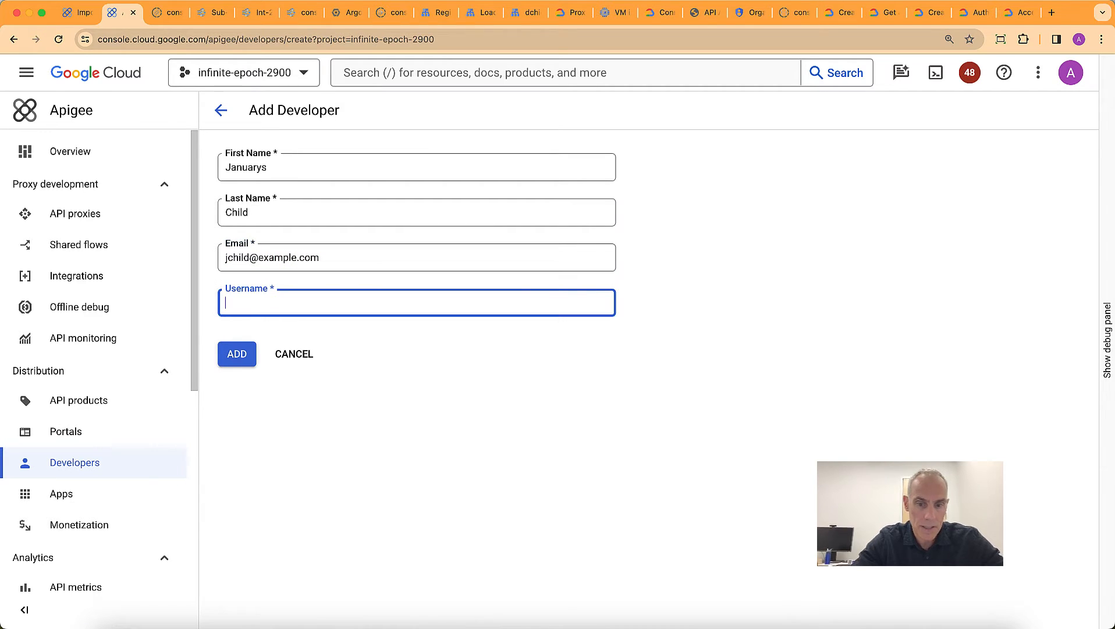
type("jchild")
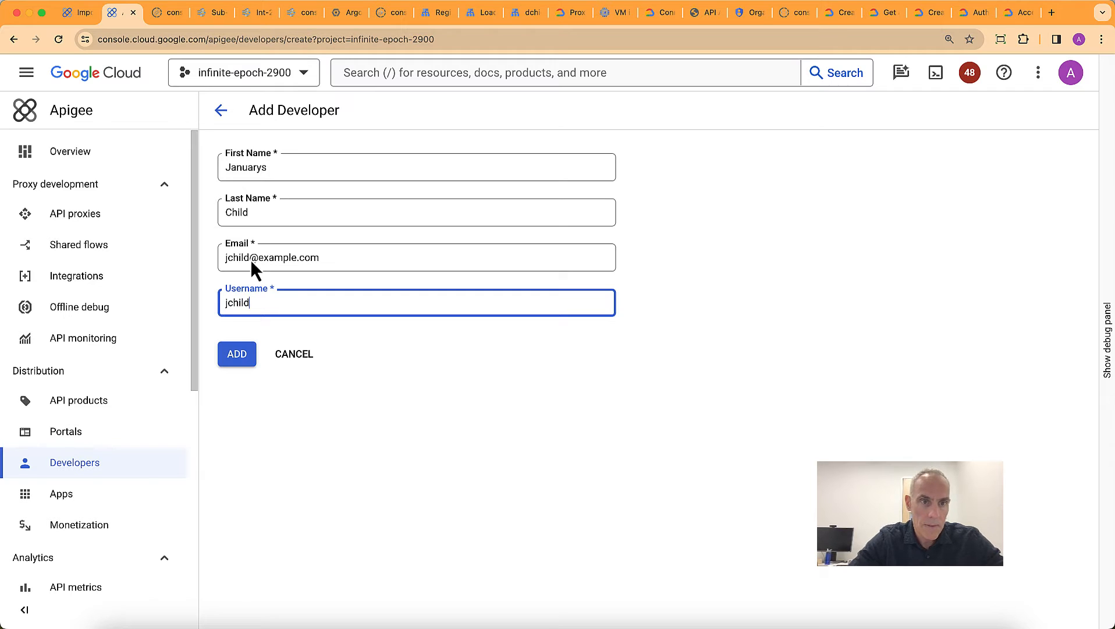
left_click(237, 353)
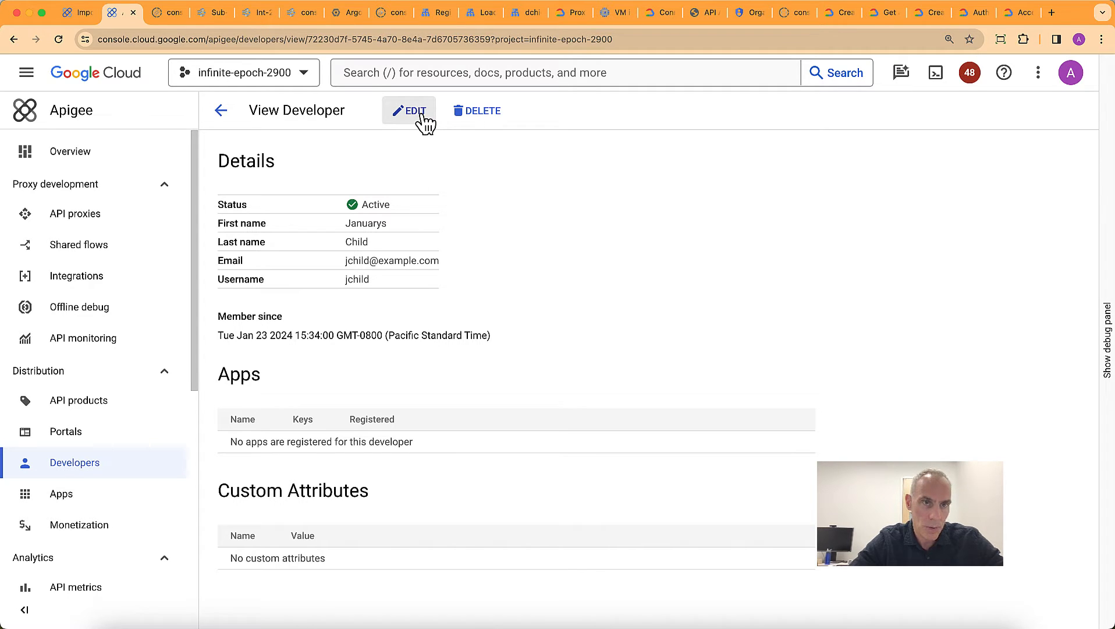
Edit the developer and add custom attribute attr1 with value abcdef-012345
left_click(409, 110)
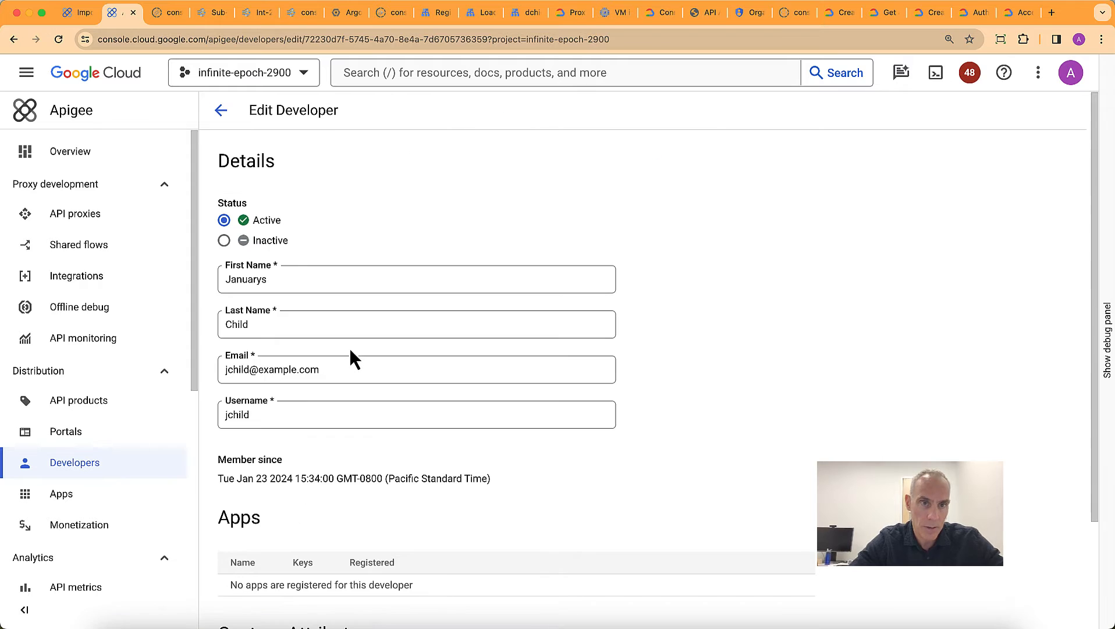
scroll("down", 3)
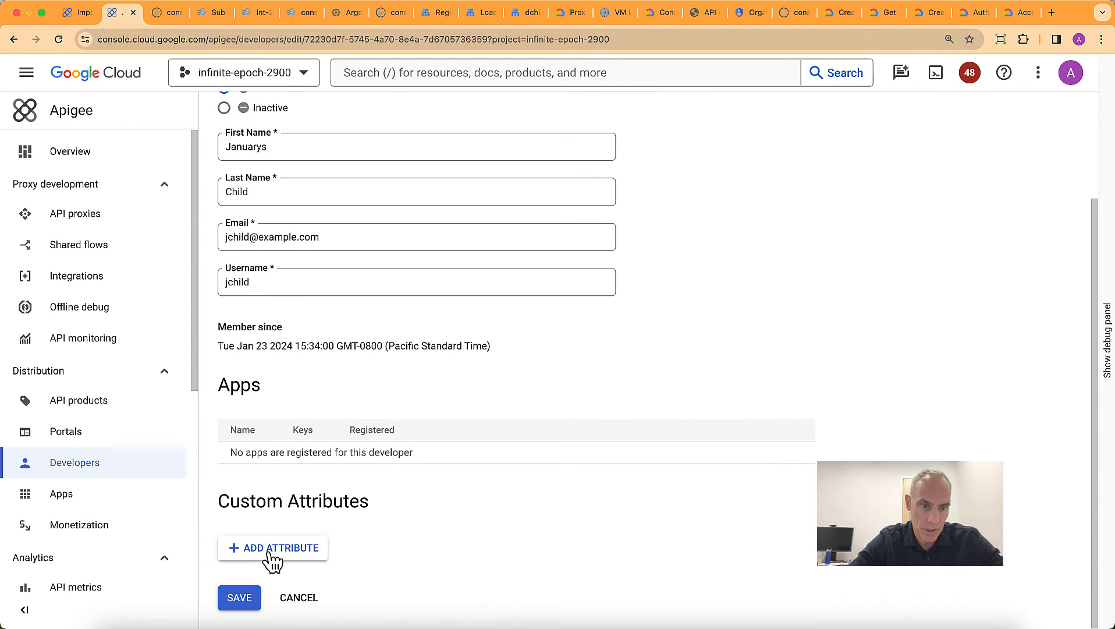
left_click(272, 547)
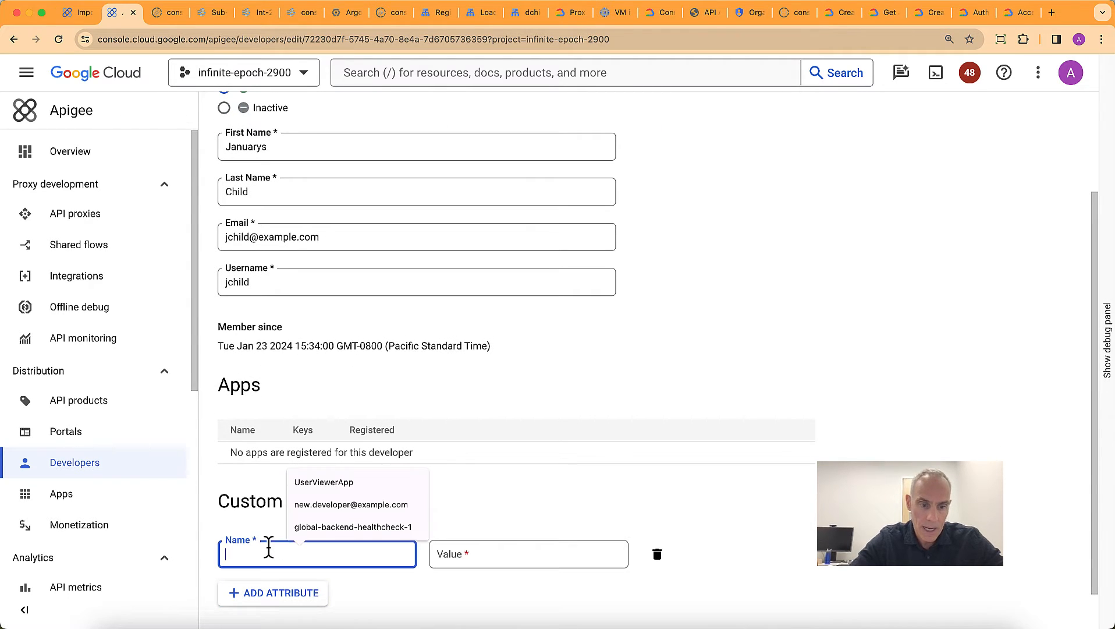
type("attr")
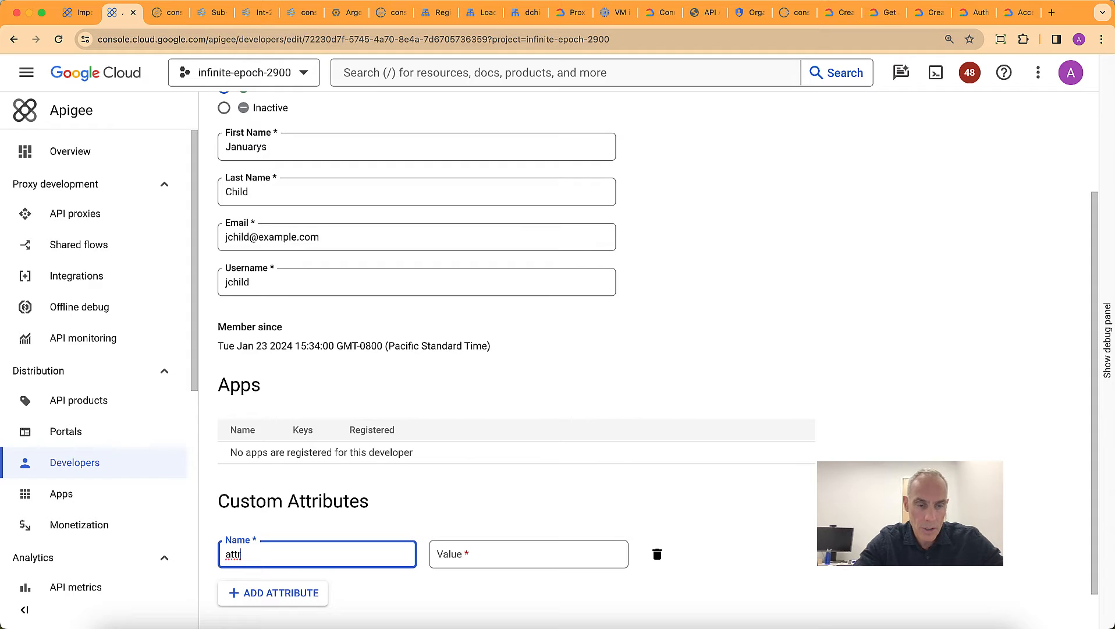
type("1")
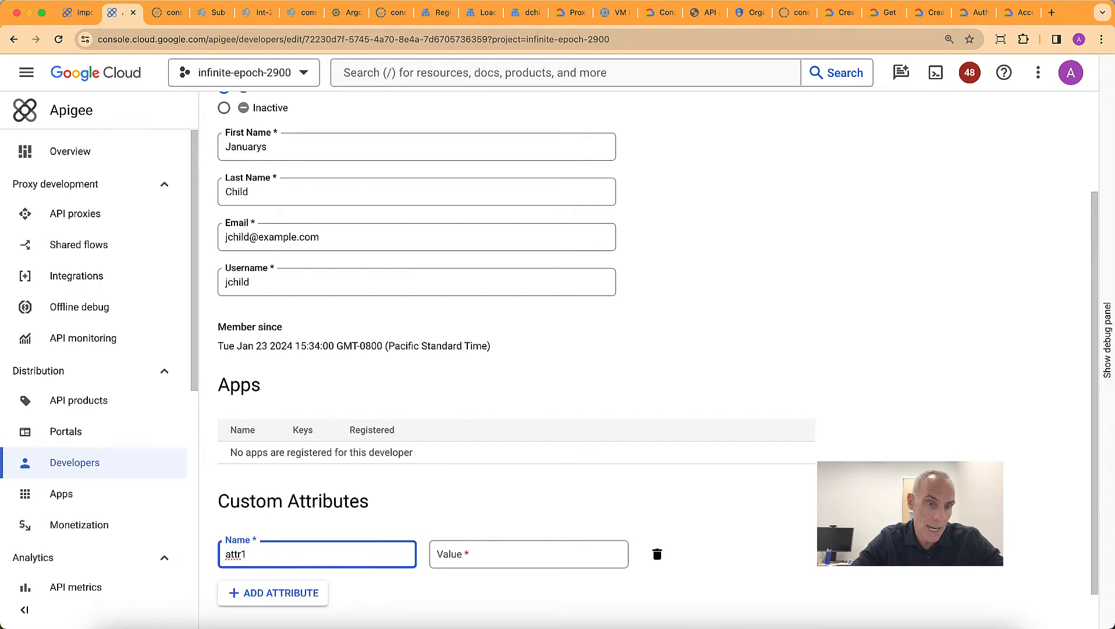
left_click(528, 554)
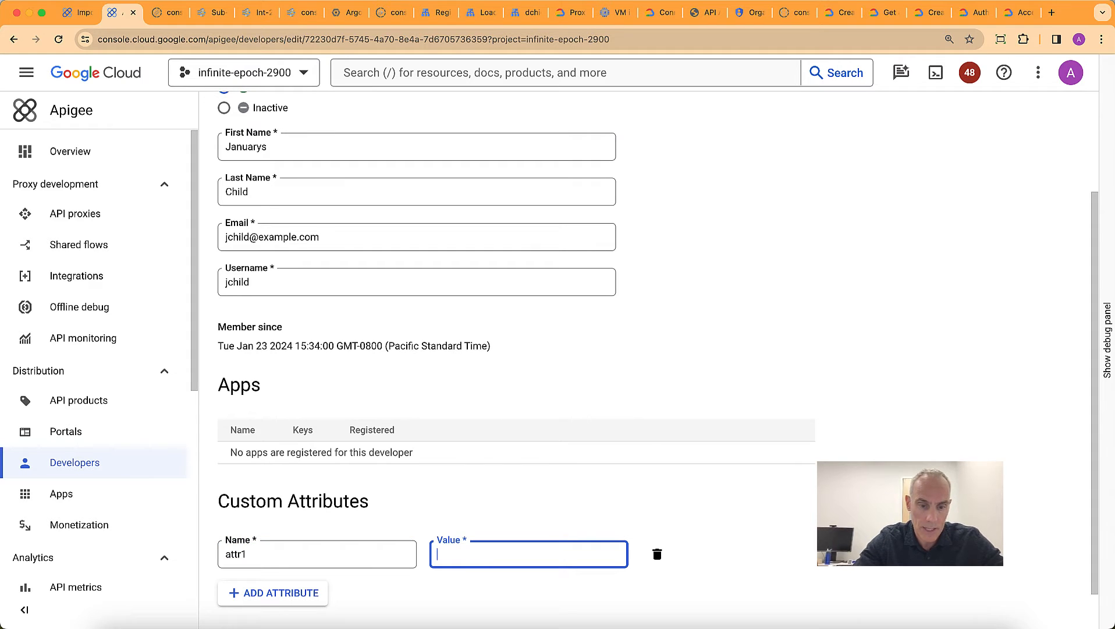
type("abce")
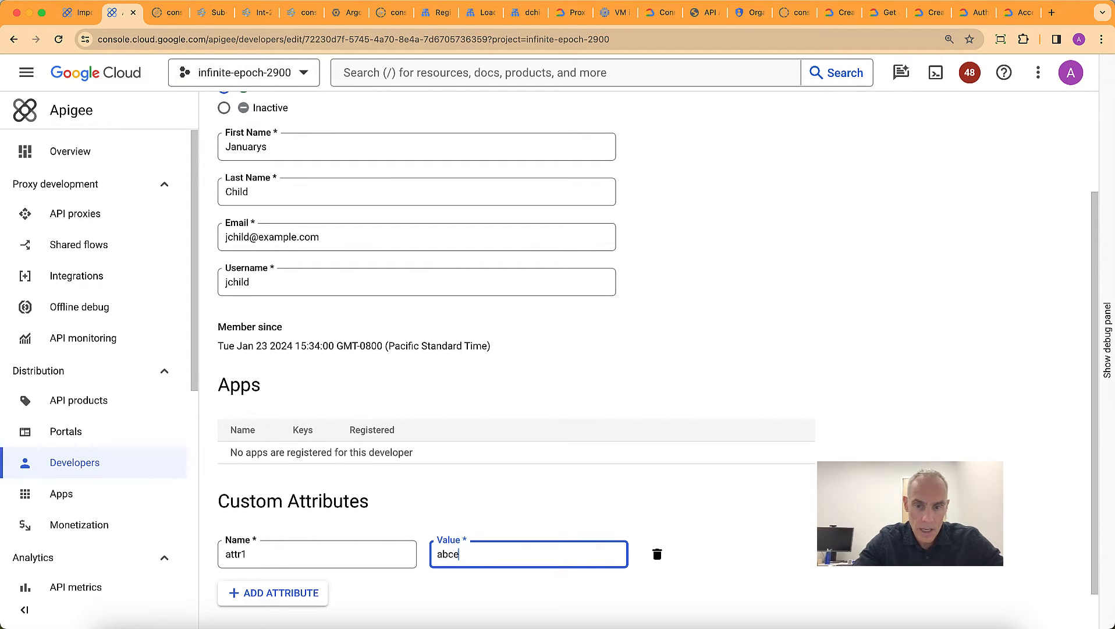
key("backspace")
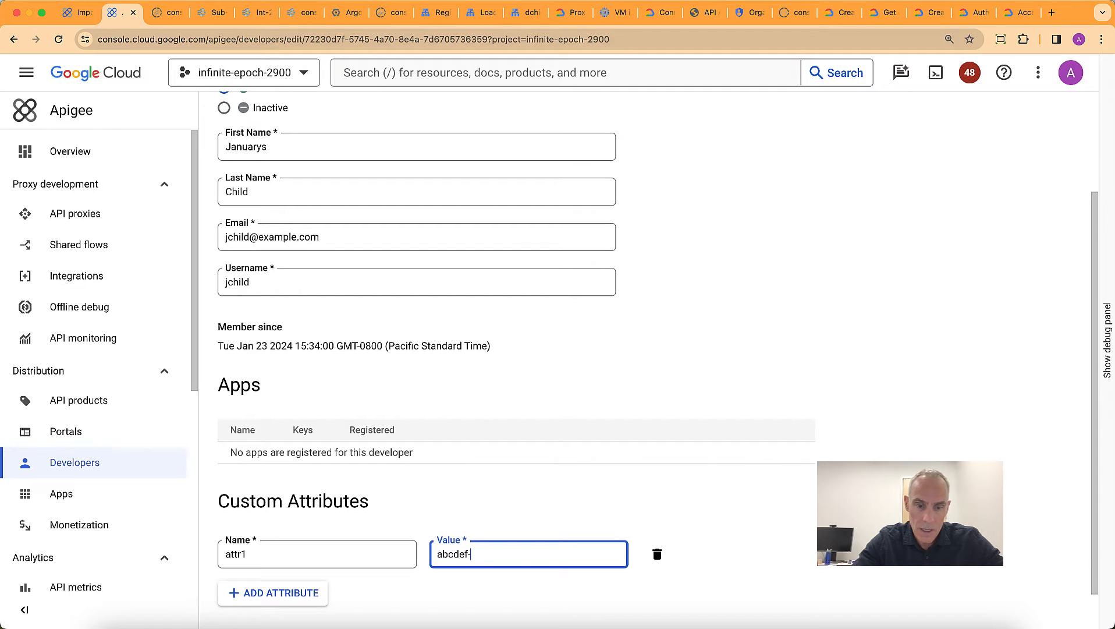
type("012345")
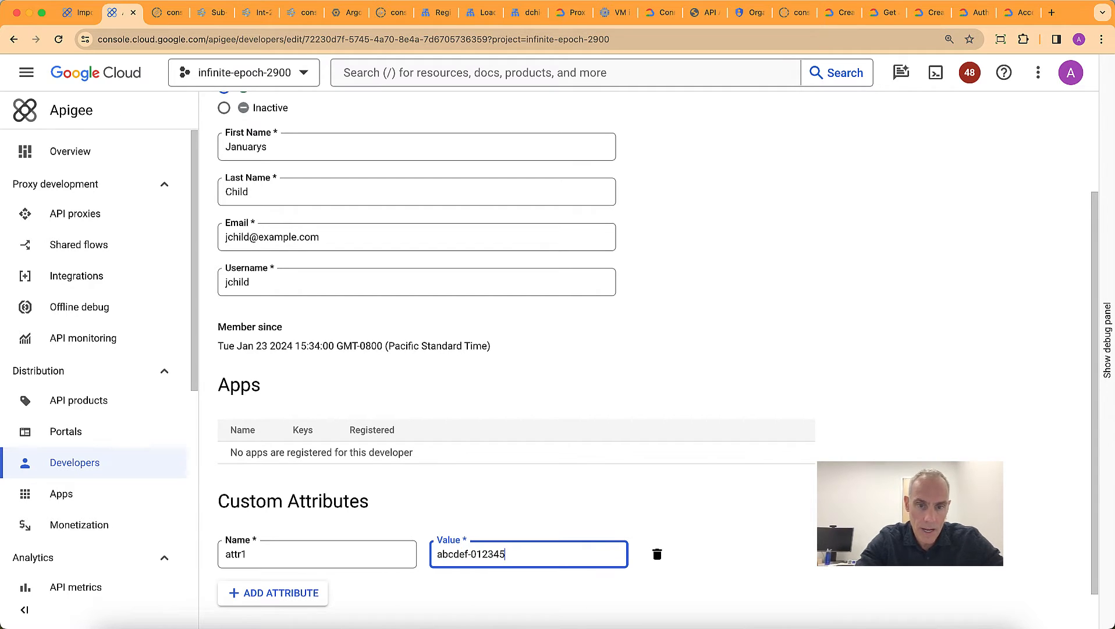
Add a second custom attribute attr2 with value value-of-attr2
scroll("down", 3)
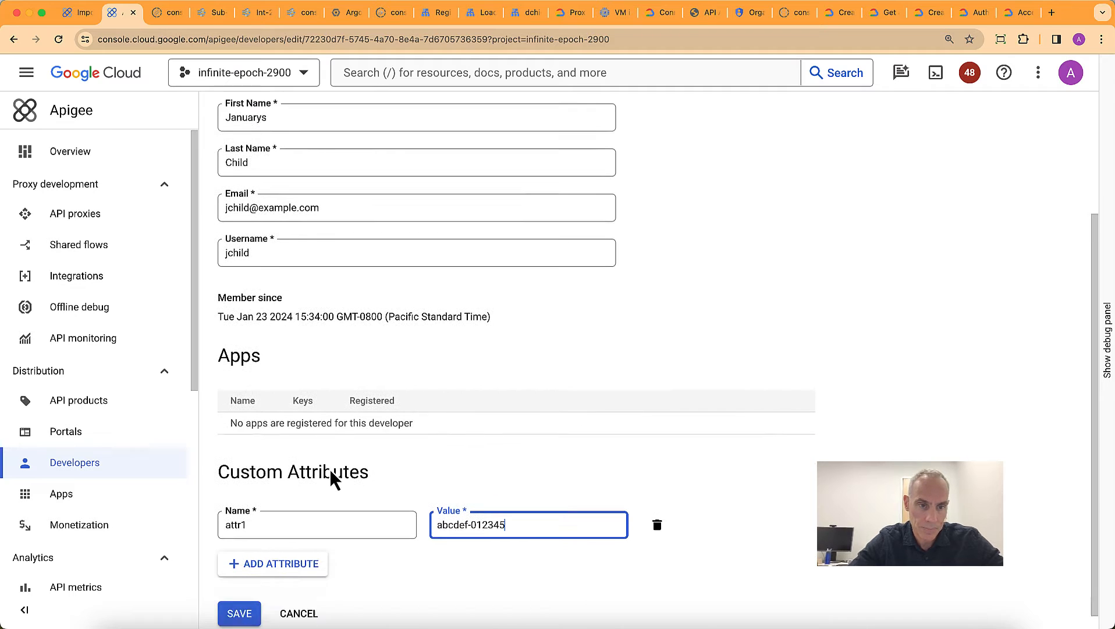
left_click(272, 563)
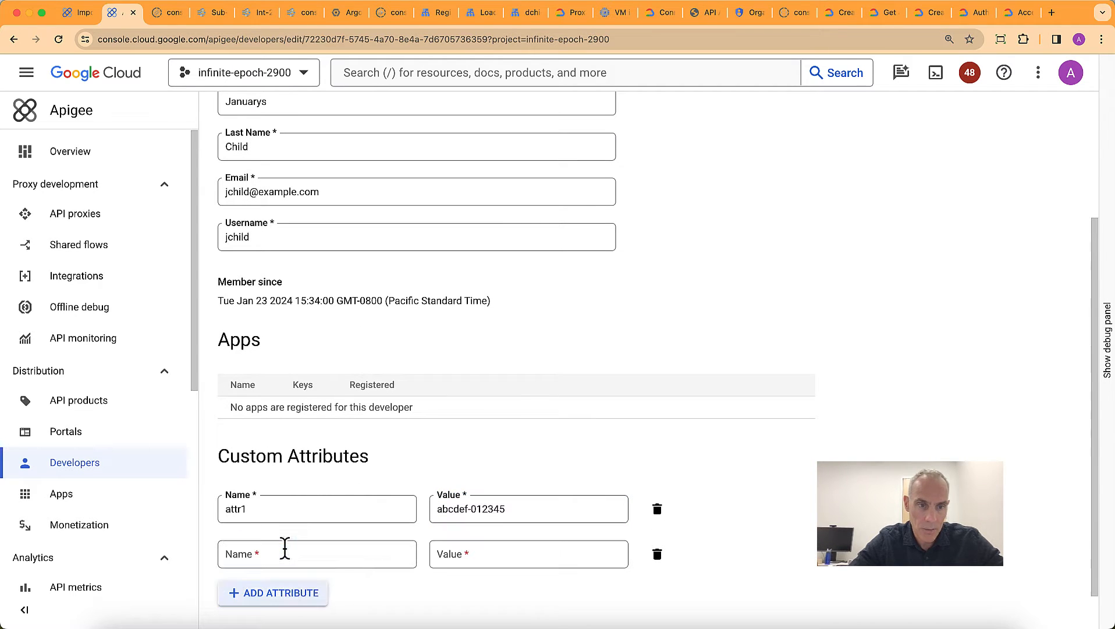
type("attr2")
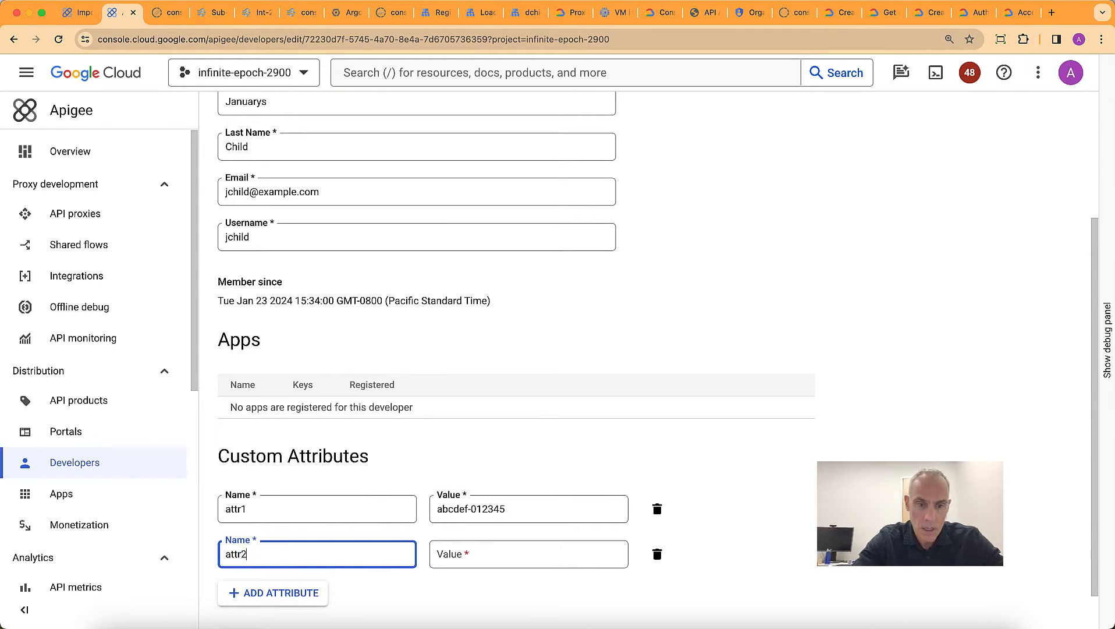
type("value-of-attr2")
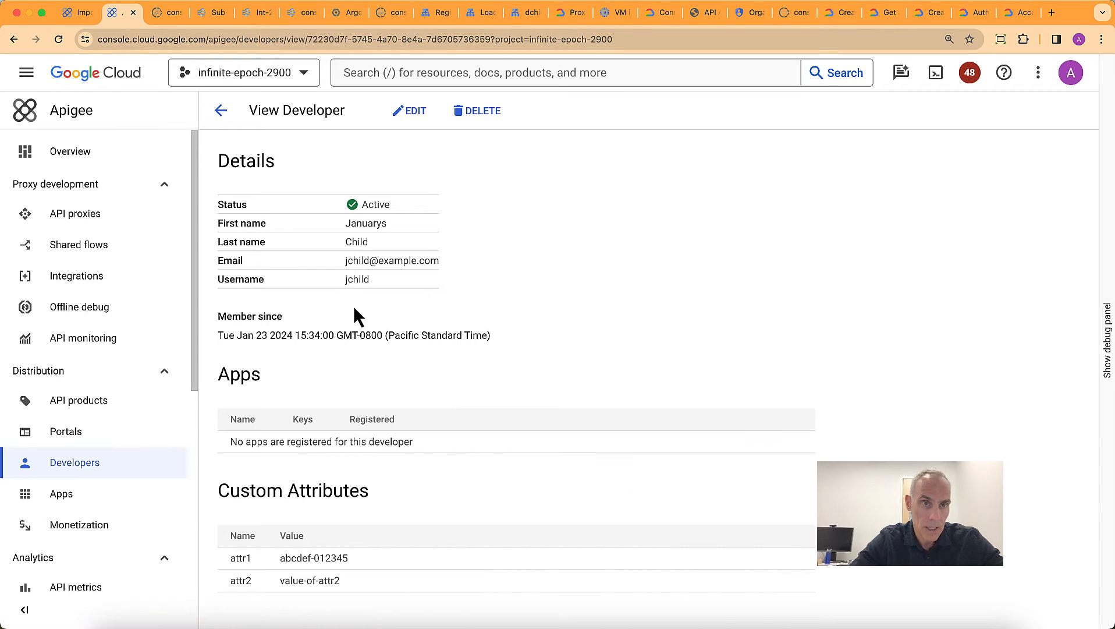
mouse_move(259, 559)
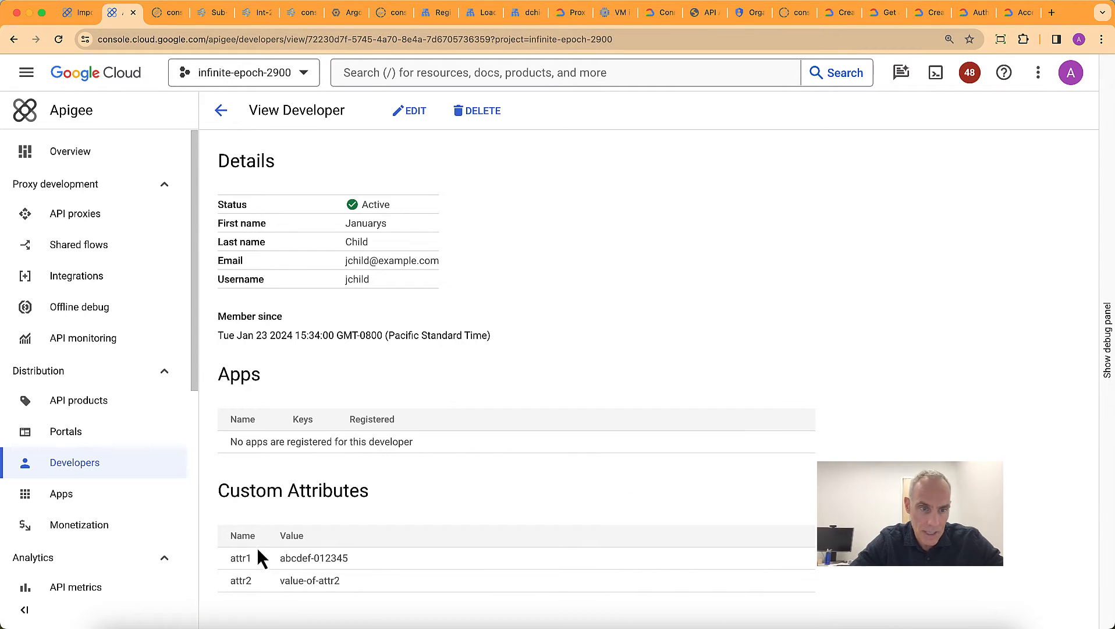
mouse_move(273, 526)
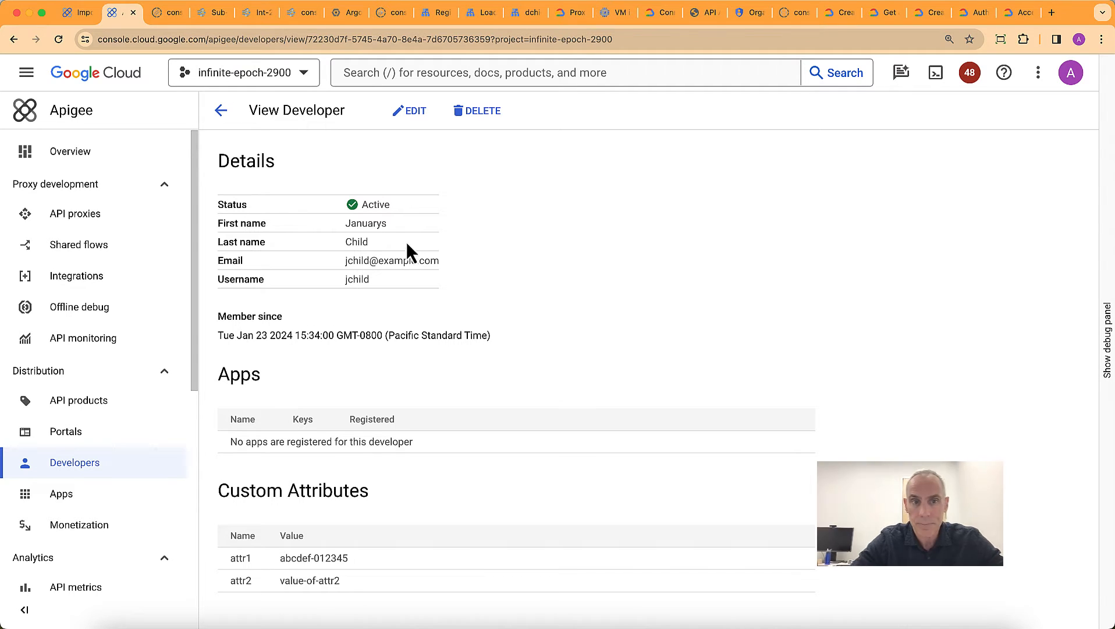
mouse_move(284, 282)
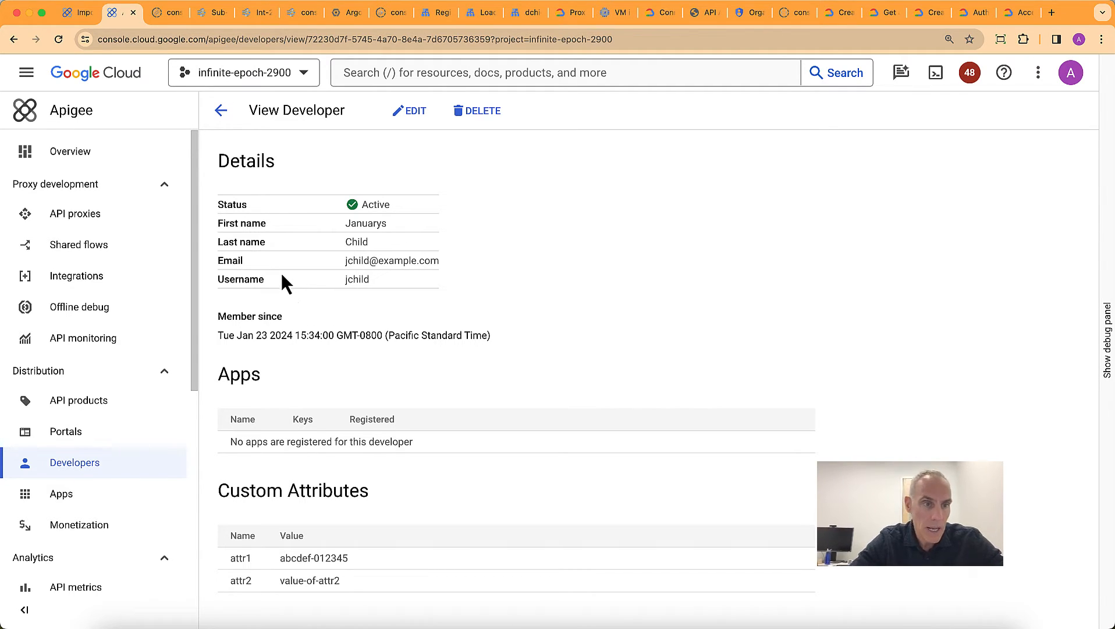
mouse_move(61, 494)
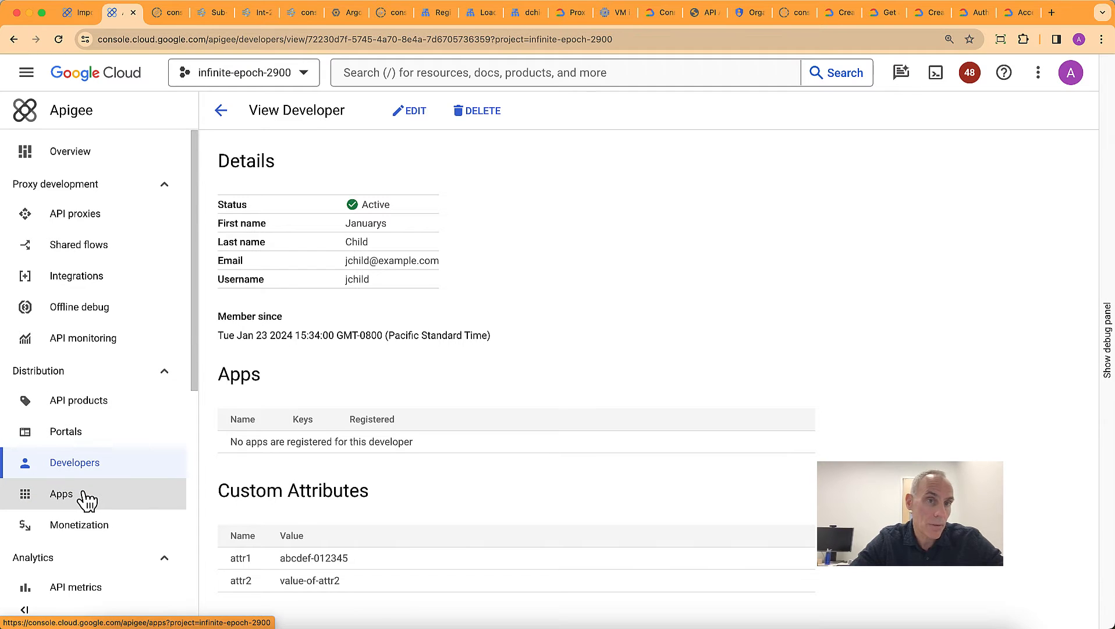
Start a new app with name and display name app-20240123
left_click(61, 494)
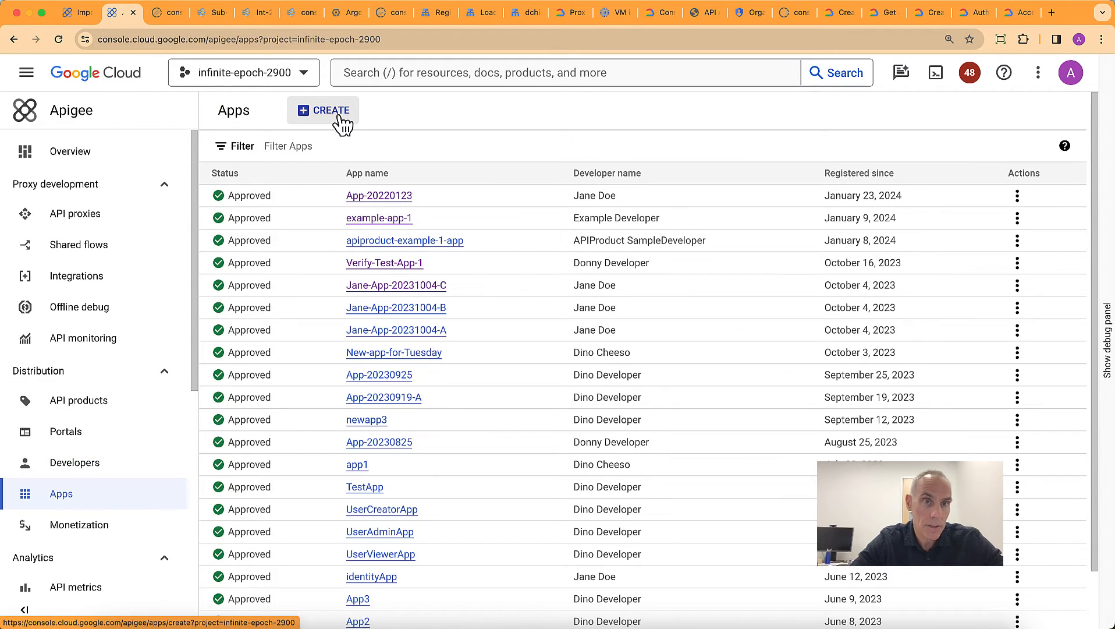
left_click(323, 110)
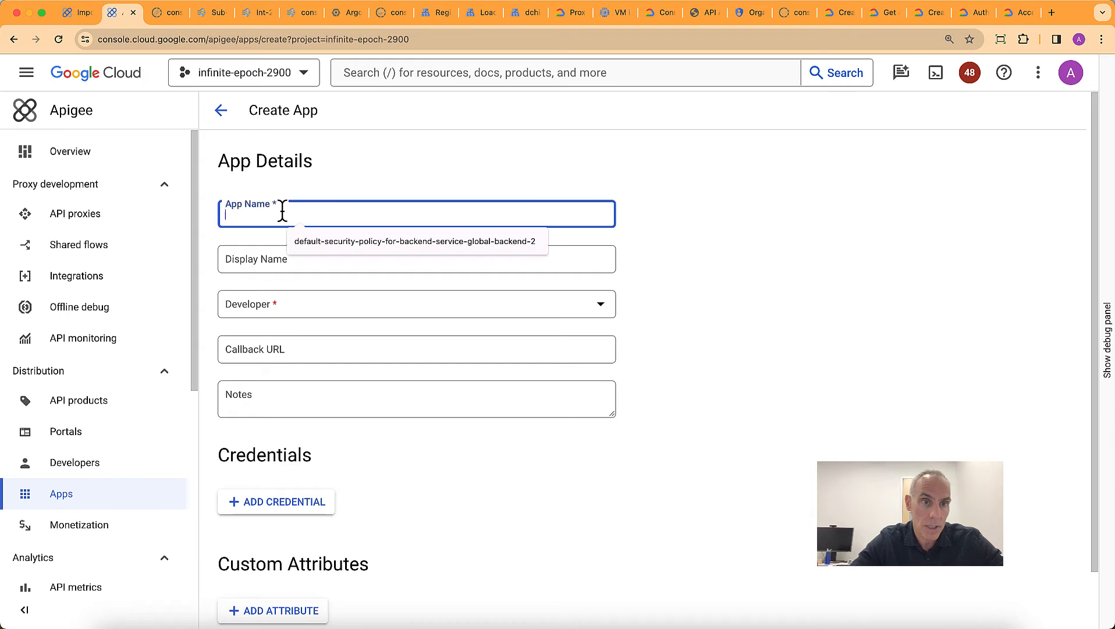
type("app-202401")
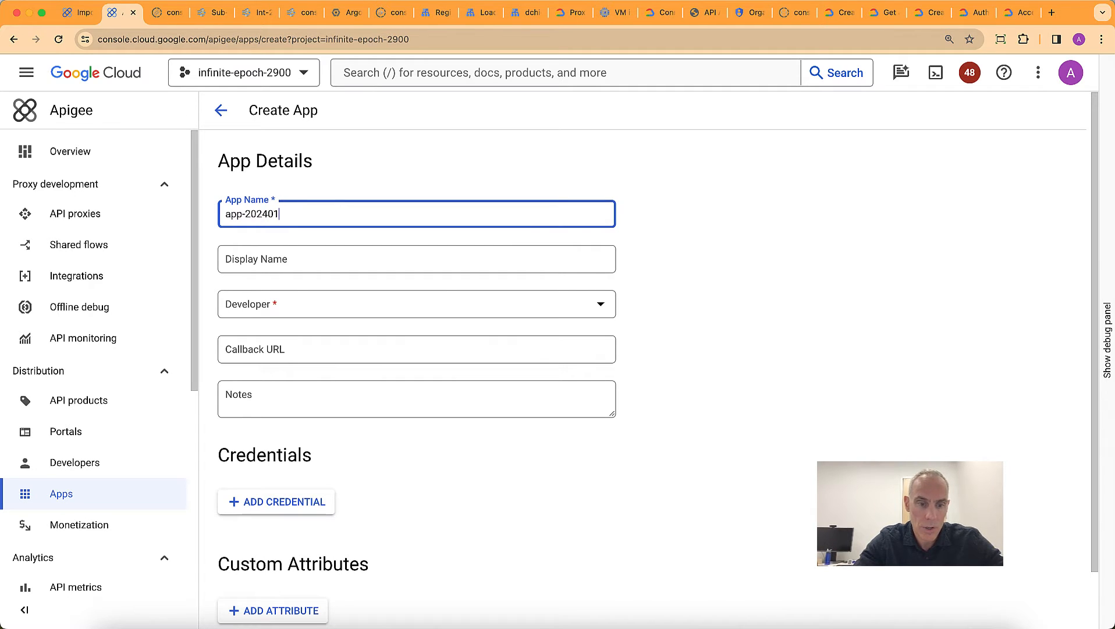
type("23")
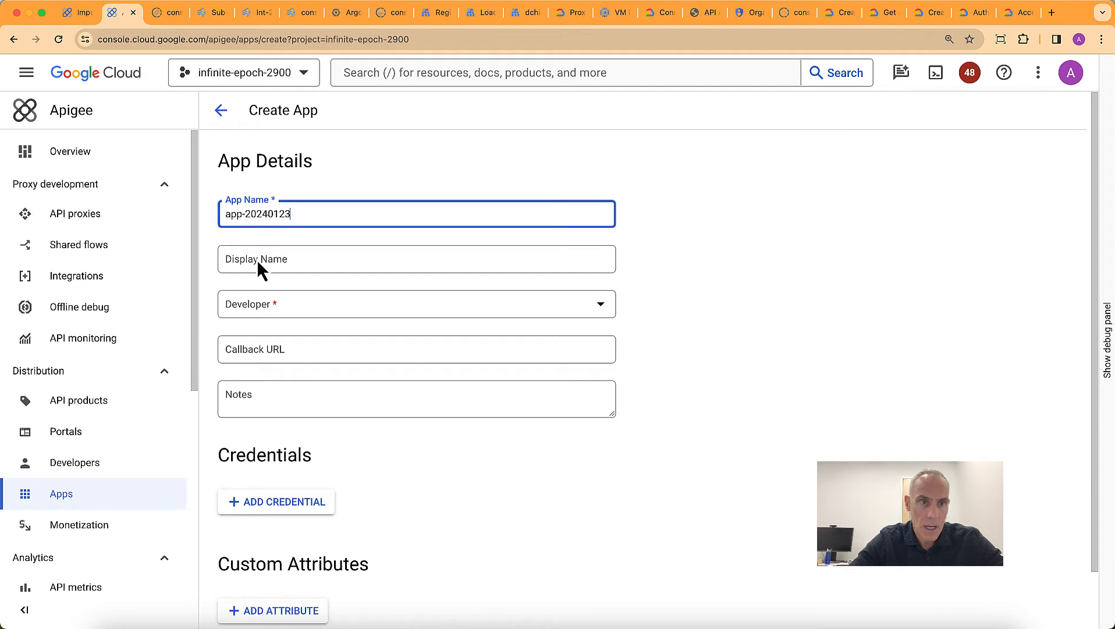
type("app-202401")
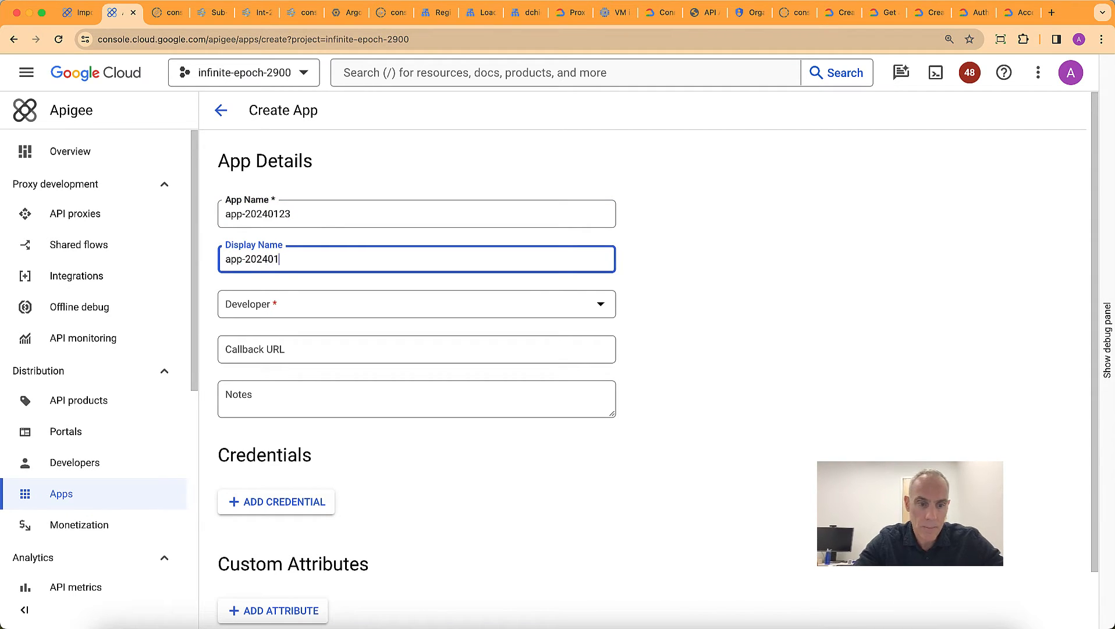
Assign developer Januarys Child to the app and begin adding a credential
left_click(416, 304)
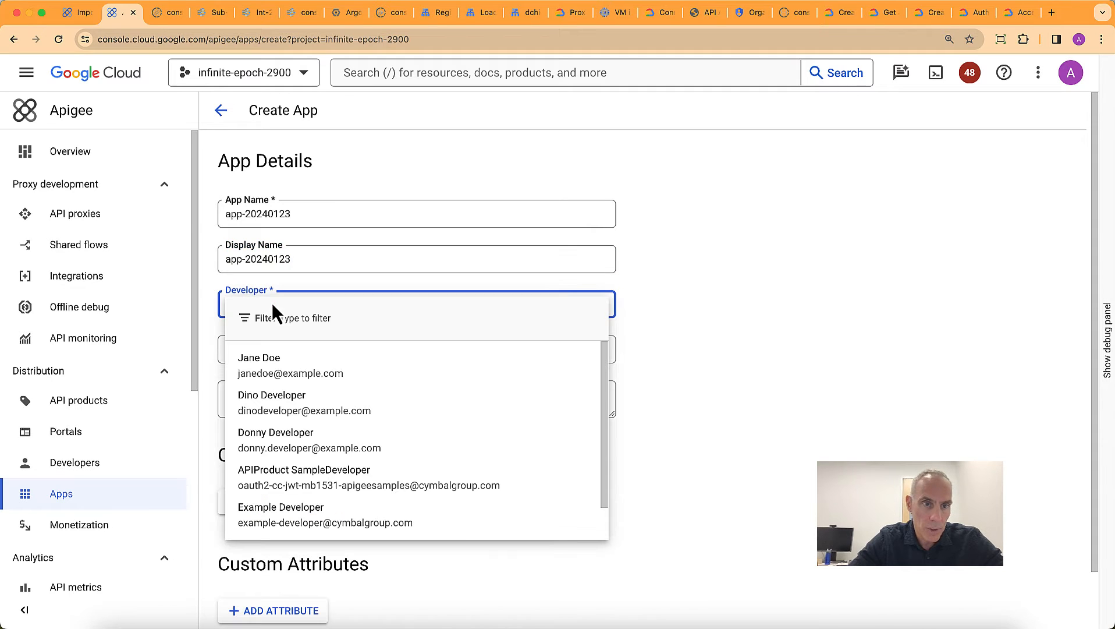
scroll("down", 3)
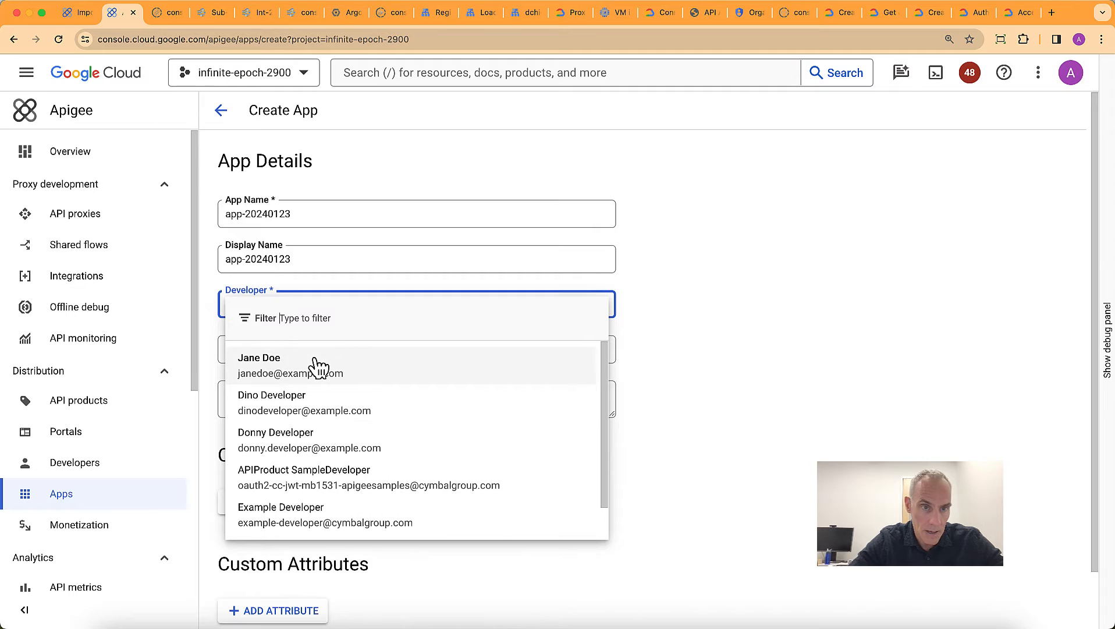
type("janu")
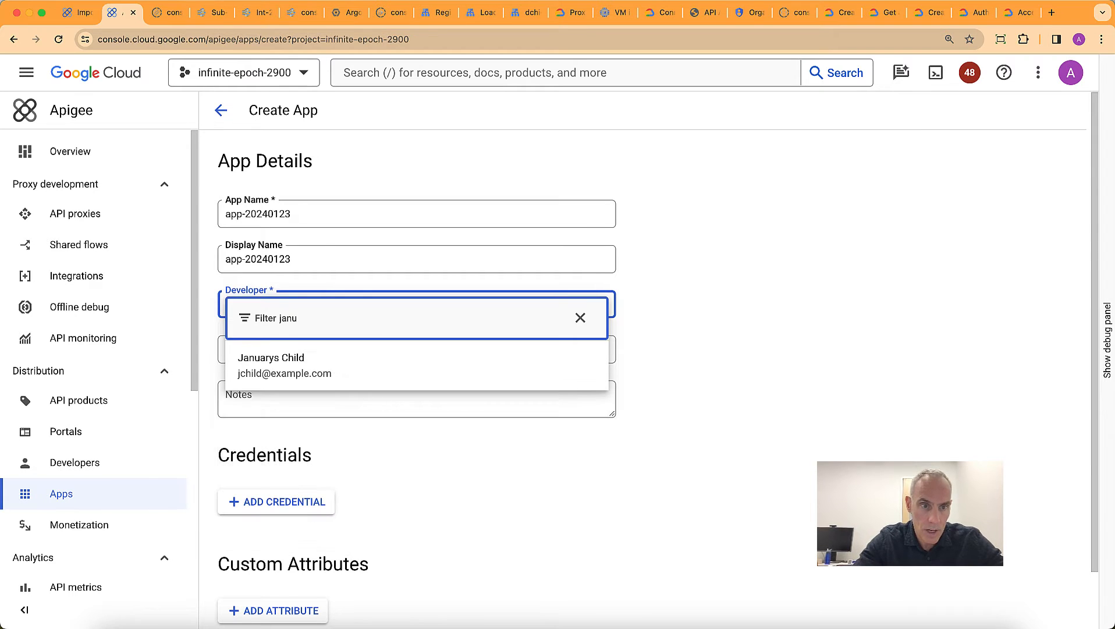
left_click(284, 365)
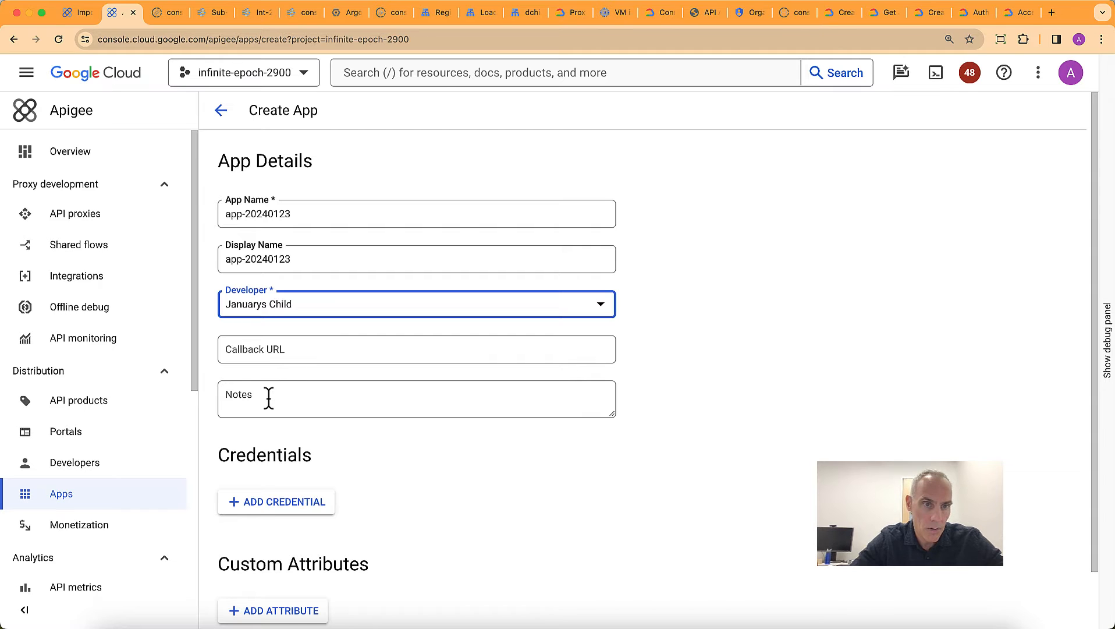
left_click(276, 502)
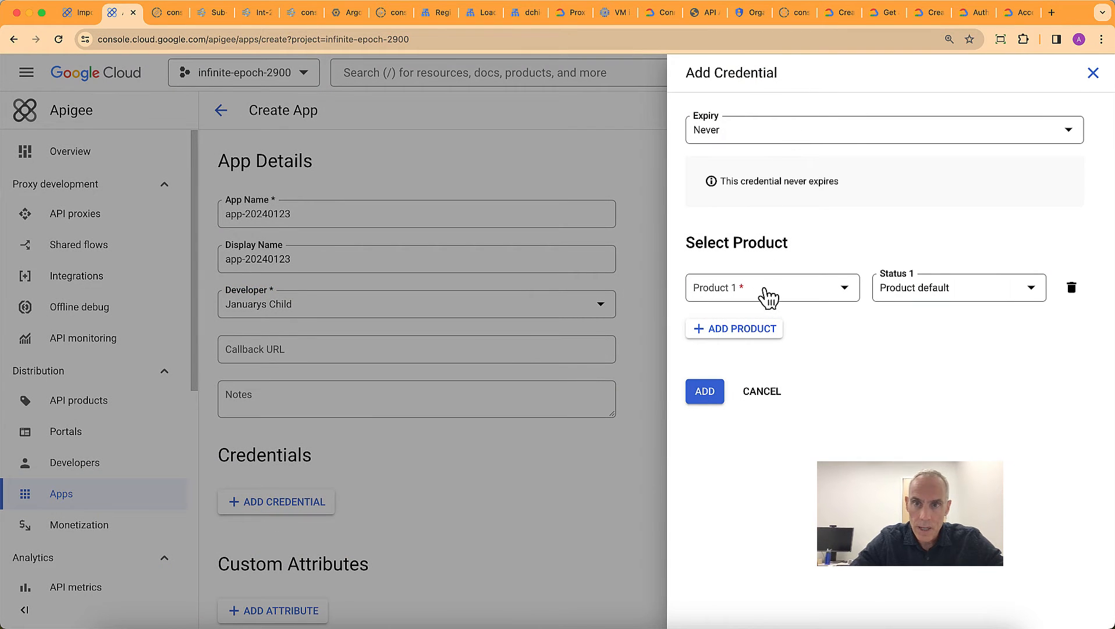
Add a credential for Product-20220123 and create the app app-20240123
left_click(772, 288)
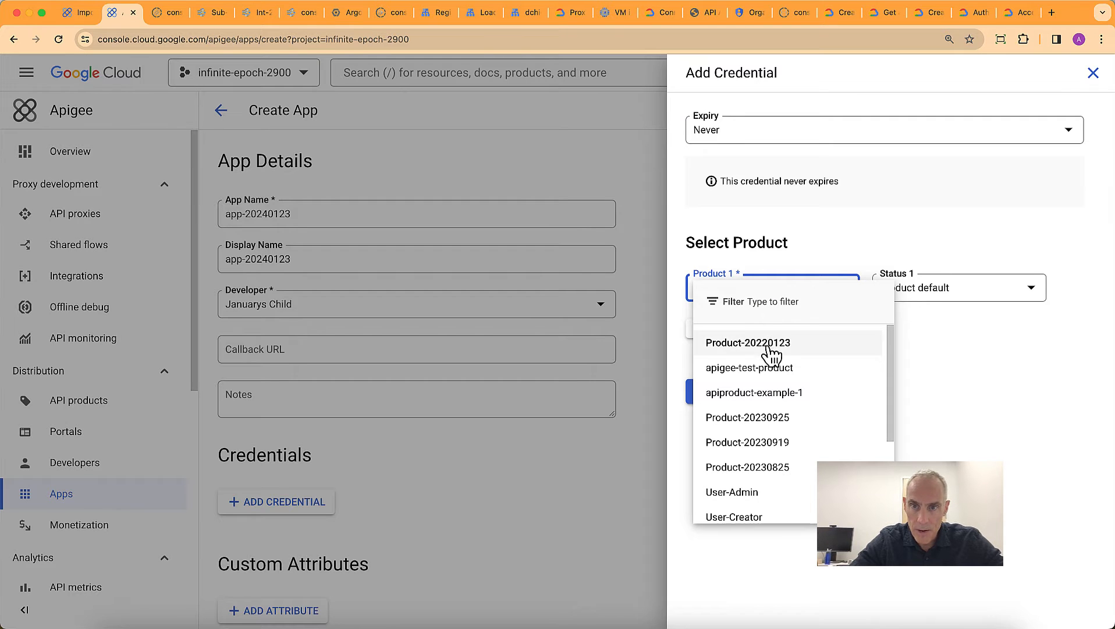
left_click(747, 342)
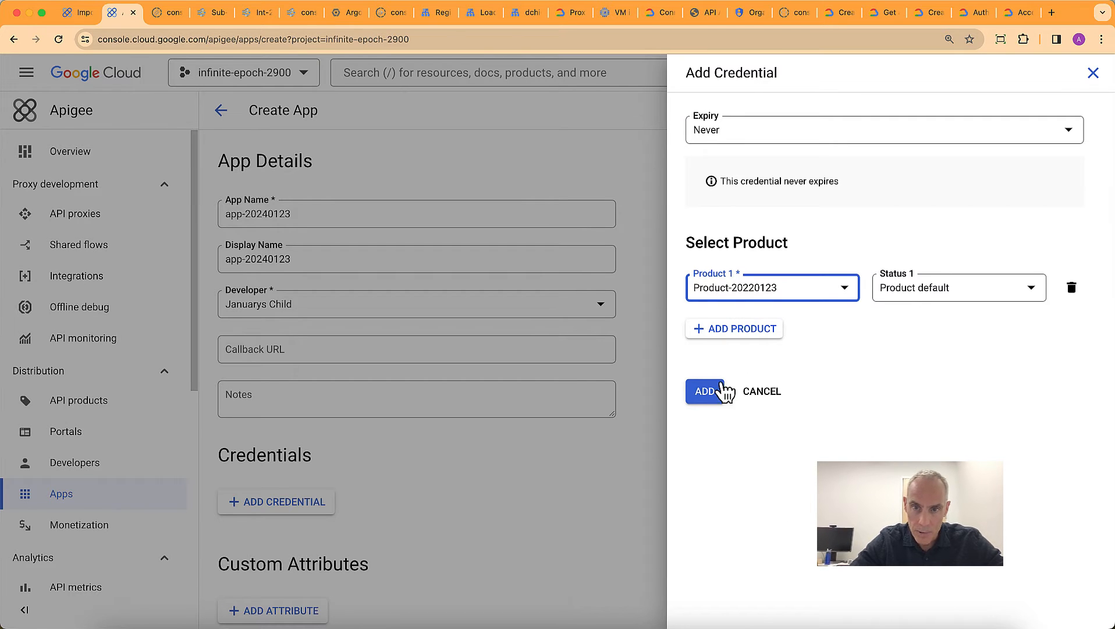
left_click(705, 391)
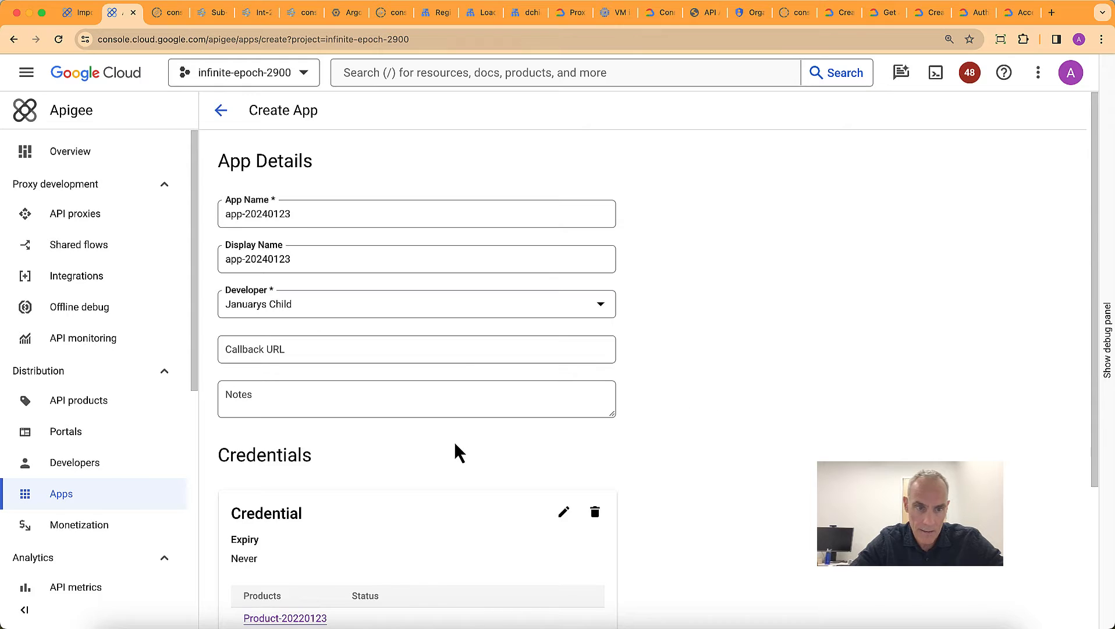
scroll("down", 3)
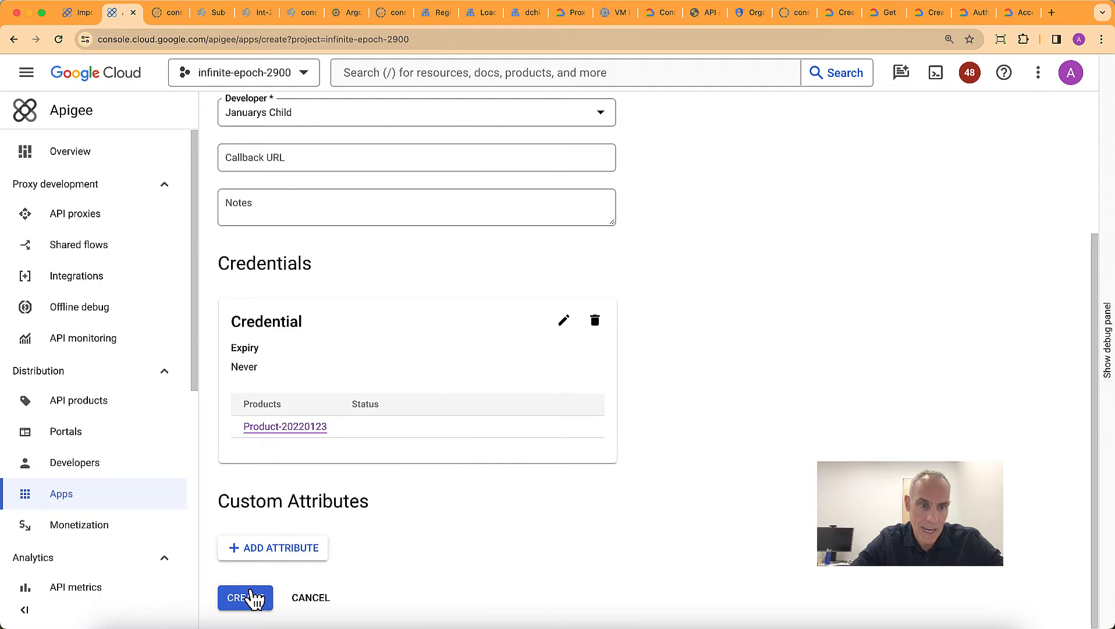
left_click(245, 597)
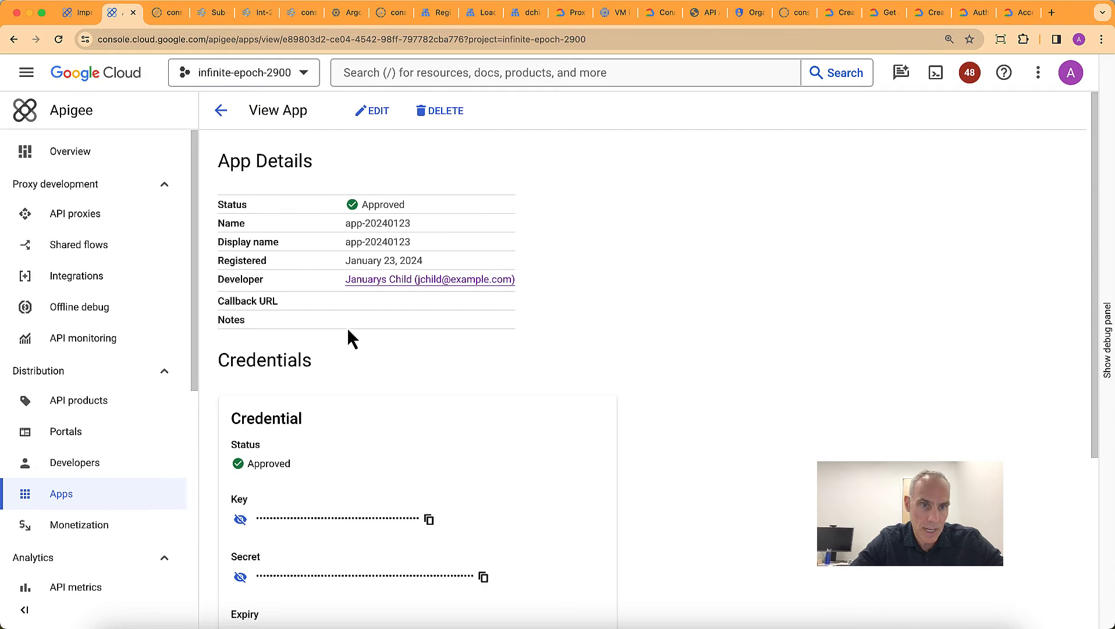
Copy app-20240123's API key and show it in plain text
scroll("down", 3)
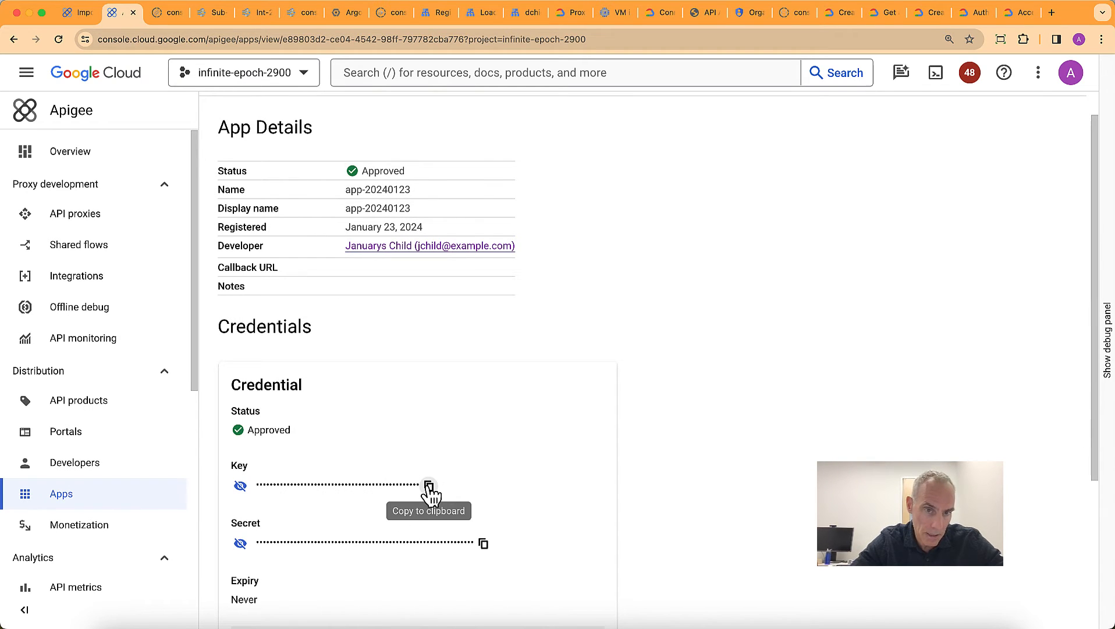
mouse_move(338, 501)
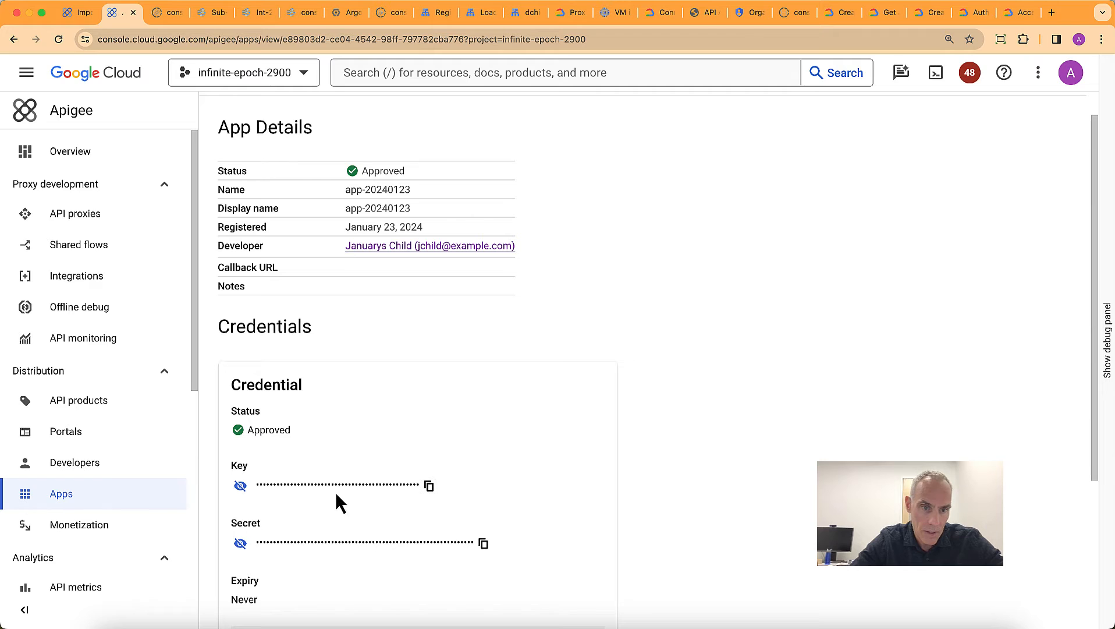
left_click(239, 485)
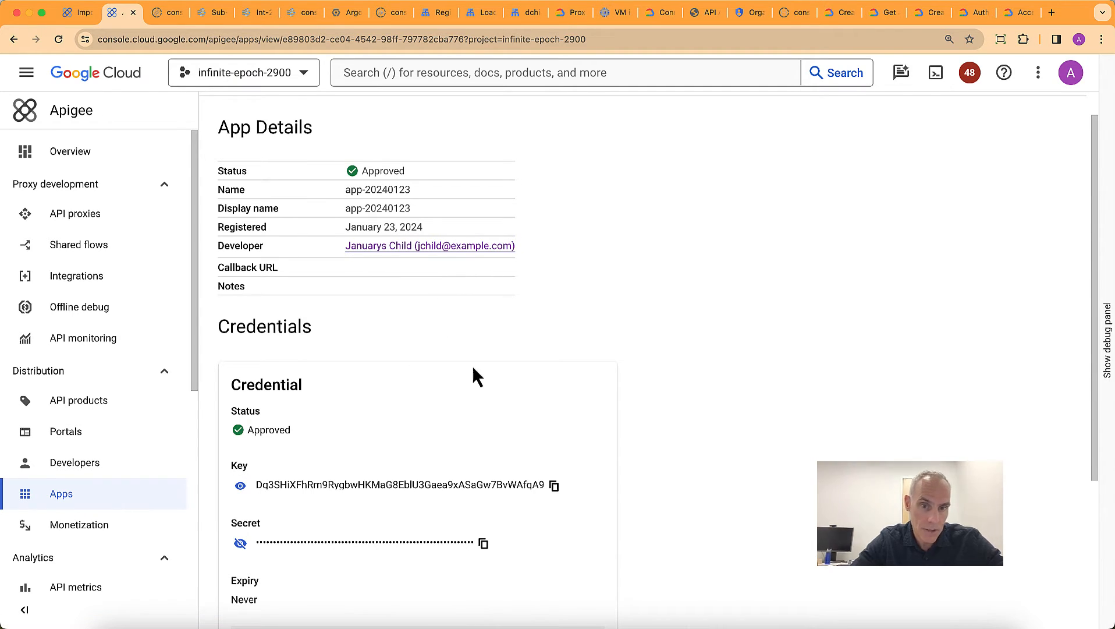
left_click(554, 485)
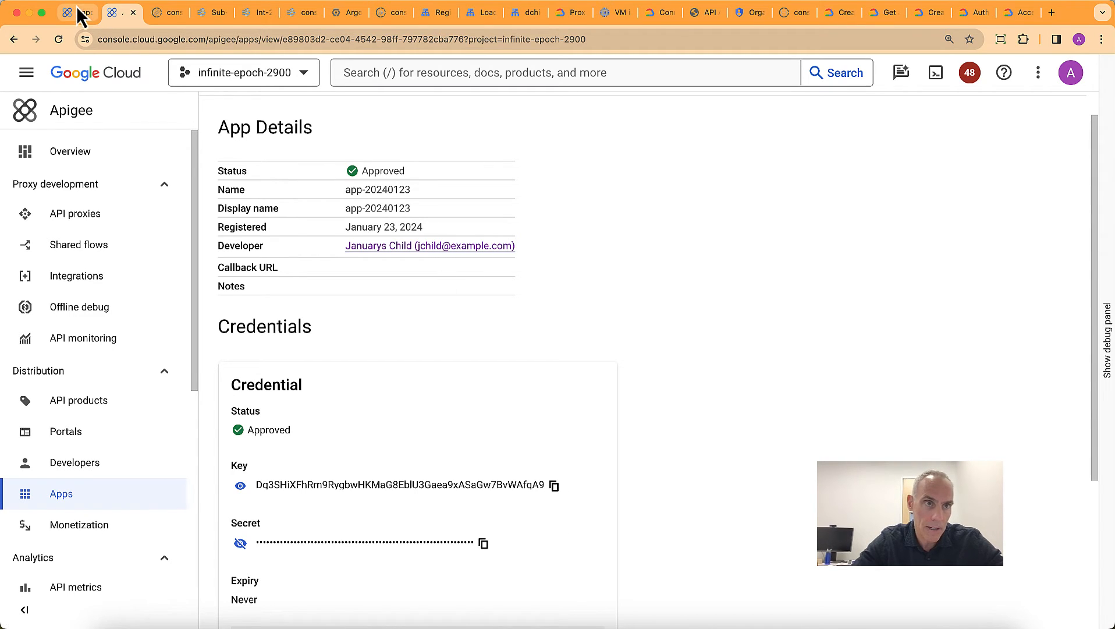
left_click(554, 485)
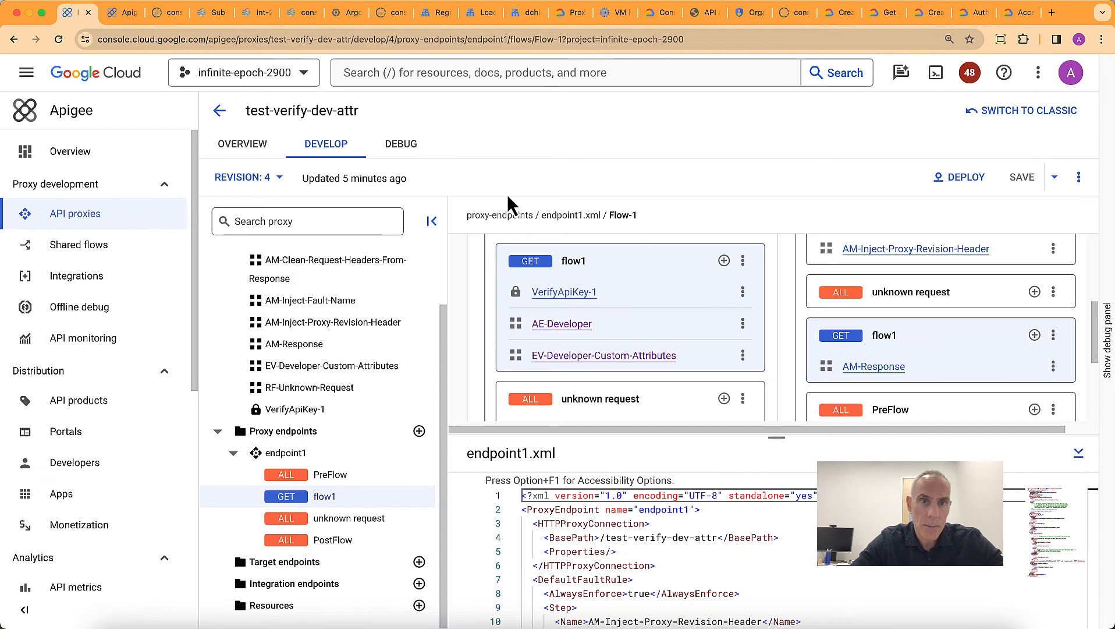
Start a test-verify-dev-attr debug session in the eval environment
left_click(400, 143)
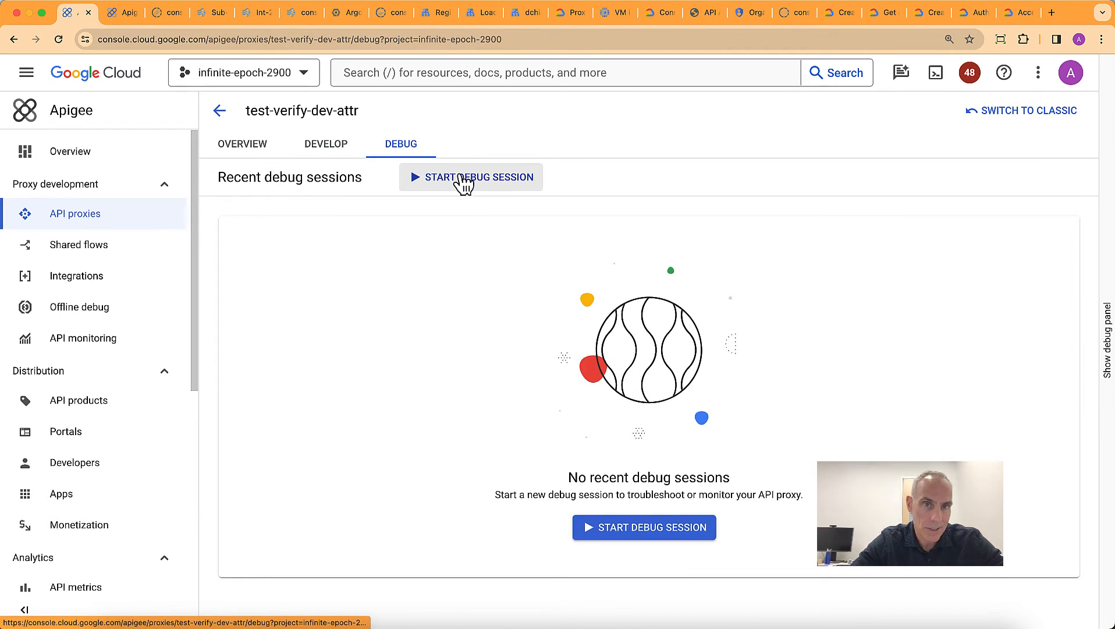
left_click(471, 177)
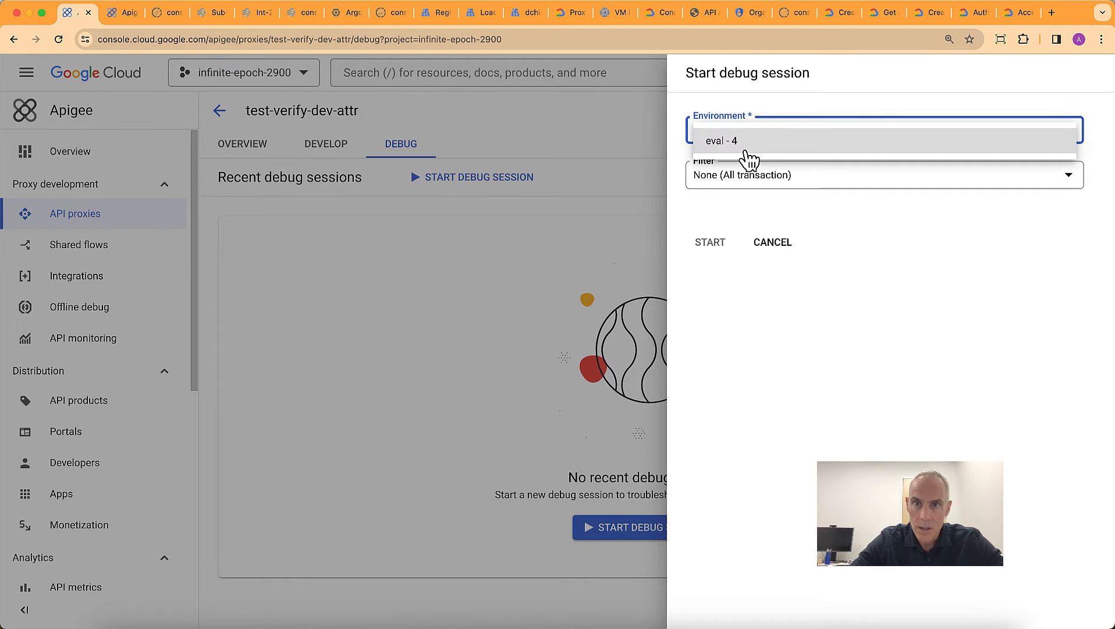
left_click(720, 140)
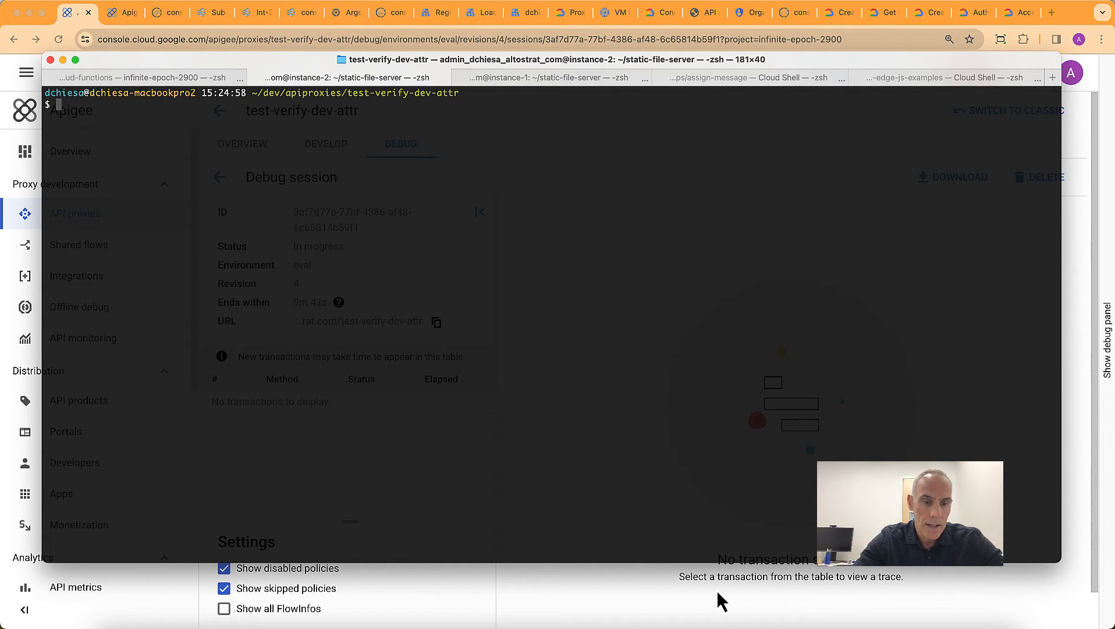
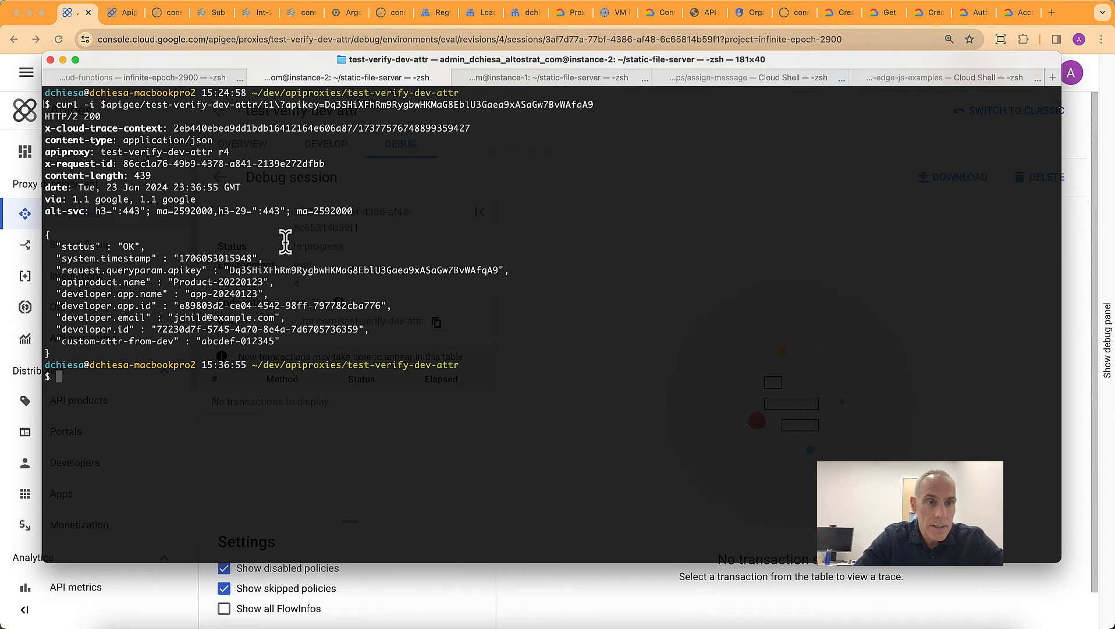
Run curl -i against $apigee/test-verify-dev-attr/t1 with the API key and check the response
double_click(363, 269)
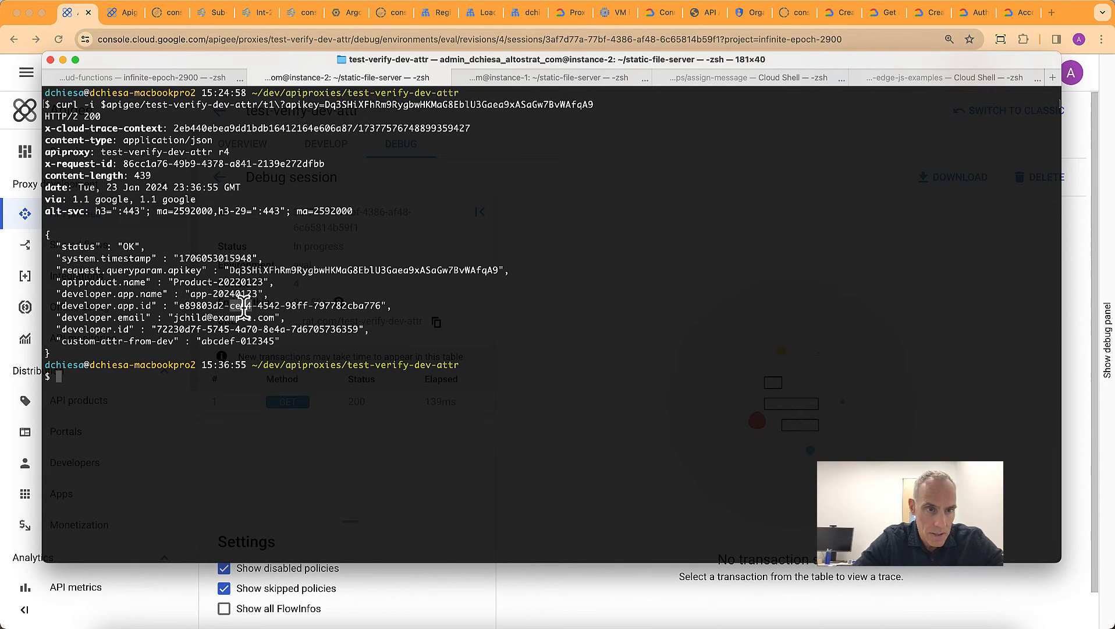
mouse_move(177, 317)
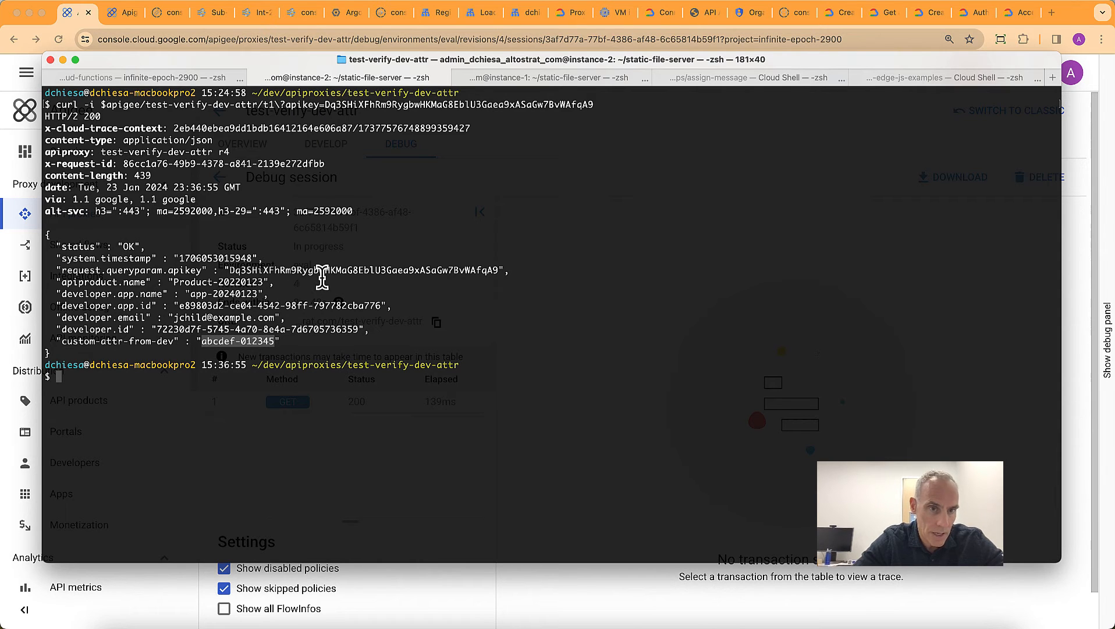
mouse_move(349, 277)
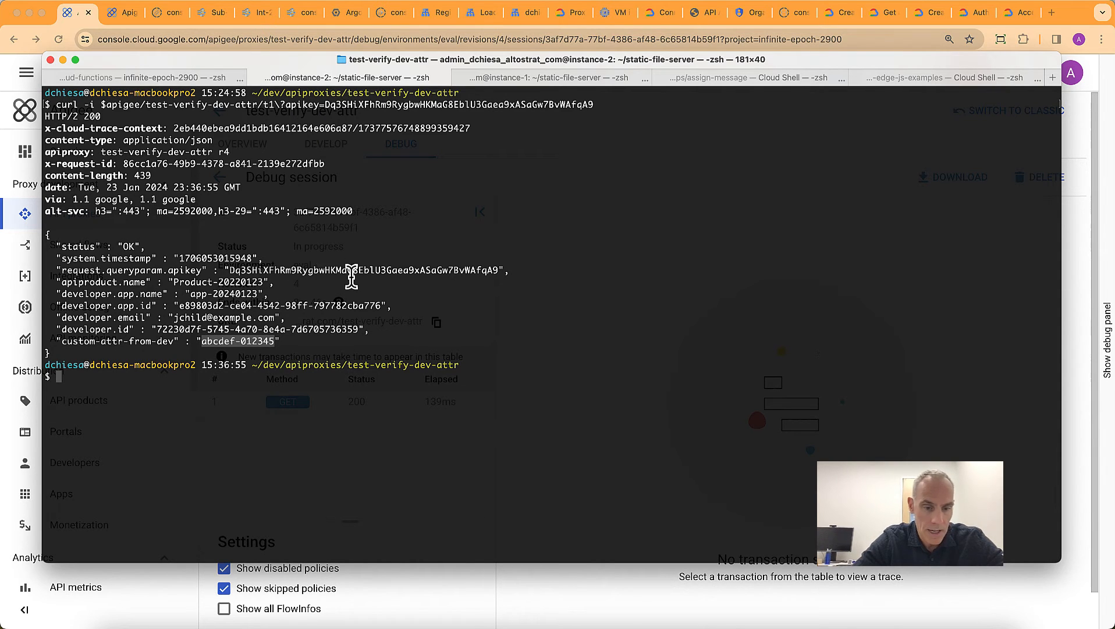
key("cmd+tab")
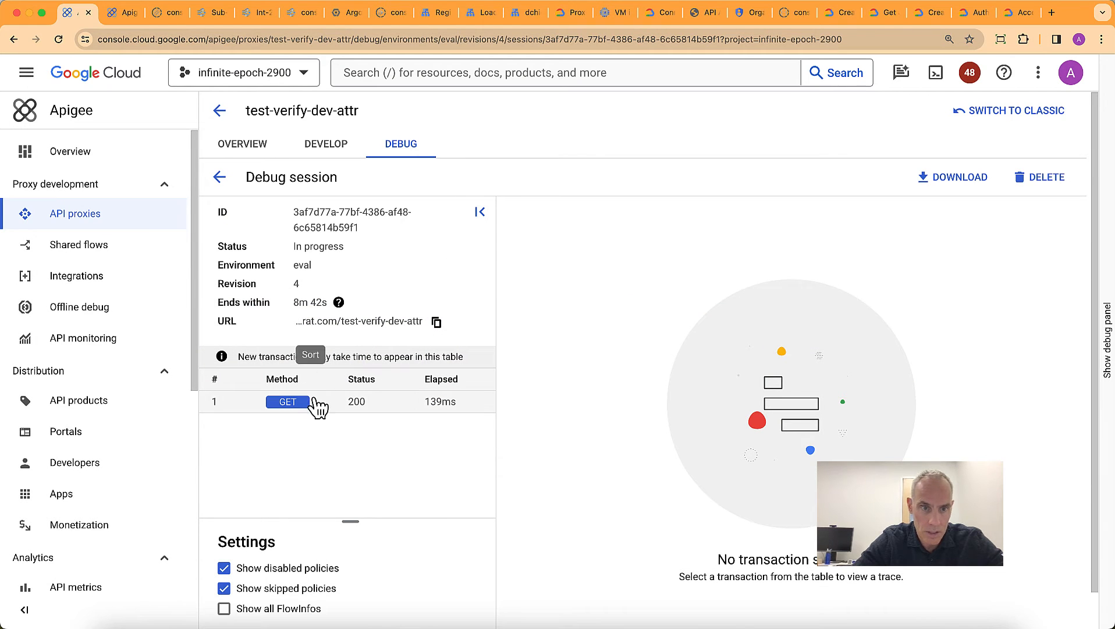
left_click(288, 401)
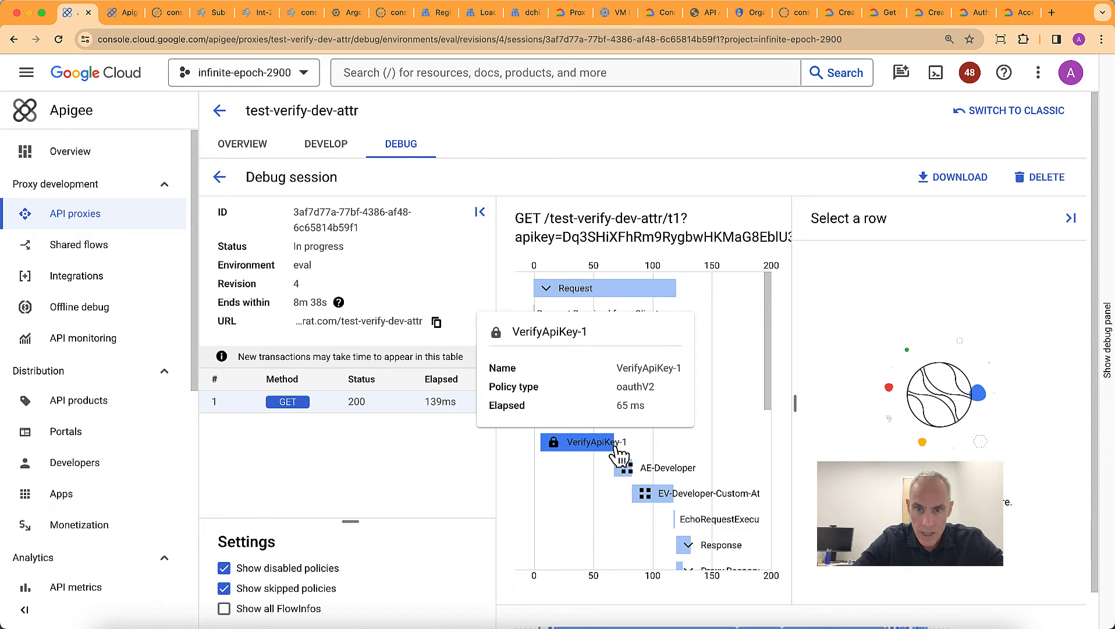
left_click(594, 442)
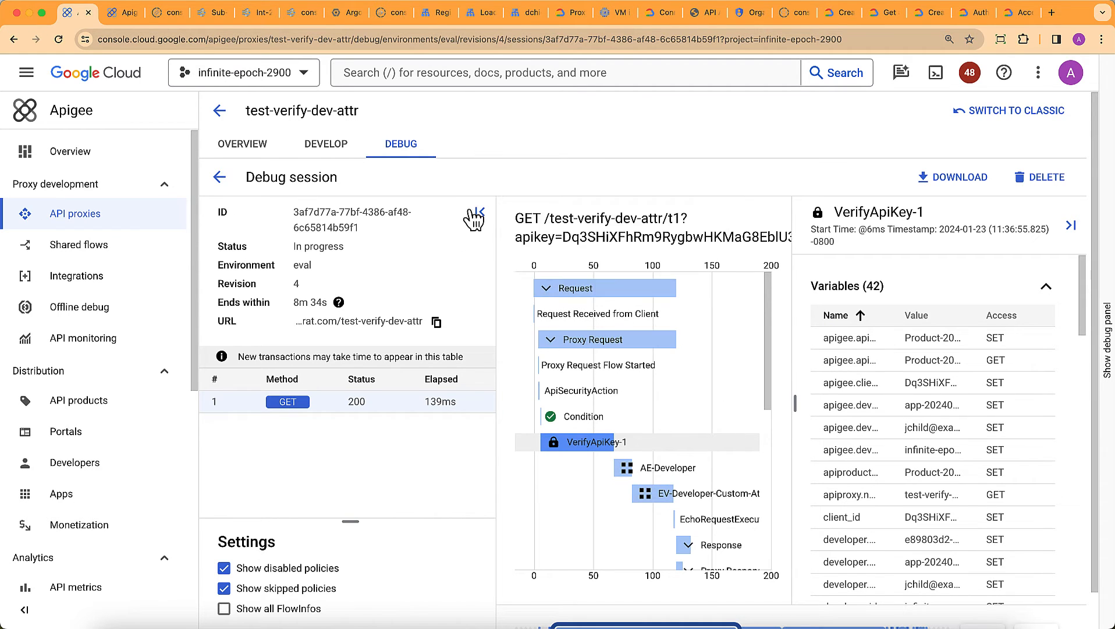
left_click(473, 217)
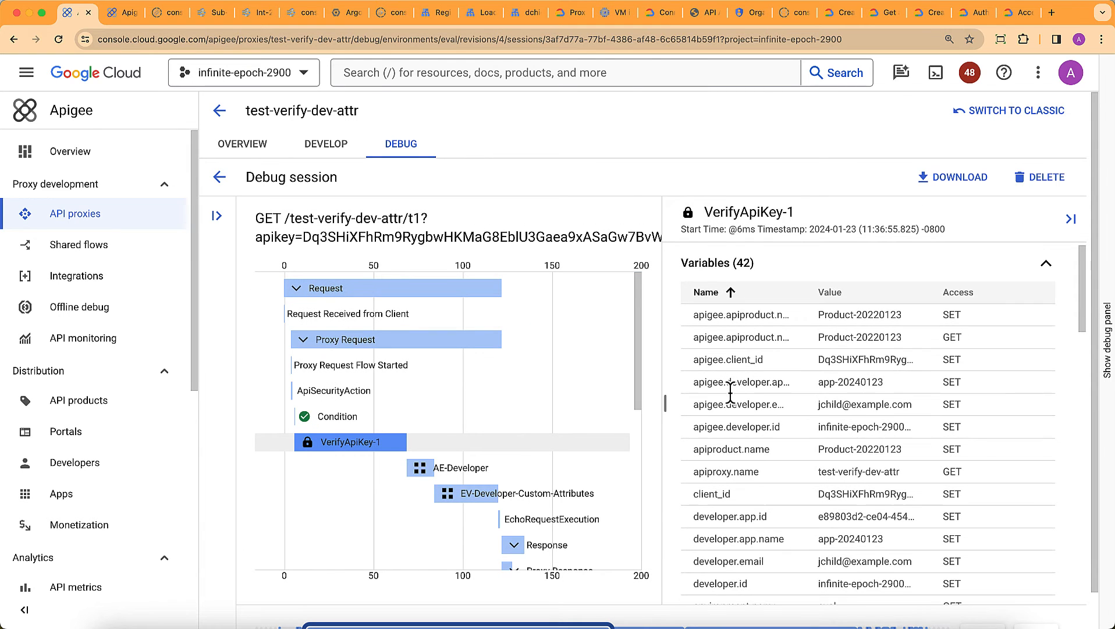
scroll("down", 3)
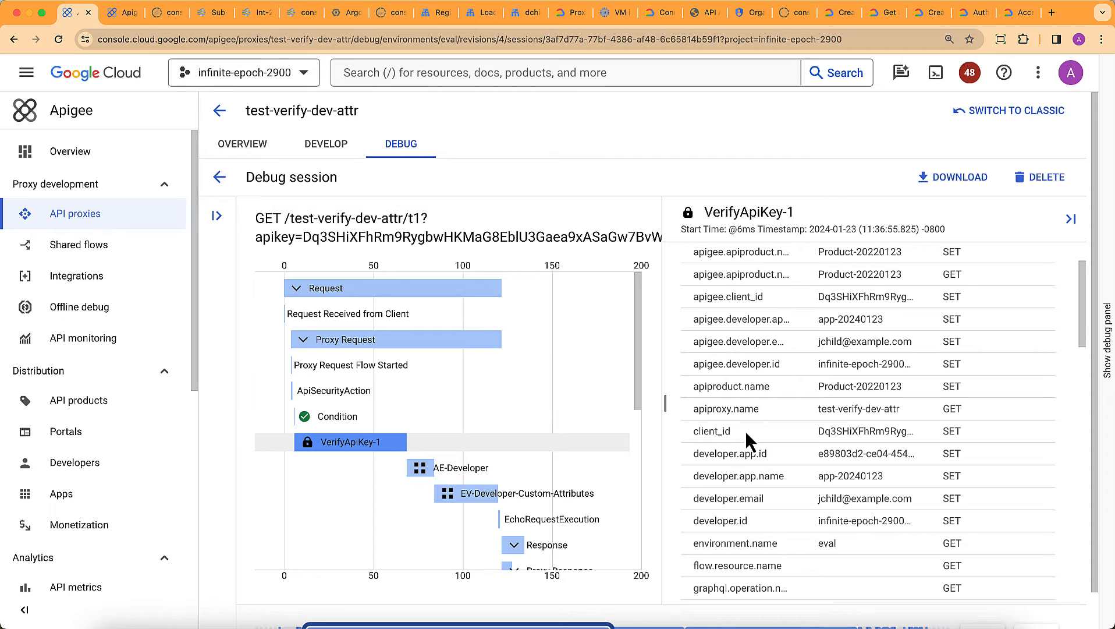
double_click(711, 431)
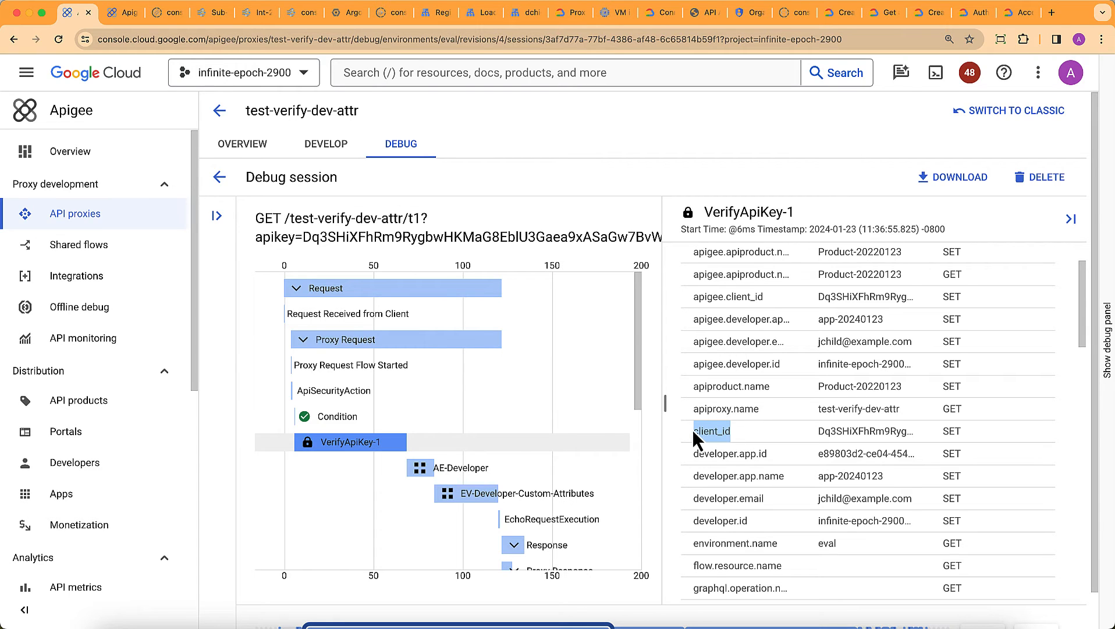
mouse_move(756, 532)
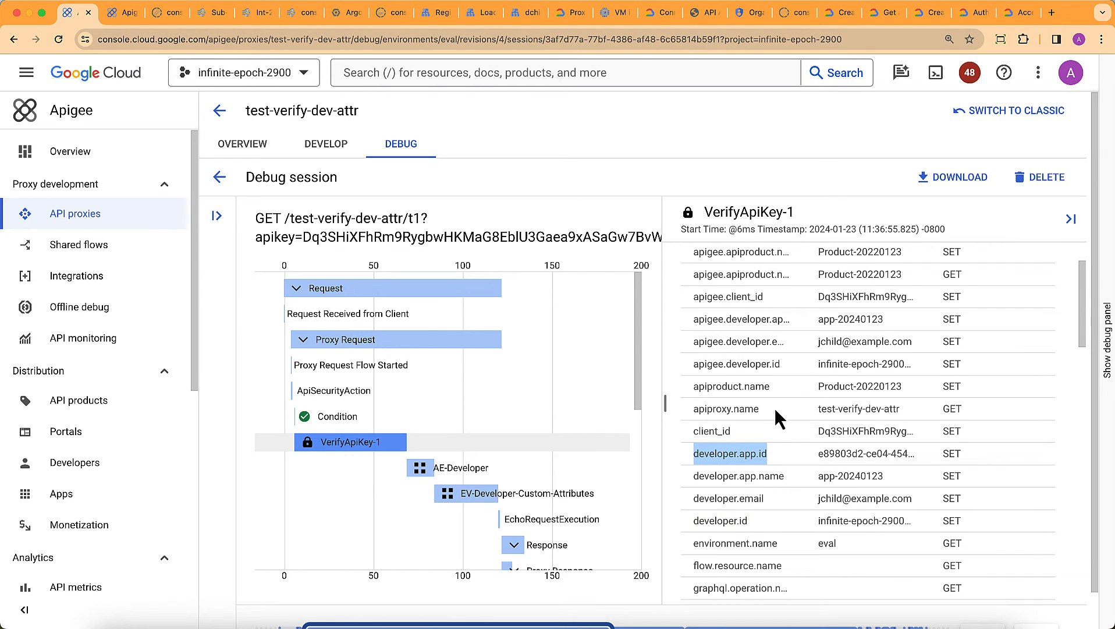
scroll("down", 3)
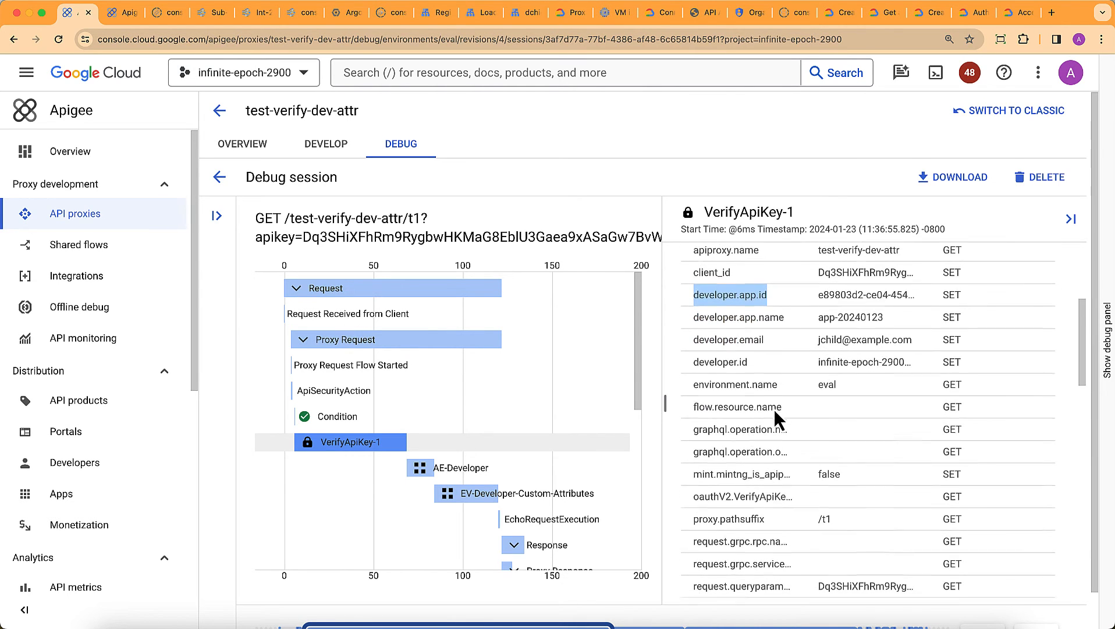
scroll("down", 3)
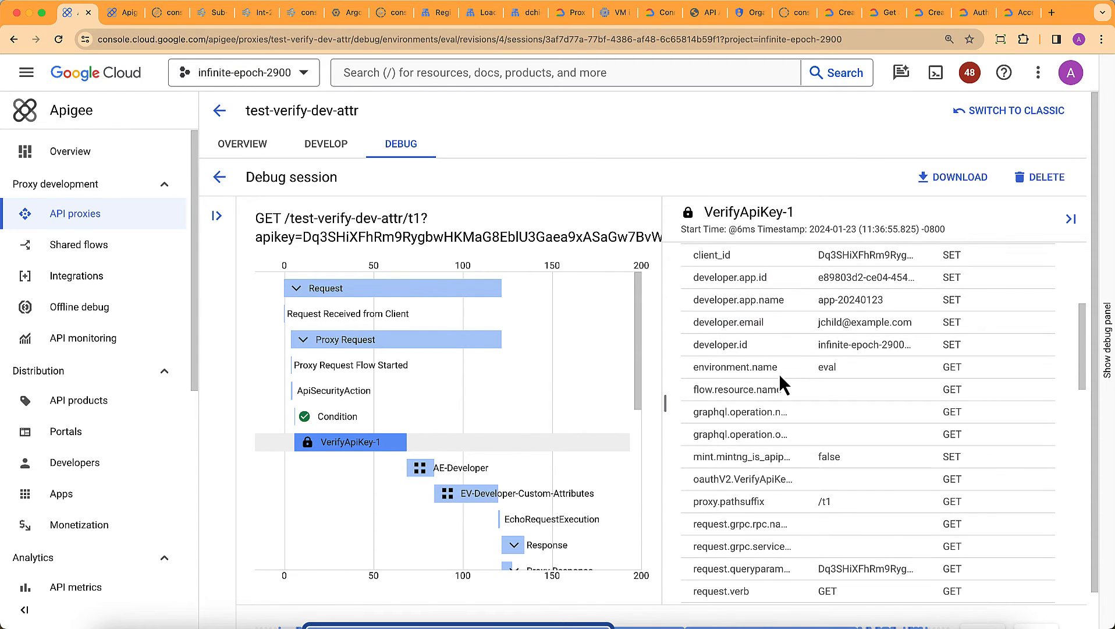
scroll("down", 3)
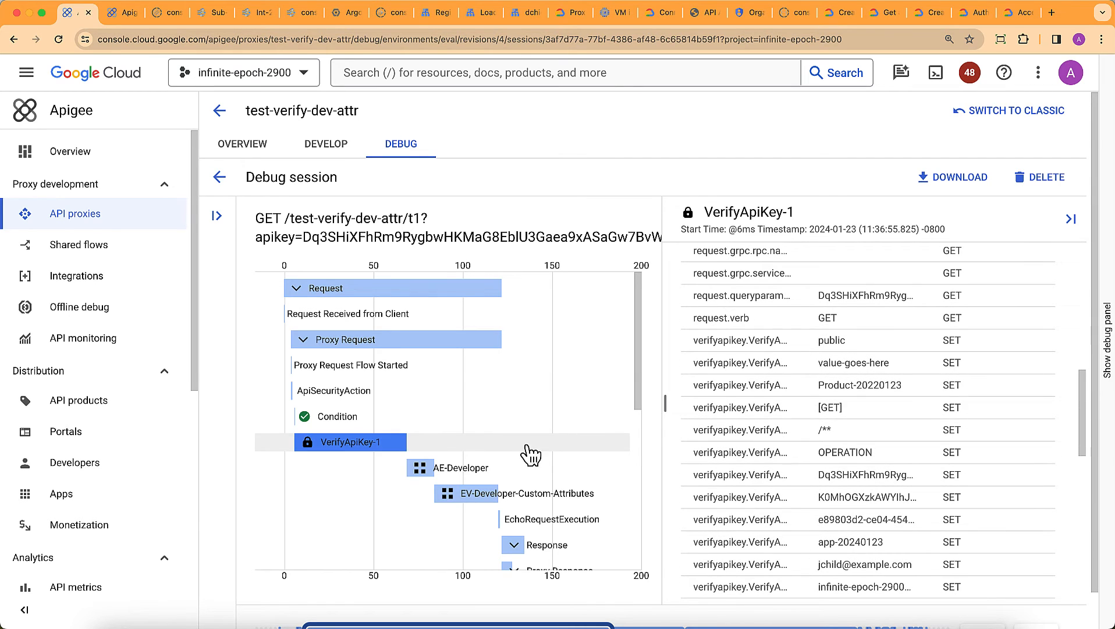
mouse_move(493, 495)
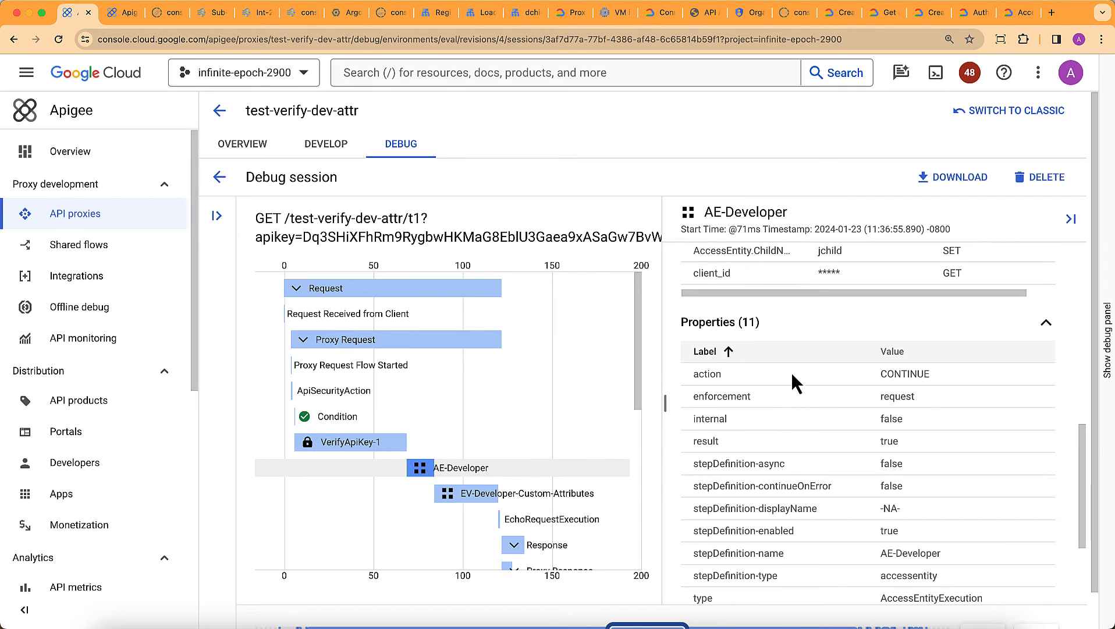
mouse_move(776, 272)
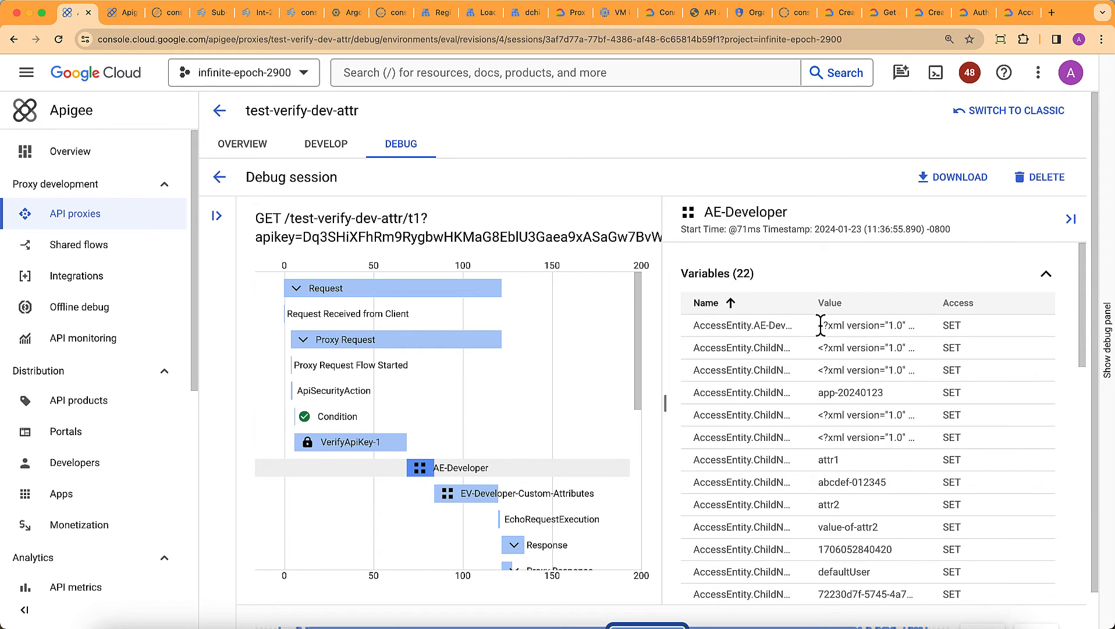
Expand AE-Developer's full developer XML and scroll through it to find attr1 and attr2
double_click(862, 325)
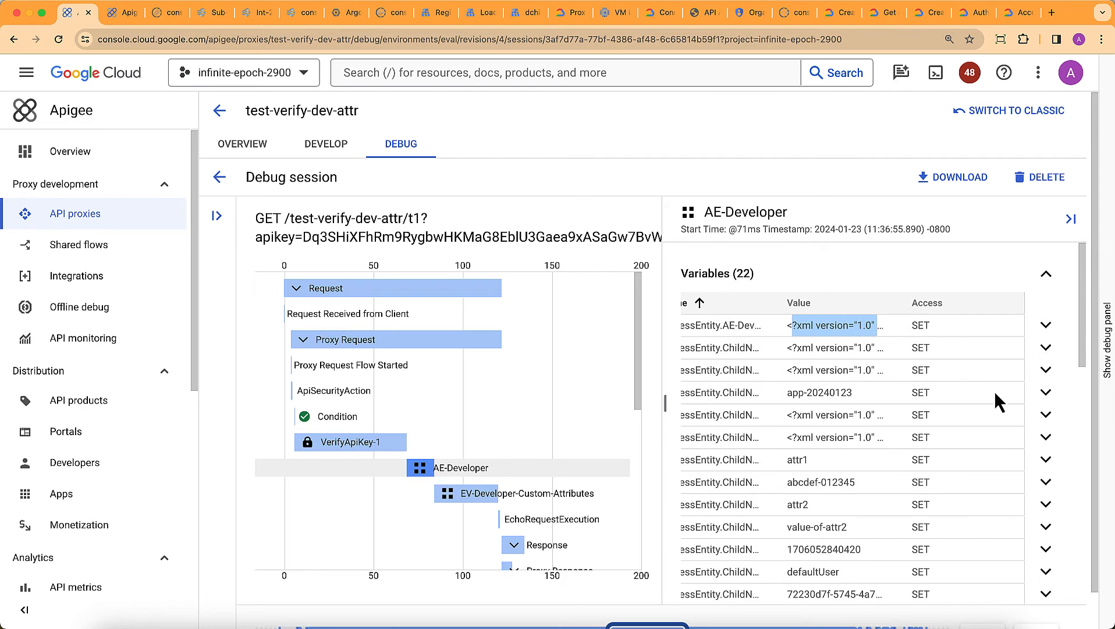
left_click(1046, 325)
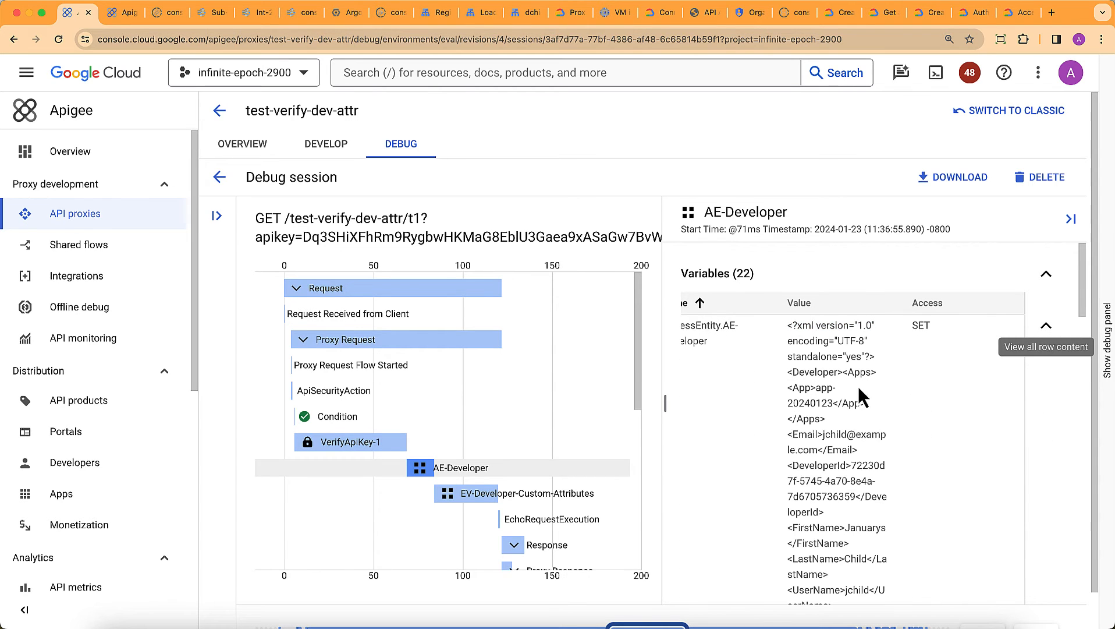
scroll("down", 3)
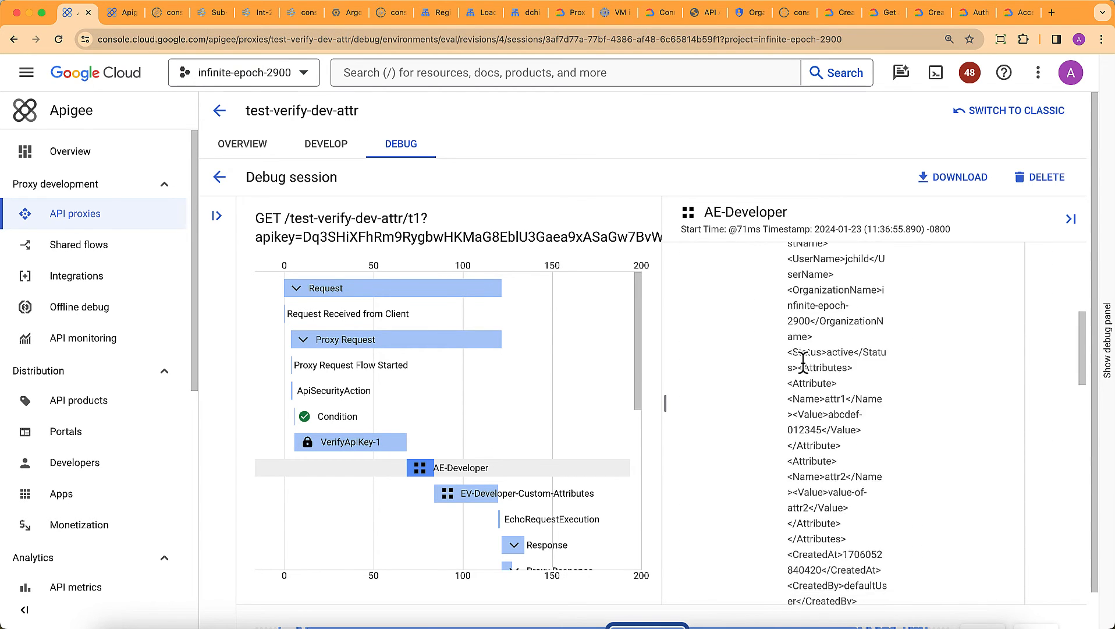
scroll("down", 3)
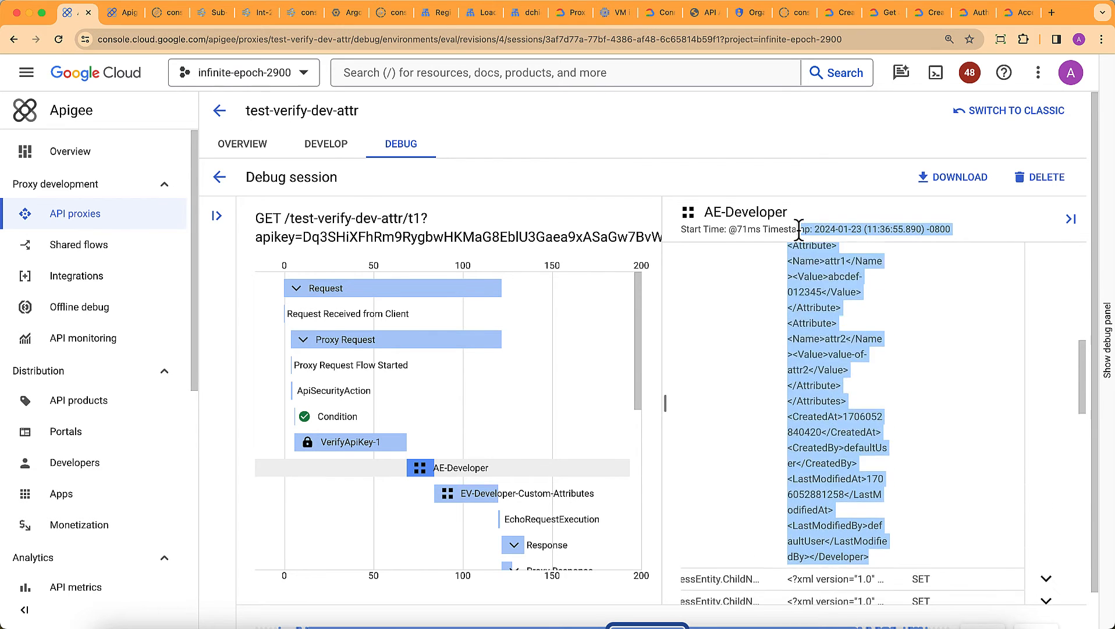
scroll("down", 3)
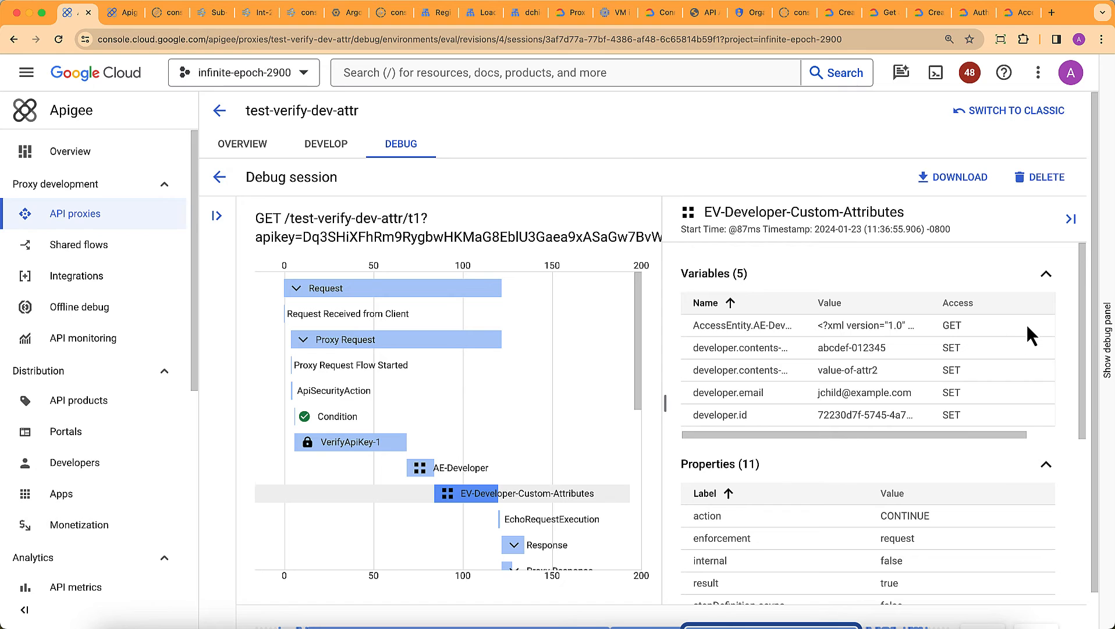
mouse_move(1046, 324)
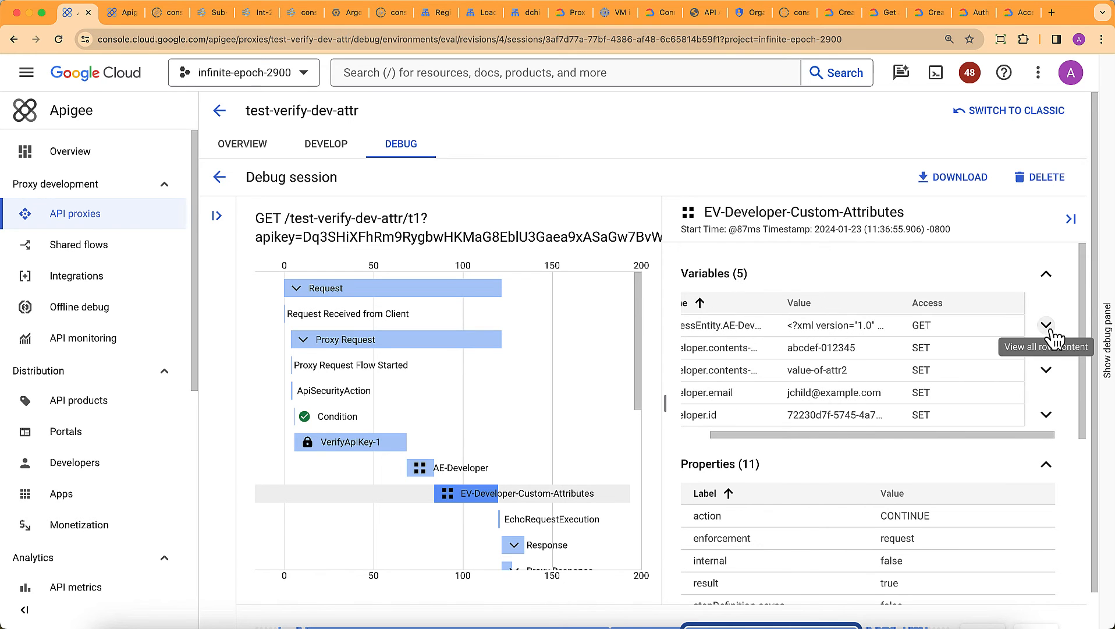
Check the extracted developer variables, then view AM-Response's variables, including contents-of-attr1 abcdef-012345
left_click(1046, 325)
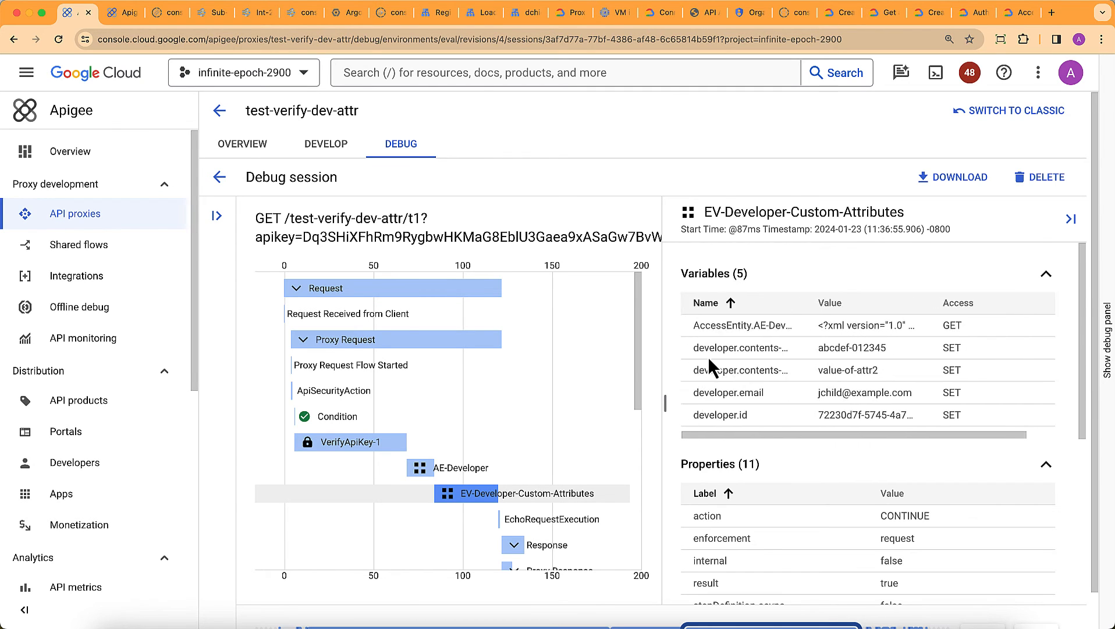
mouse_move(753, 349)
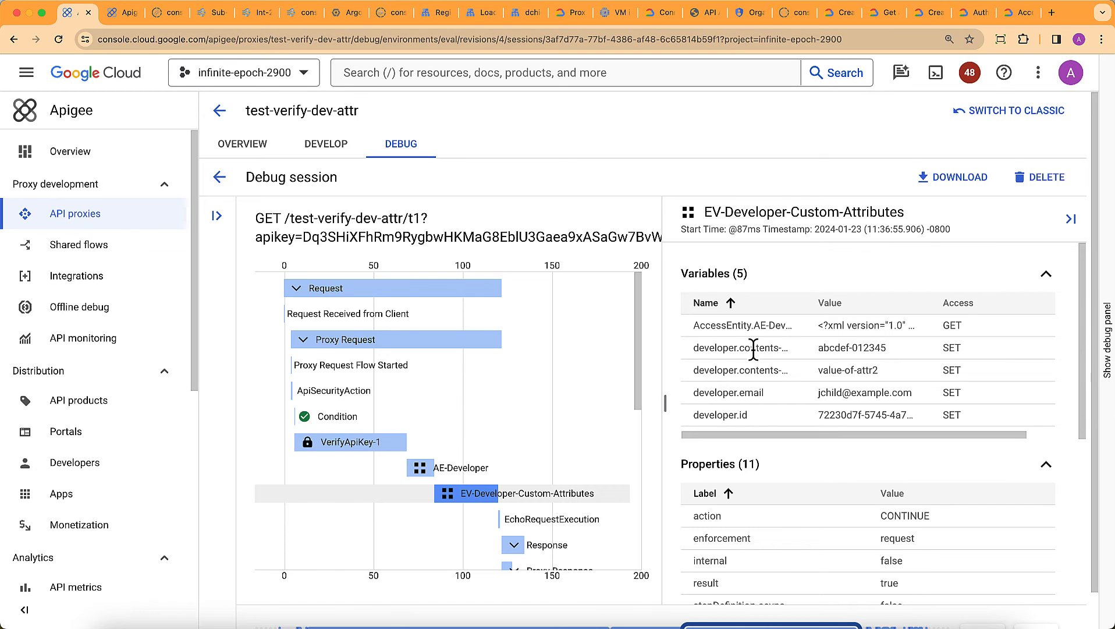
mouse_move(709, 348)
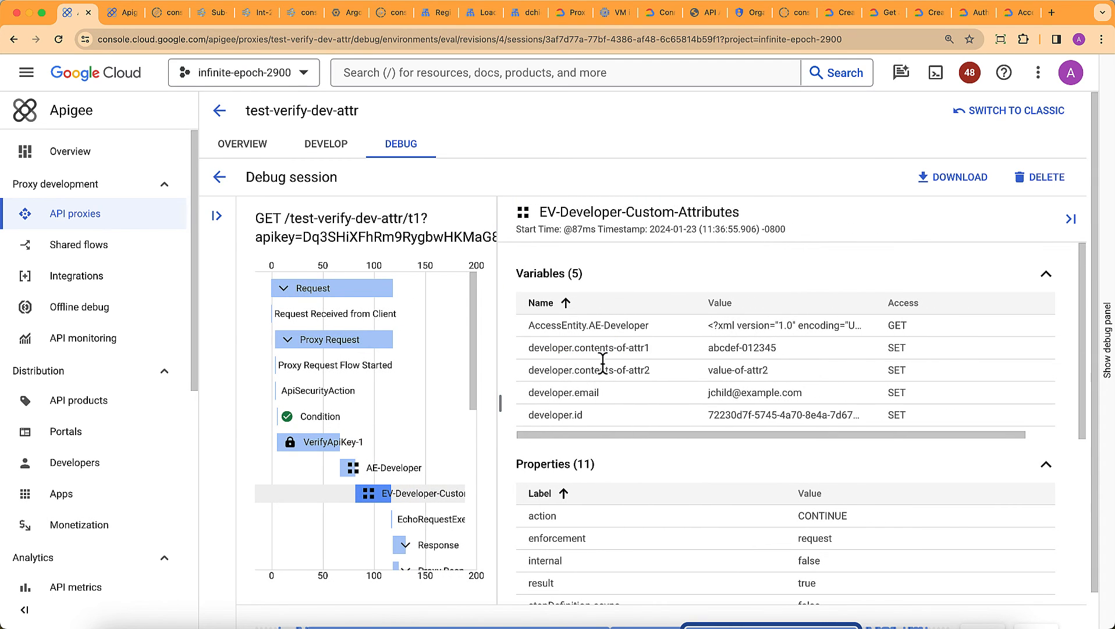
double_click(605, 370)
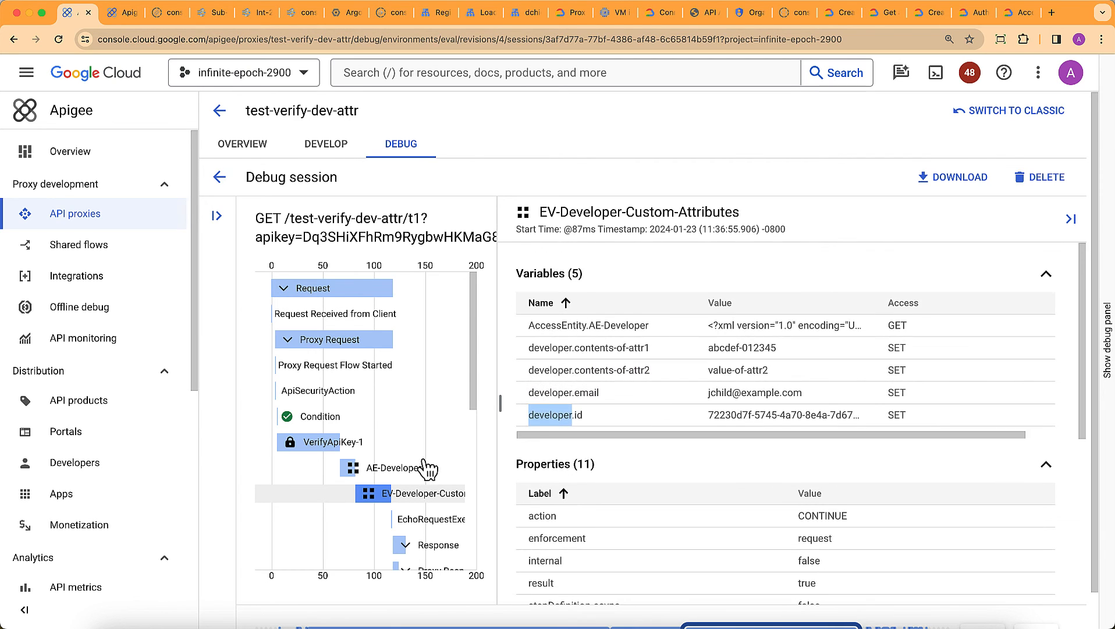
scroll("down", 3)
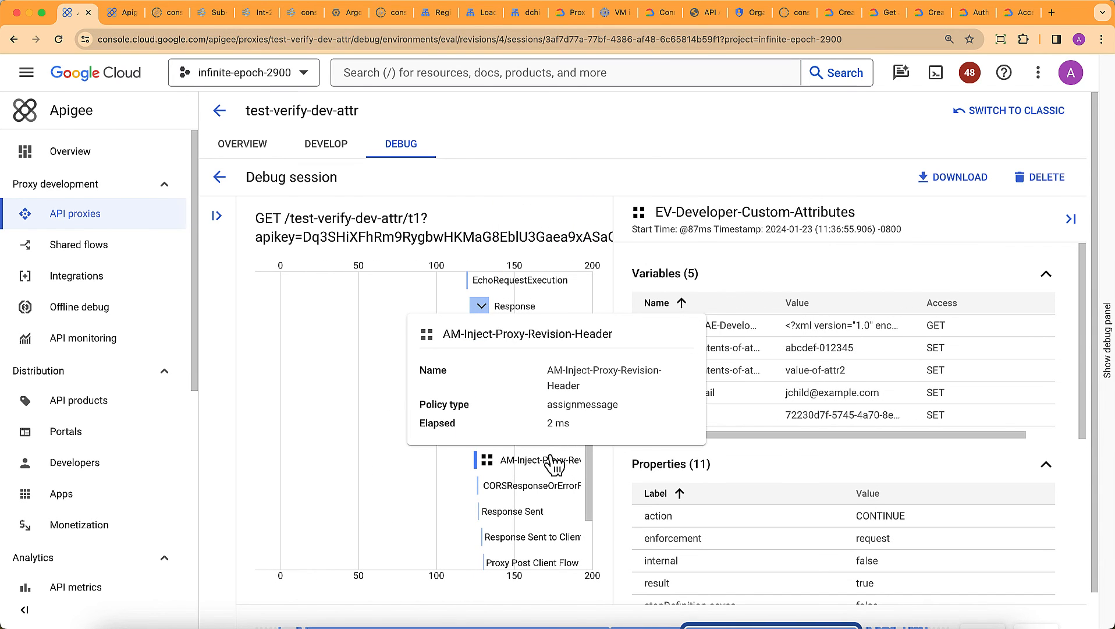
left_click(538, 460)
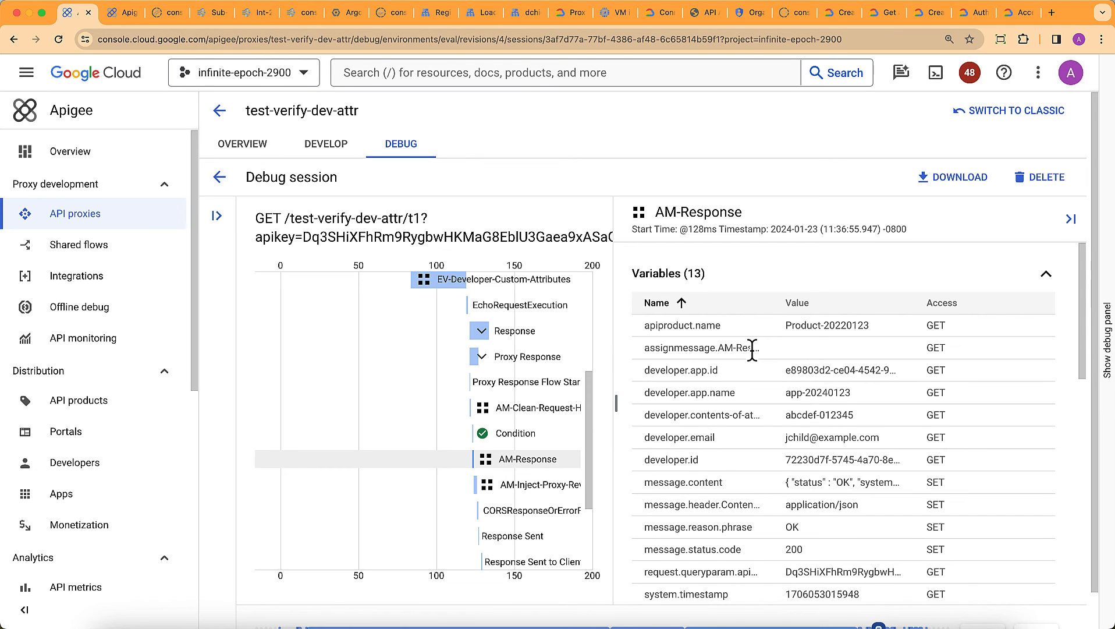
scroll("down", 3)
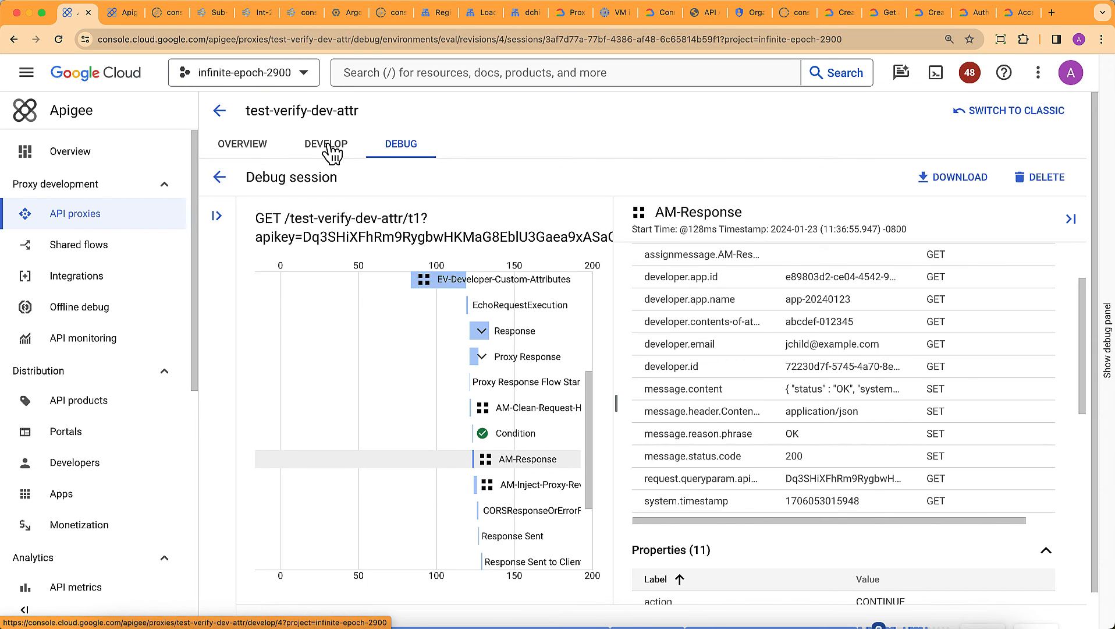
View the AM-Response policy XML in the proxy's DEVELOP view
left_click(326, 143)
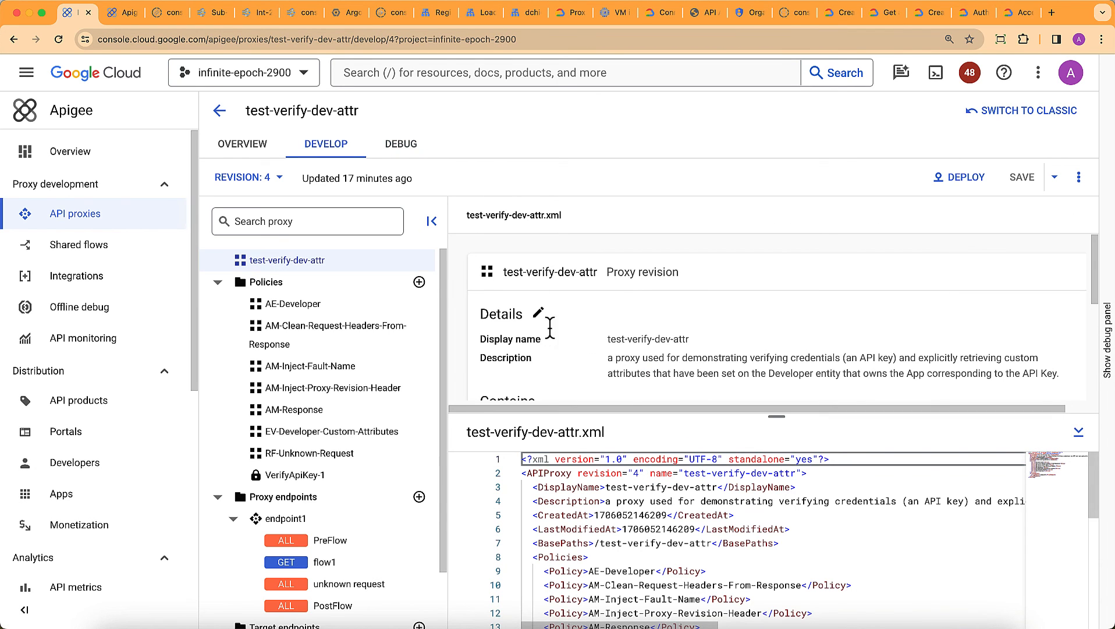
left_click(294, 408)
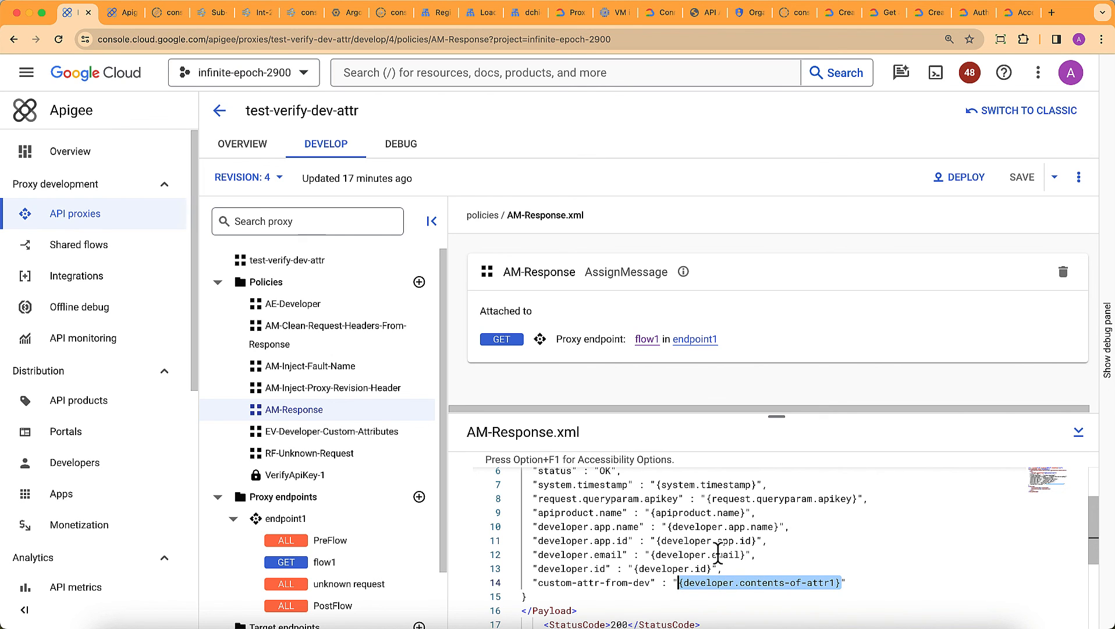
mouse_move(817, 584)
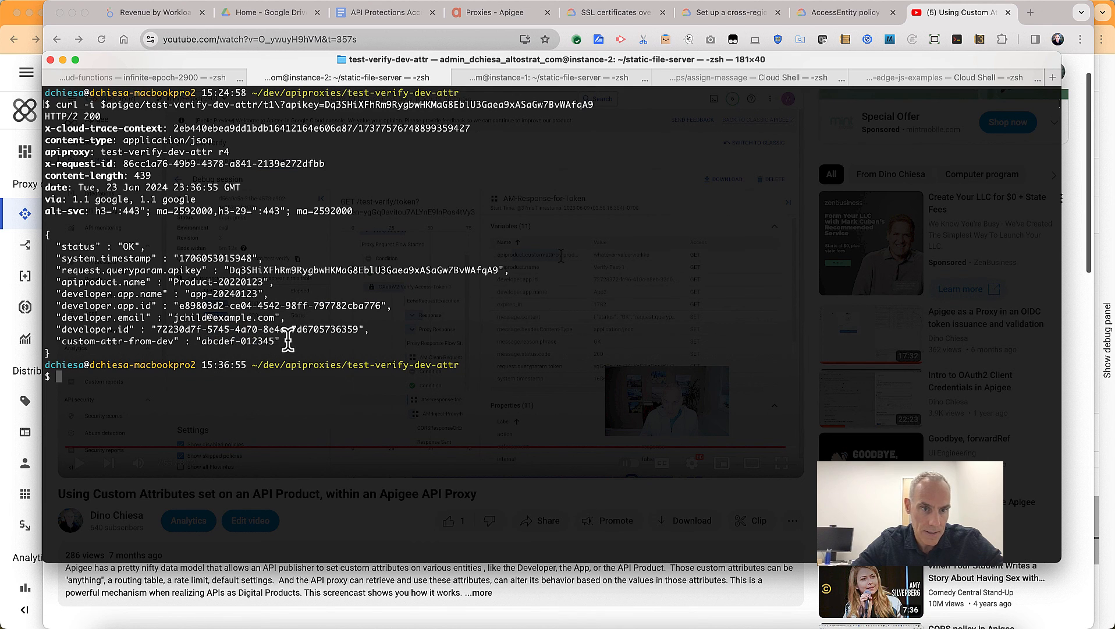
Highlight custom-attr-from-dev's value abcdef-012345 in the terminal's curl output
double_click(238, 340)
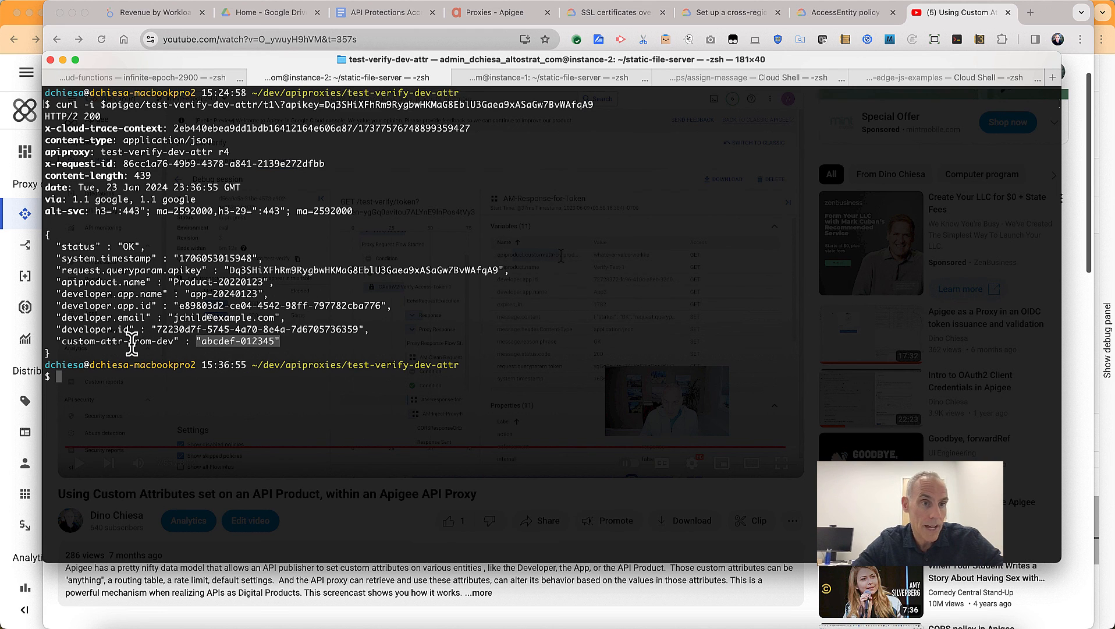
mouse_move(270, 327)
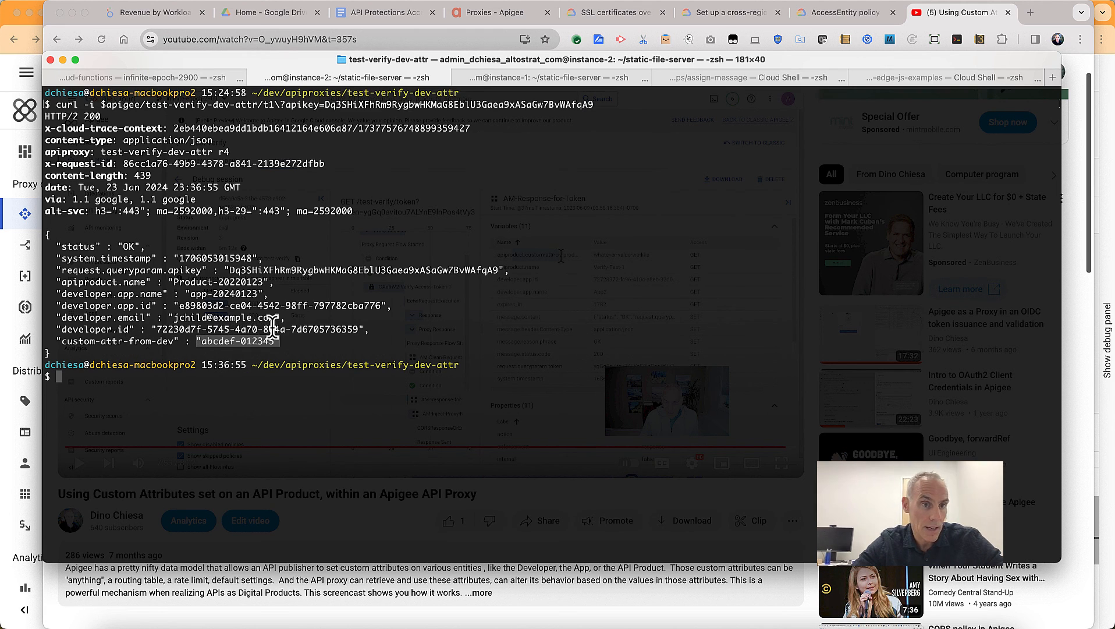